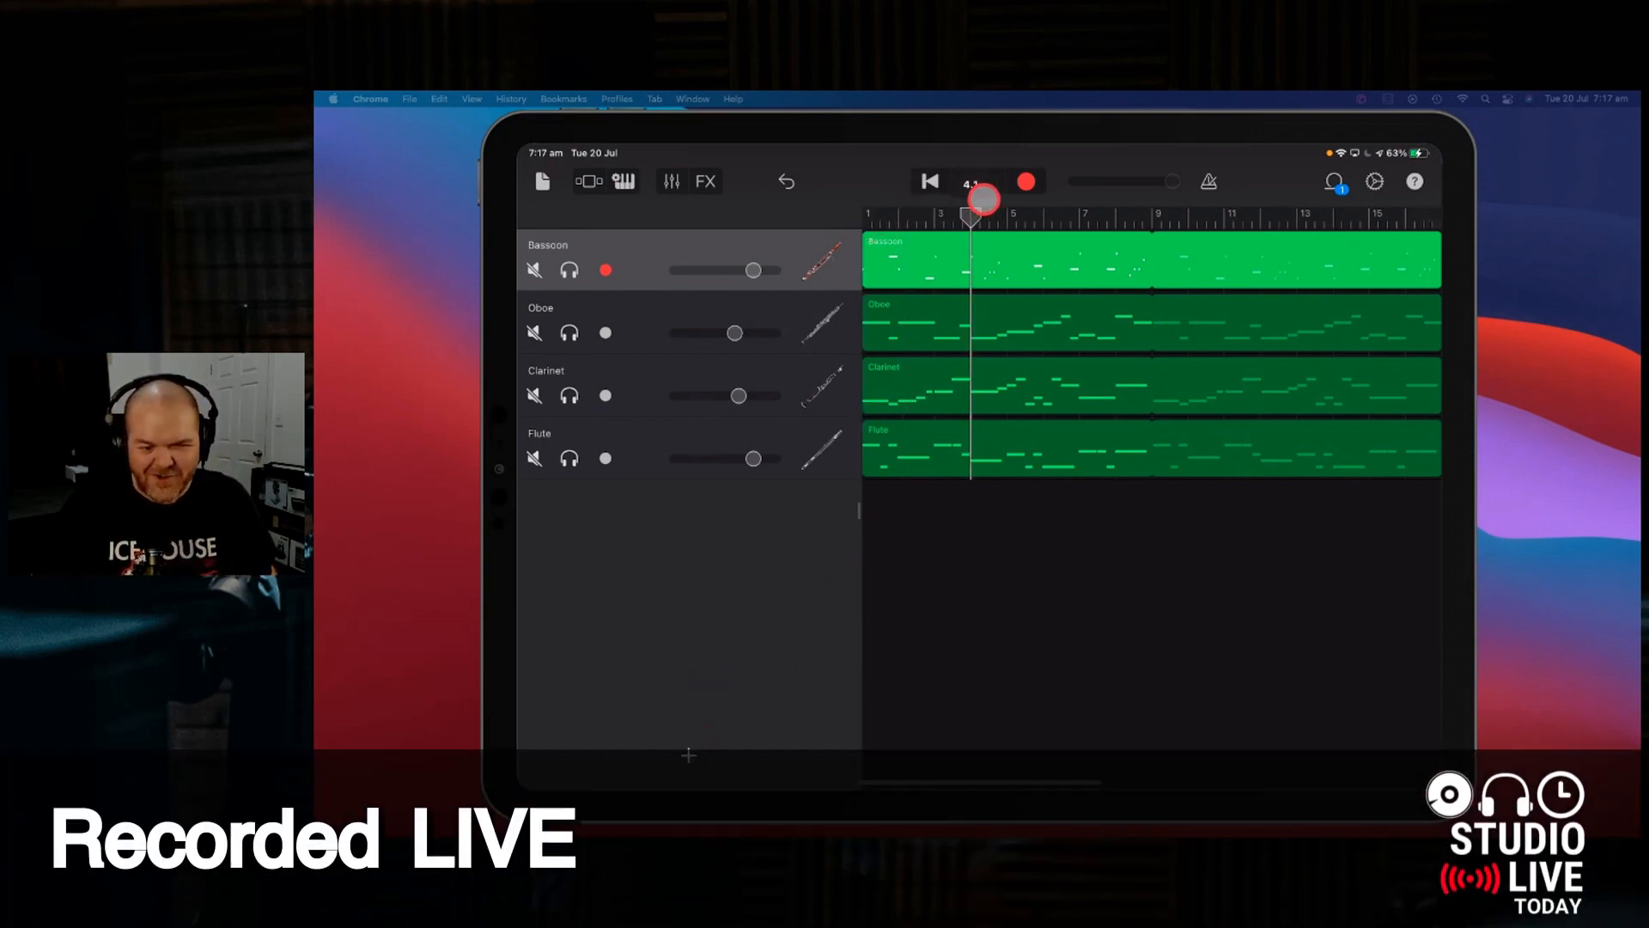
- Audition the woodwind song from the start and return the playhead to the beginning
{"action": "left_click", "coordinate": [927, 180]}
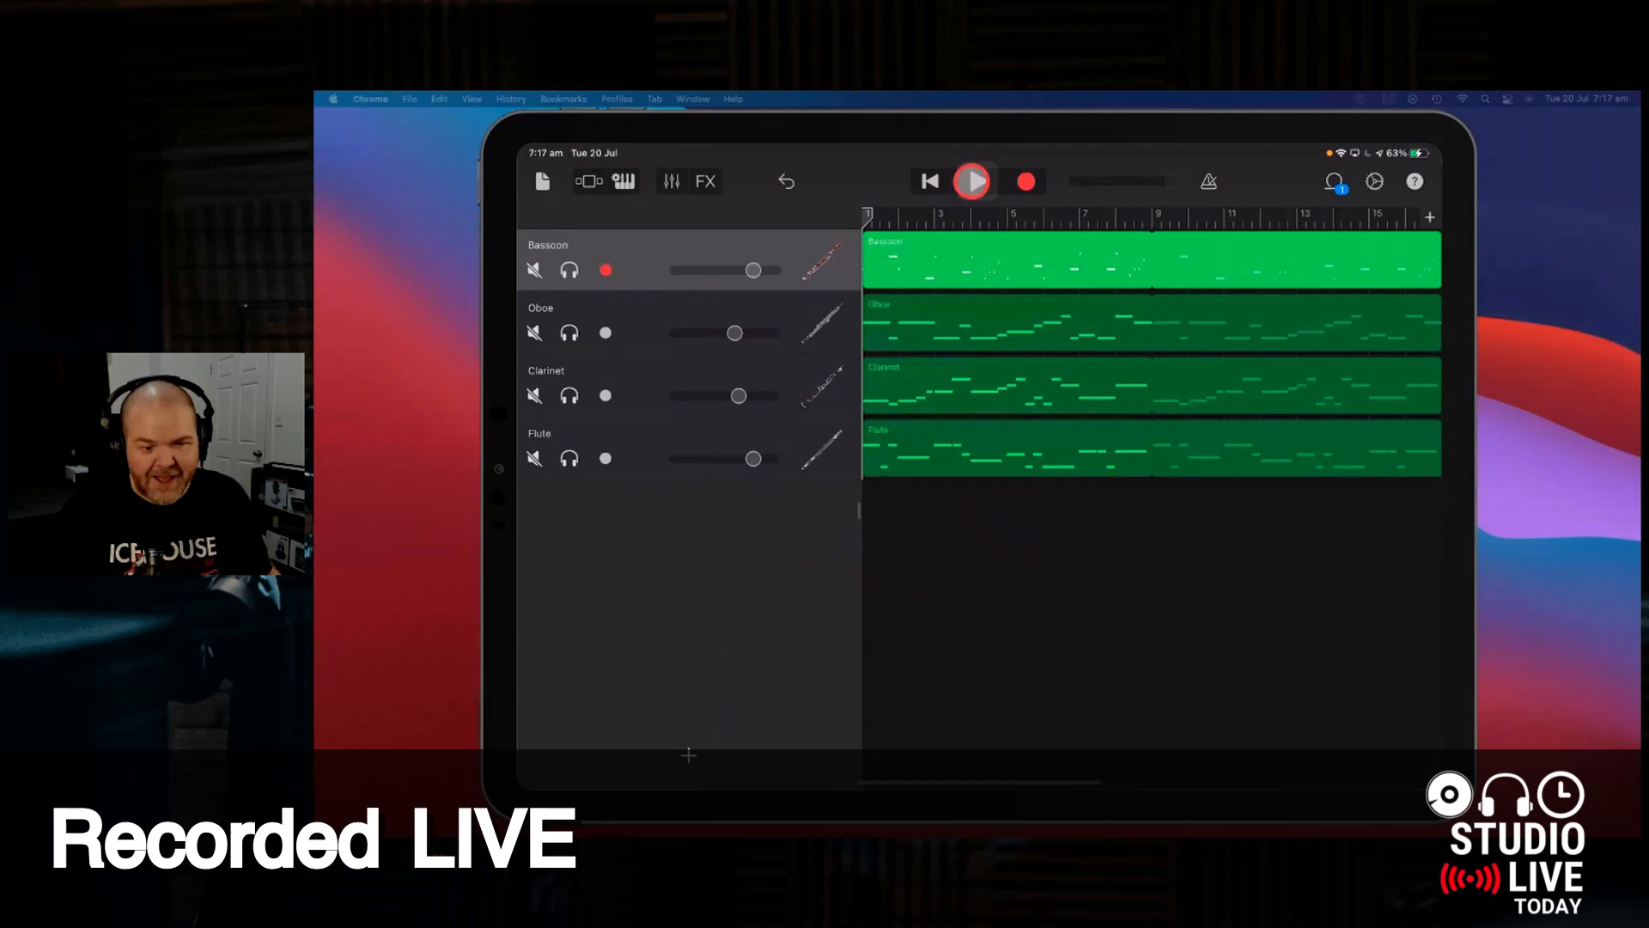
{"action": "left_click", "coordinate": [969, 180]}
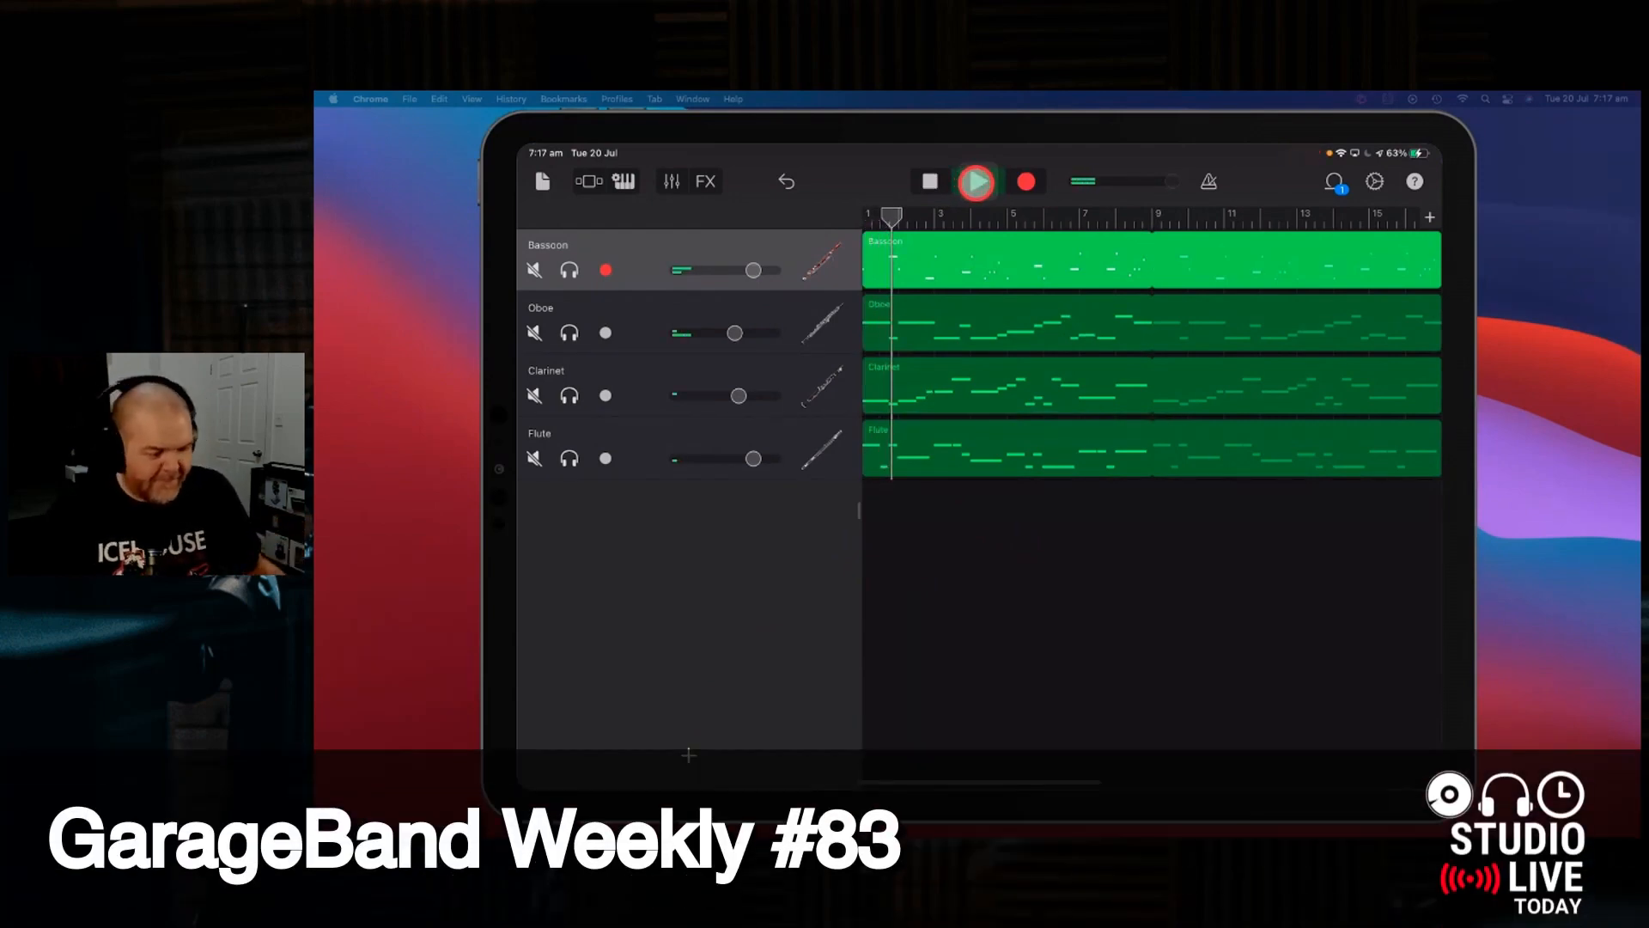
{"action": "left_click", "coordinate": [975, 180]}
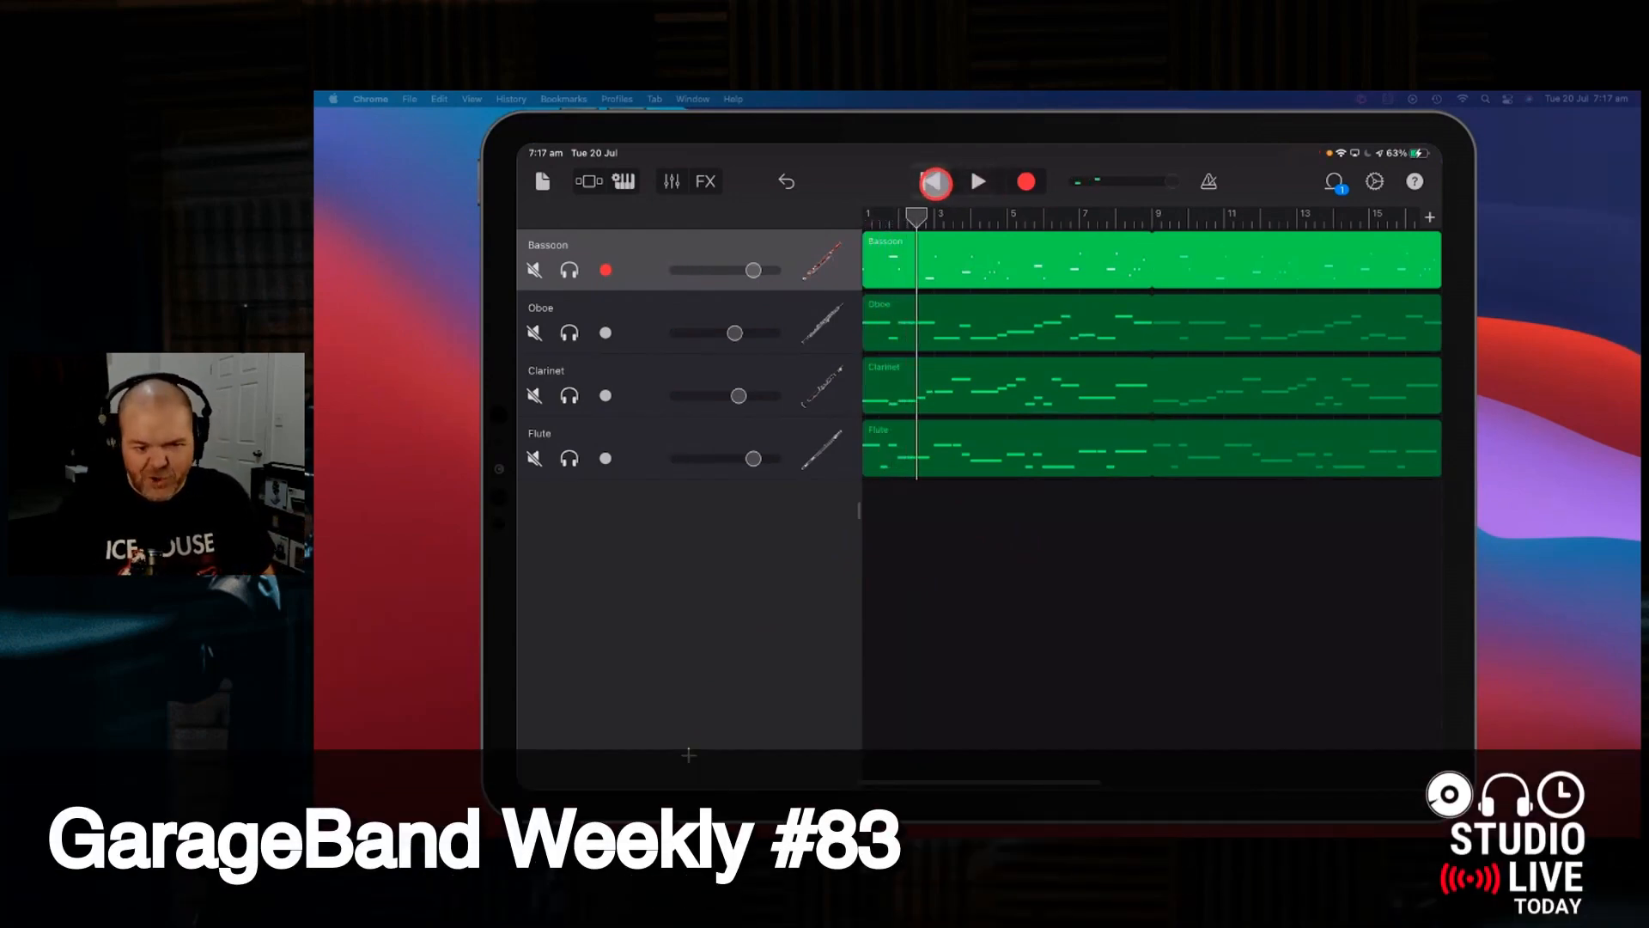
{"action": "left_click", "coordinate": [935, 180]}
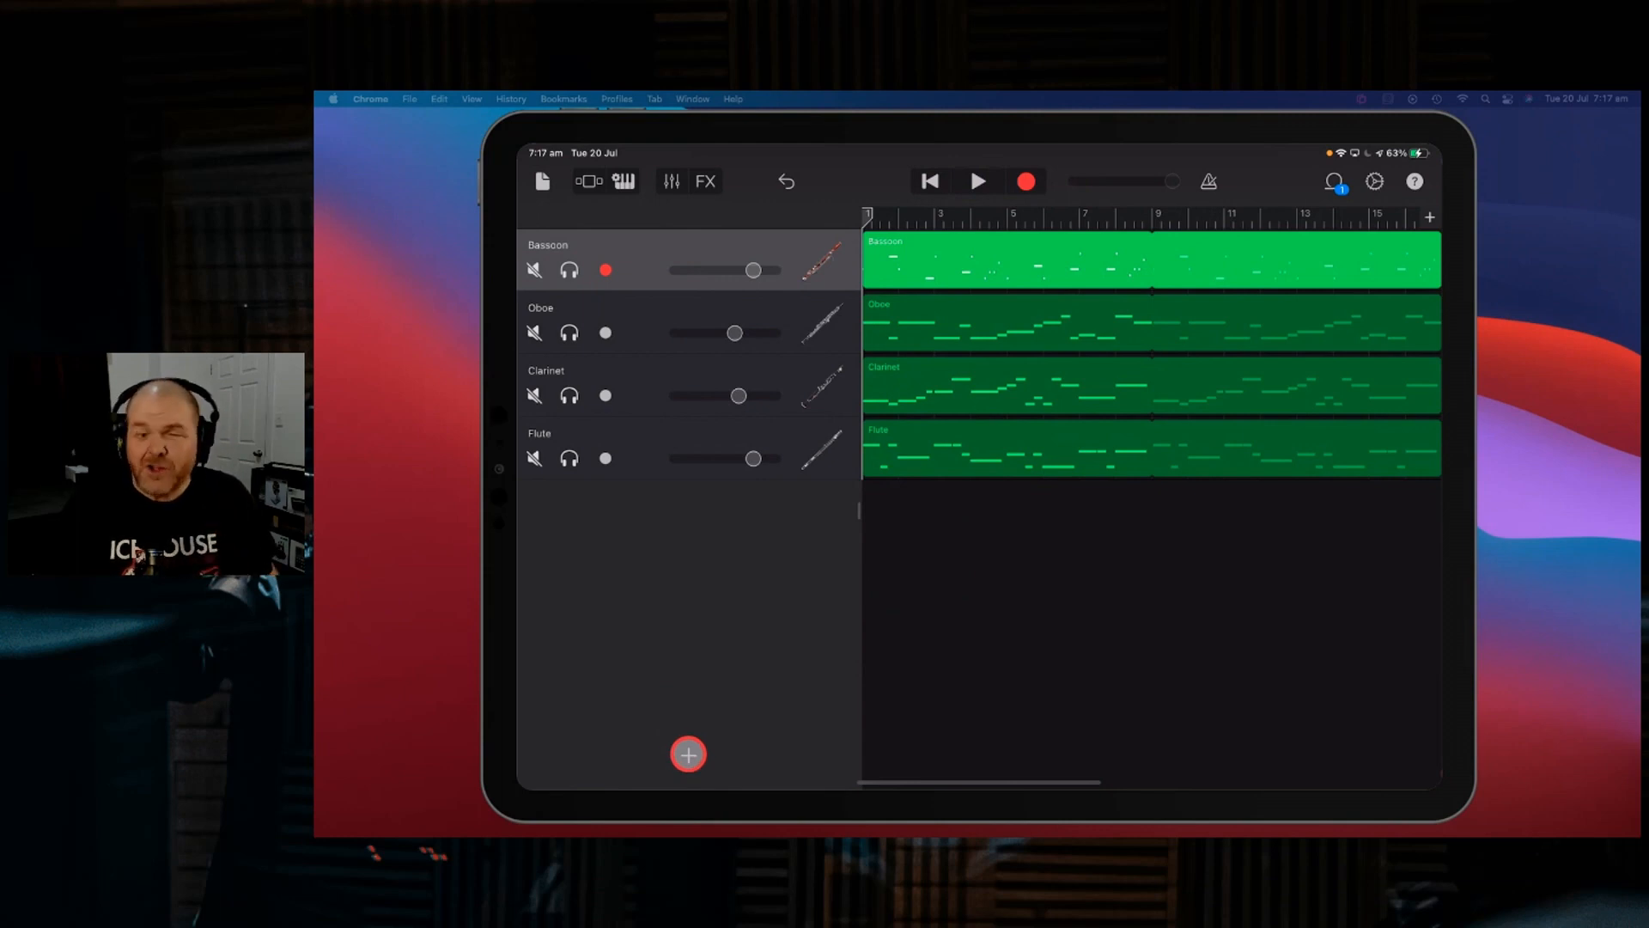
- Add a new track and choose Ravenscroft275 from the external Inter-App Audio instruments
{"action": "left_click", "coordinate": [687, 754]}
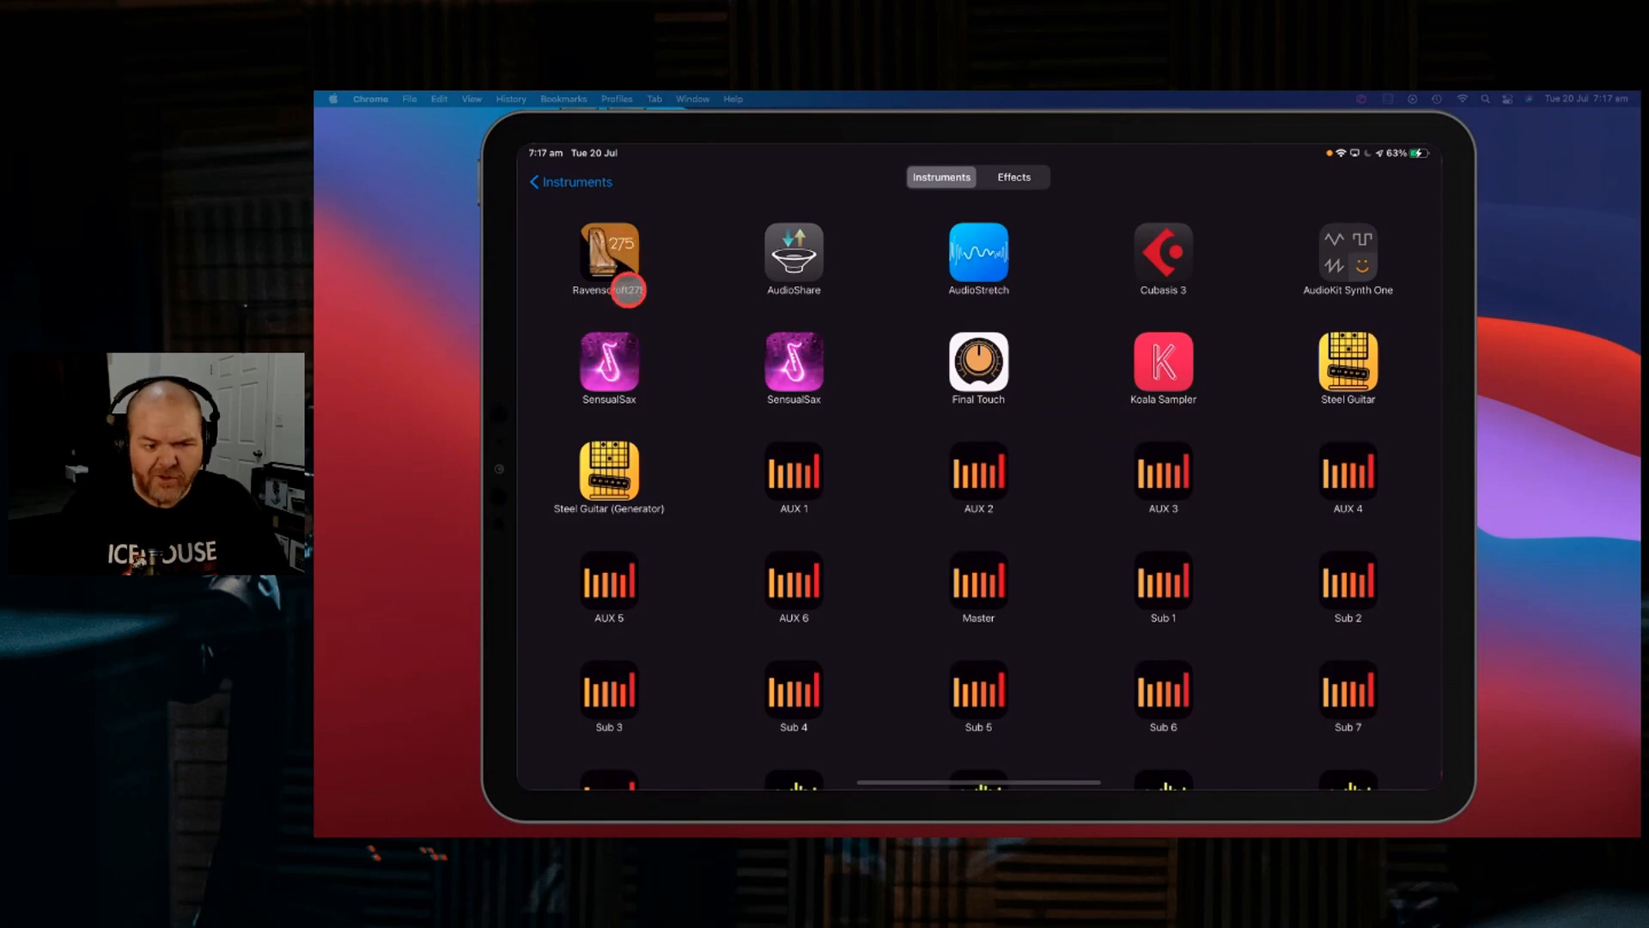
{"action": "left_click", "coordinate": [608, 256]}
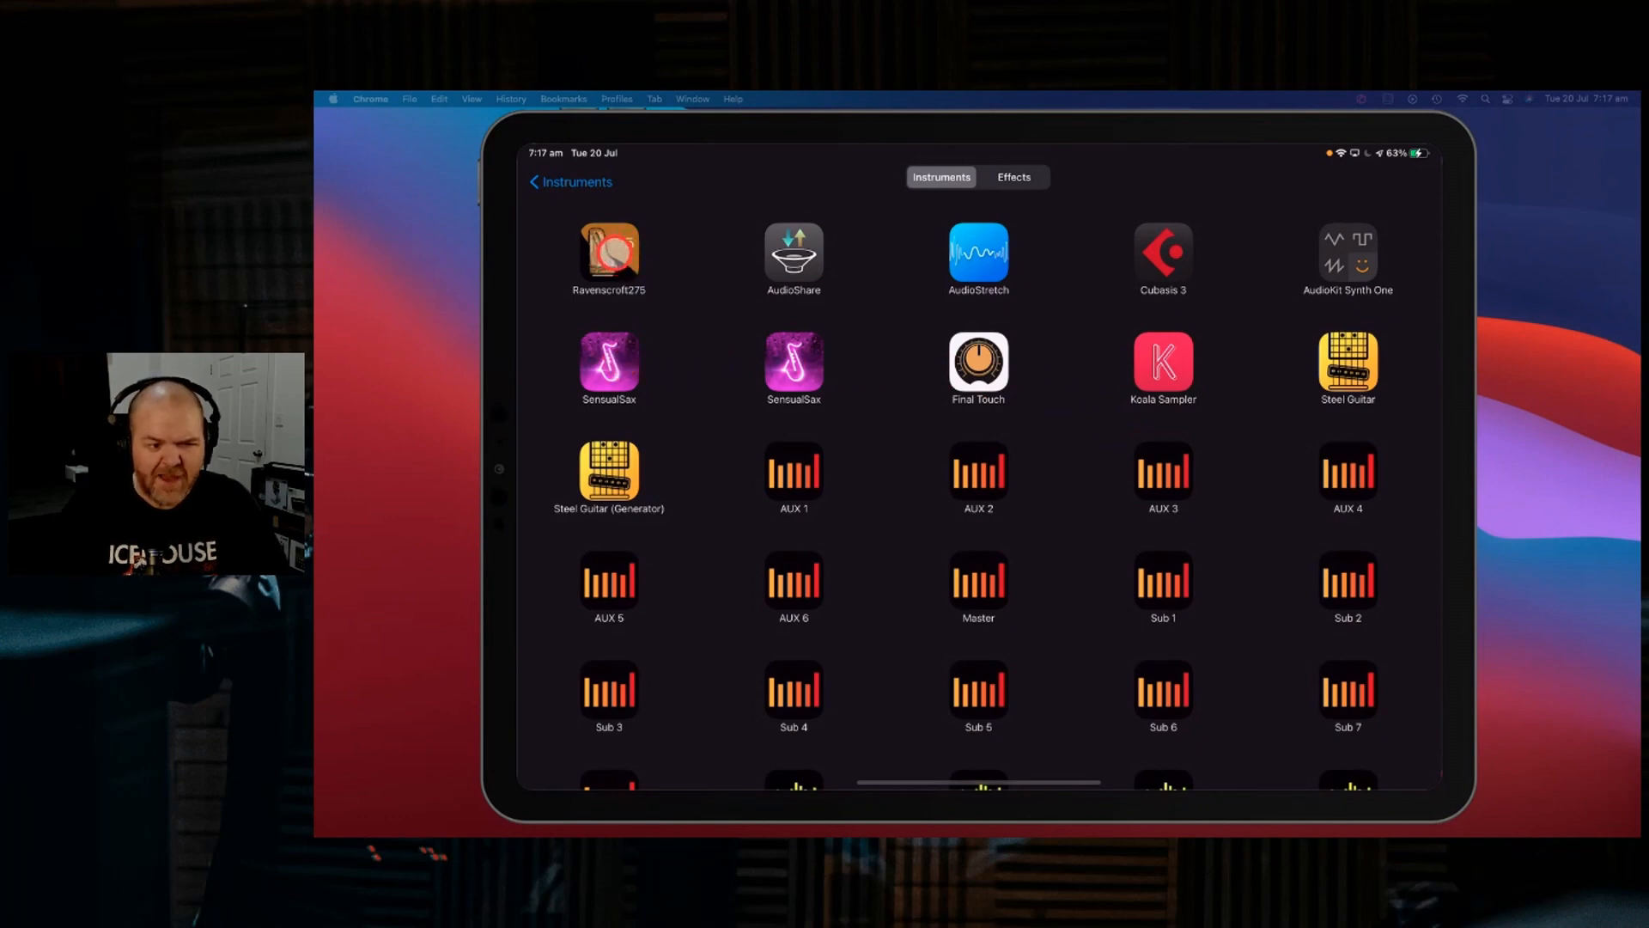
- Play a few notes on the Ravenscroft 275 keyboard, record the take and return to GarageBand
{"action": "left_click", "coordinate": [608, 253]}
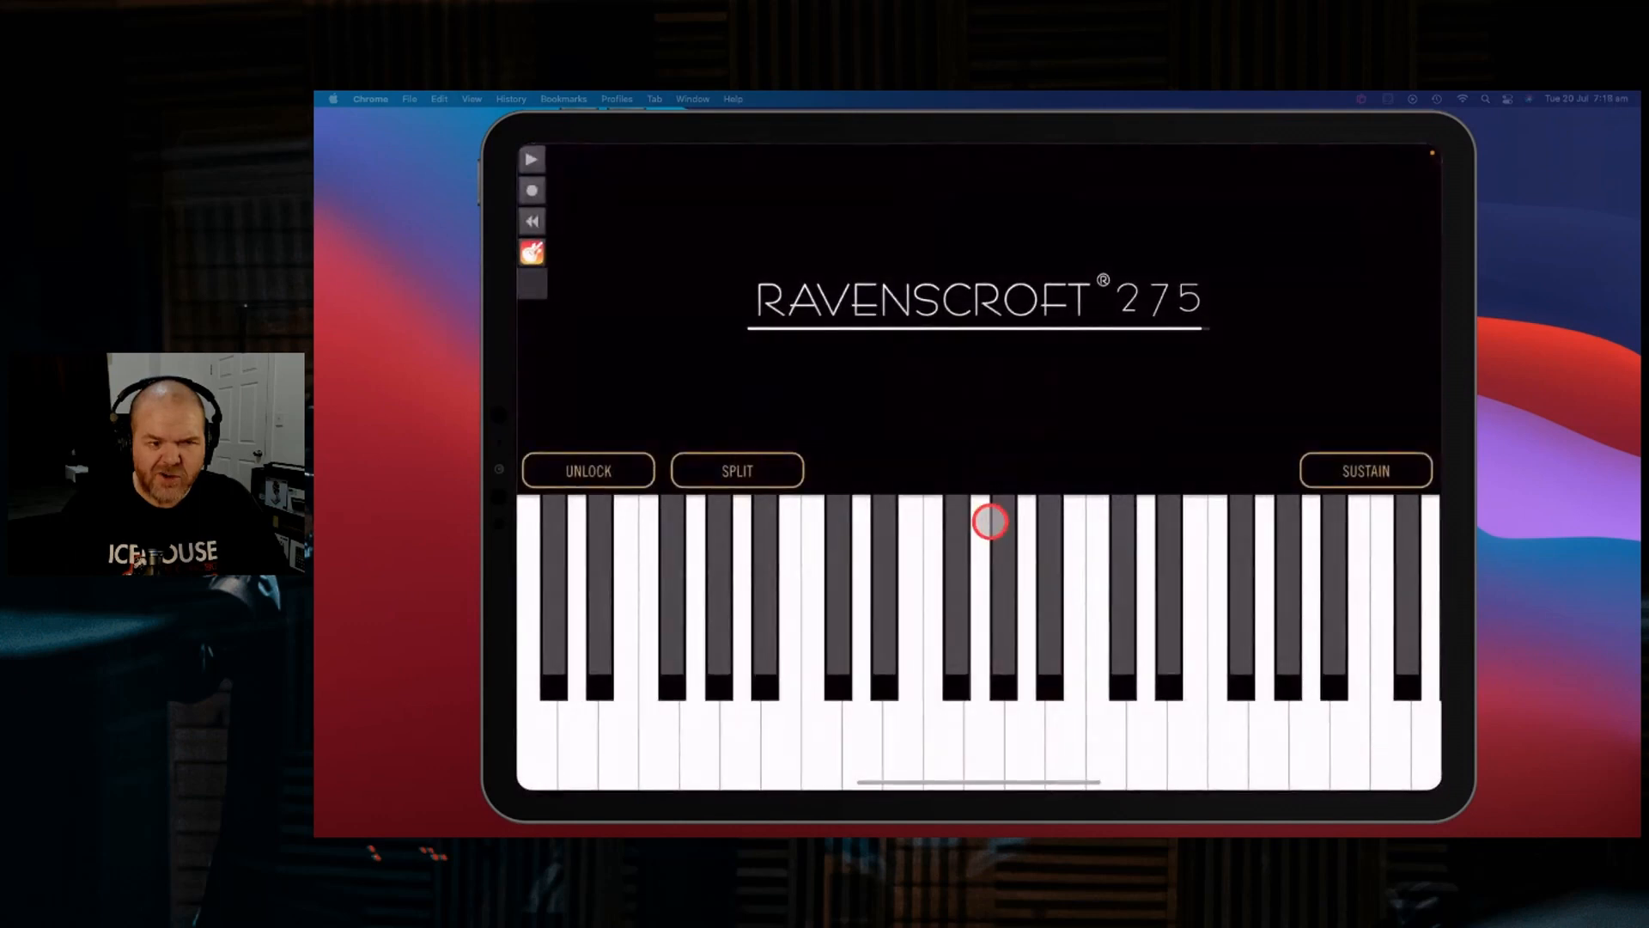
{"action": "left_click", "coordinate": [565, 160]}
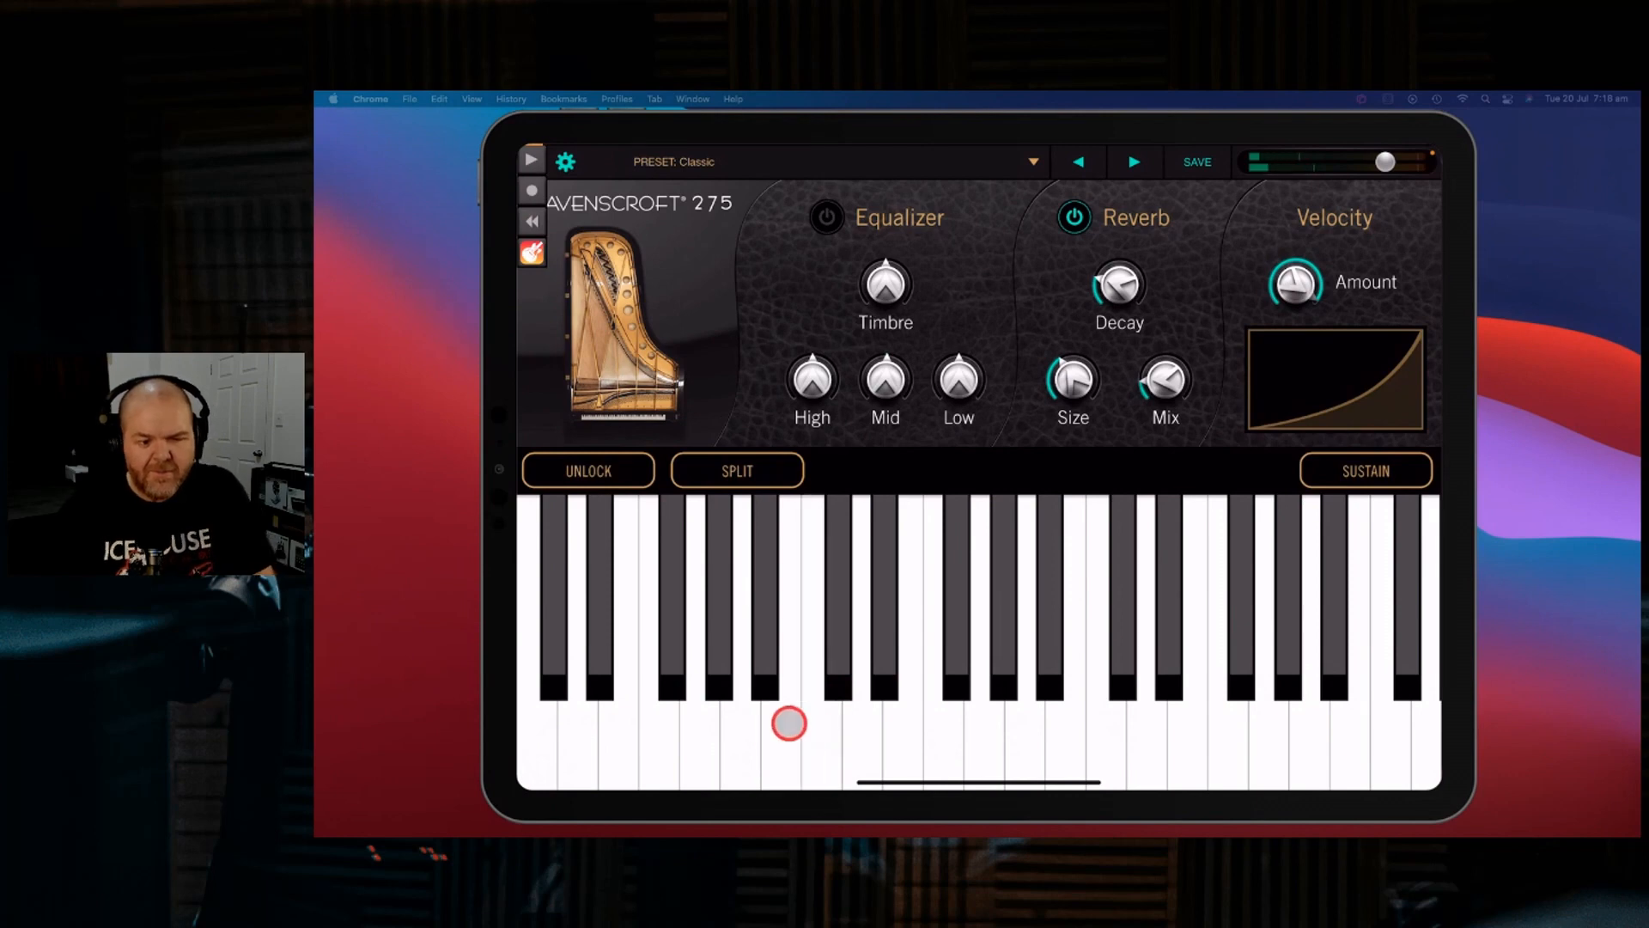
{"action": "left_click", "coordinate": [813, 725]}
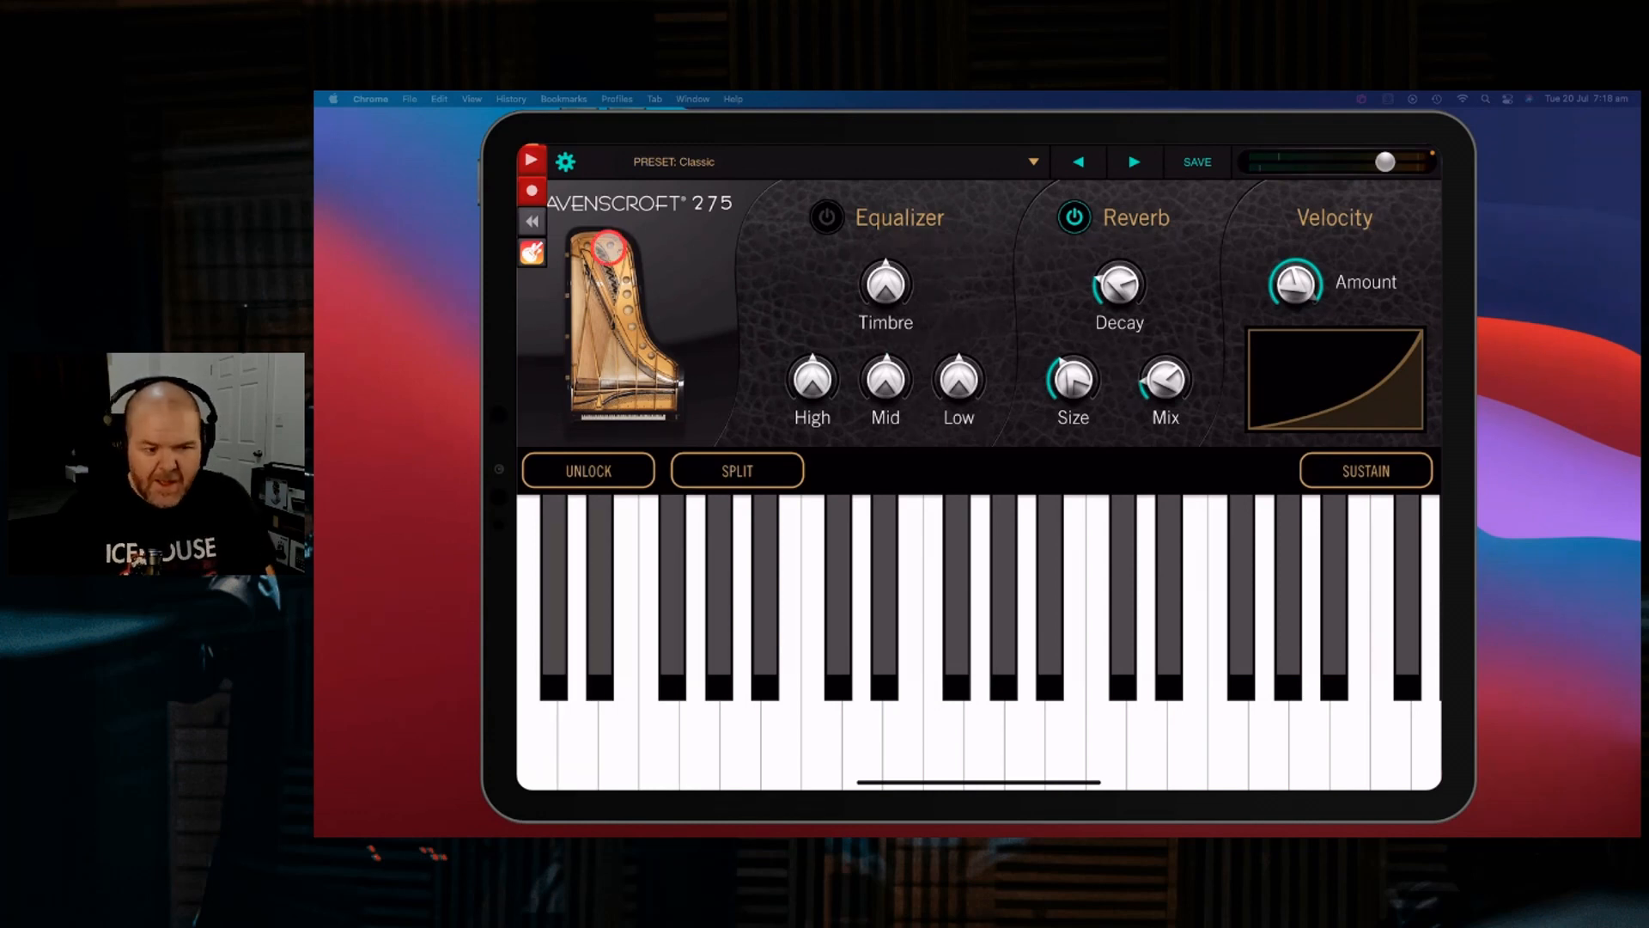
{"action": "left_click", "coordinate": [530, 190]}
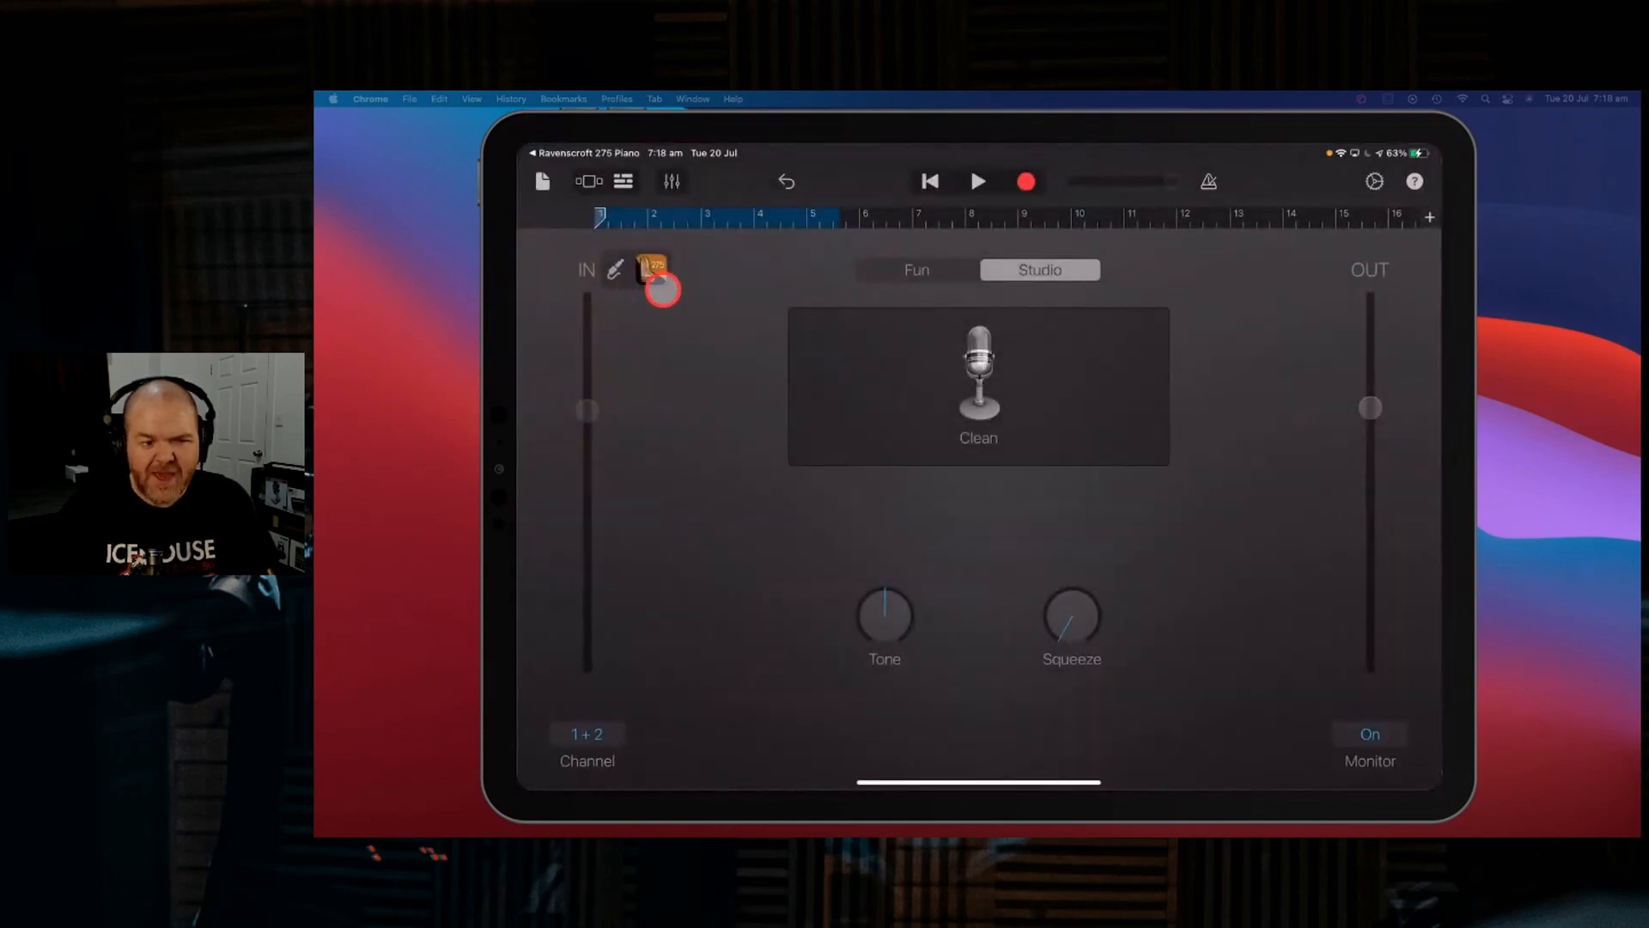
- Switch to Tracks view showing the new Ravenscroft275 audio region under the woodwinds
{"action": "left_click", "coordinate": [615, 270]}
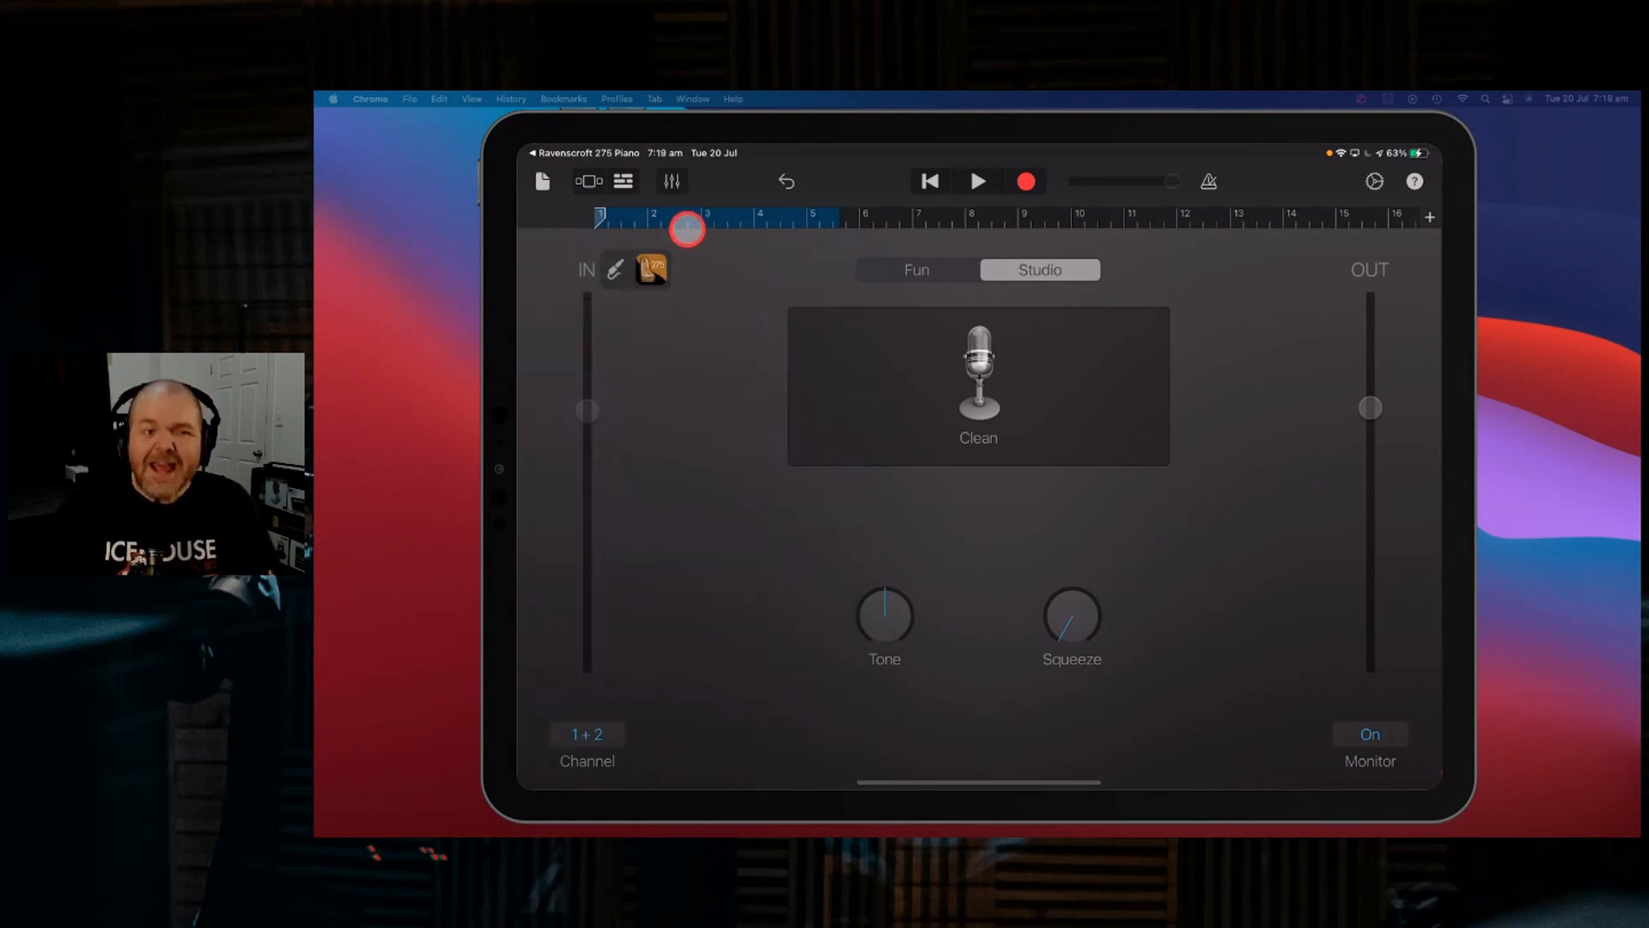
{"action": "left_click", "coordinate": [622, 180]}
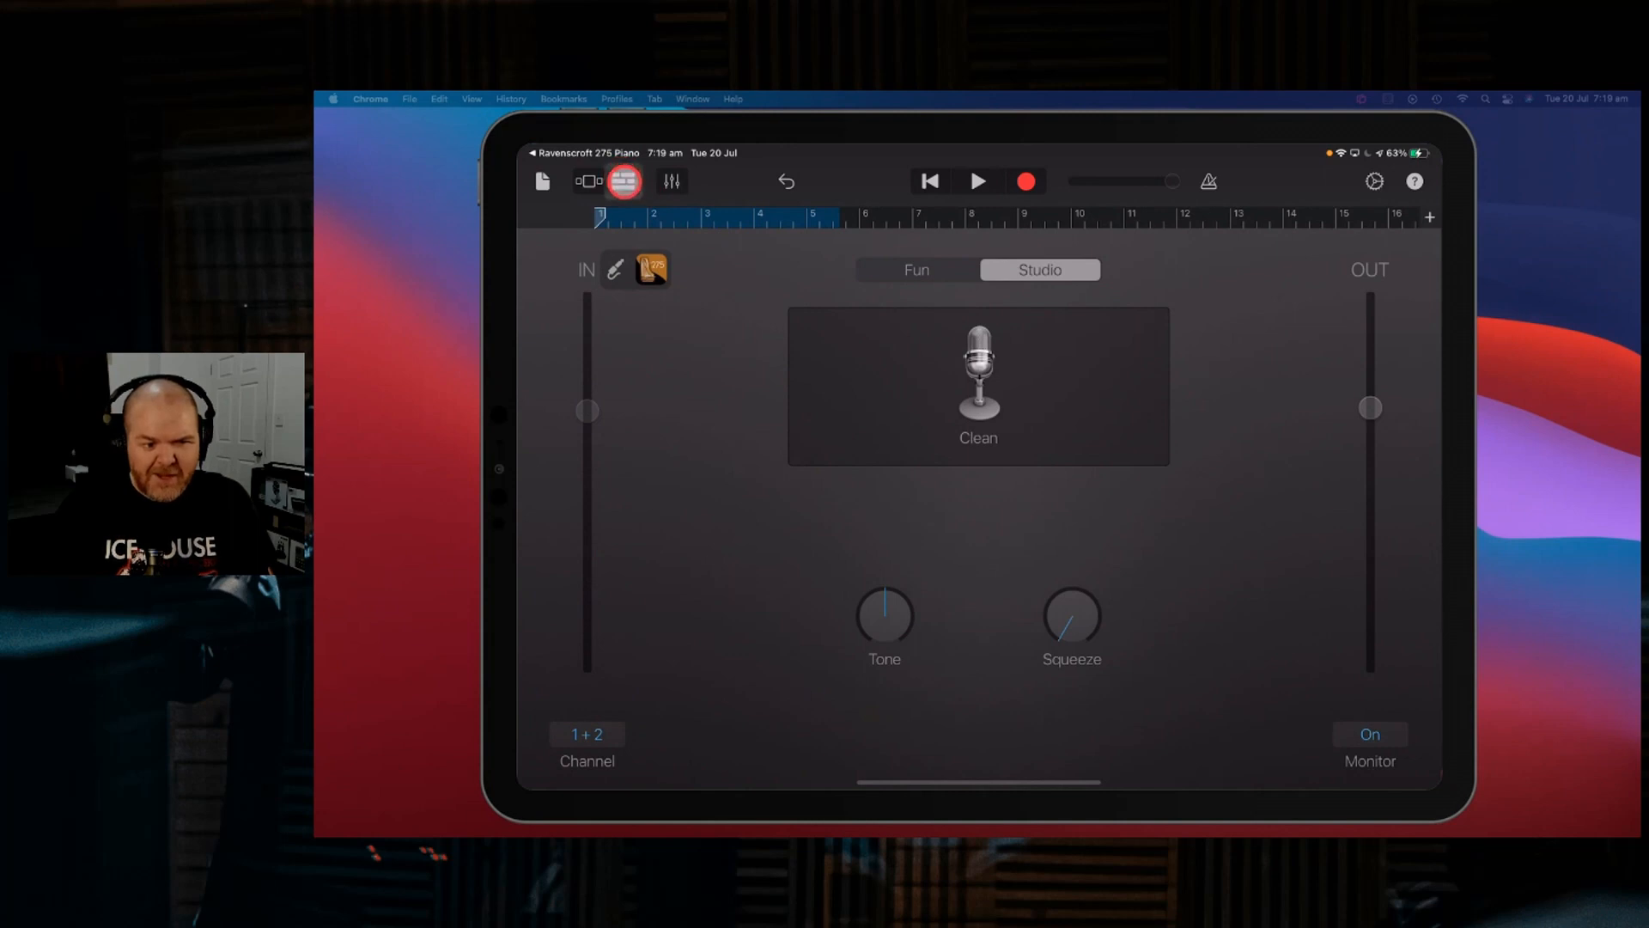
{"action": "left_click", "coordinate": [587, 181]}
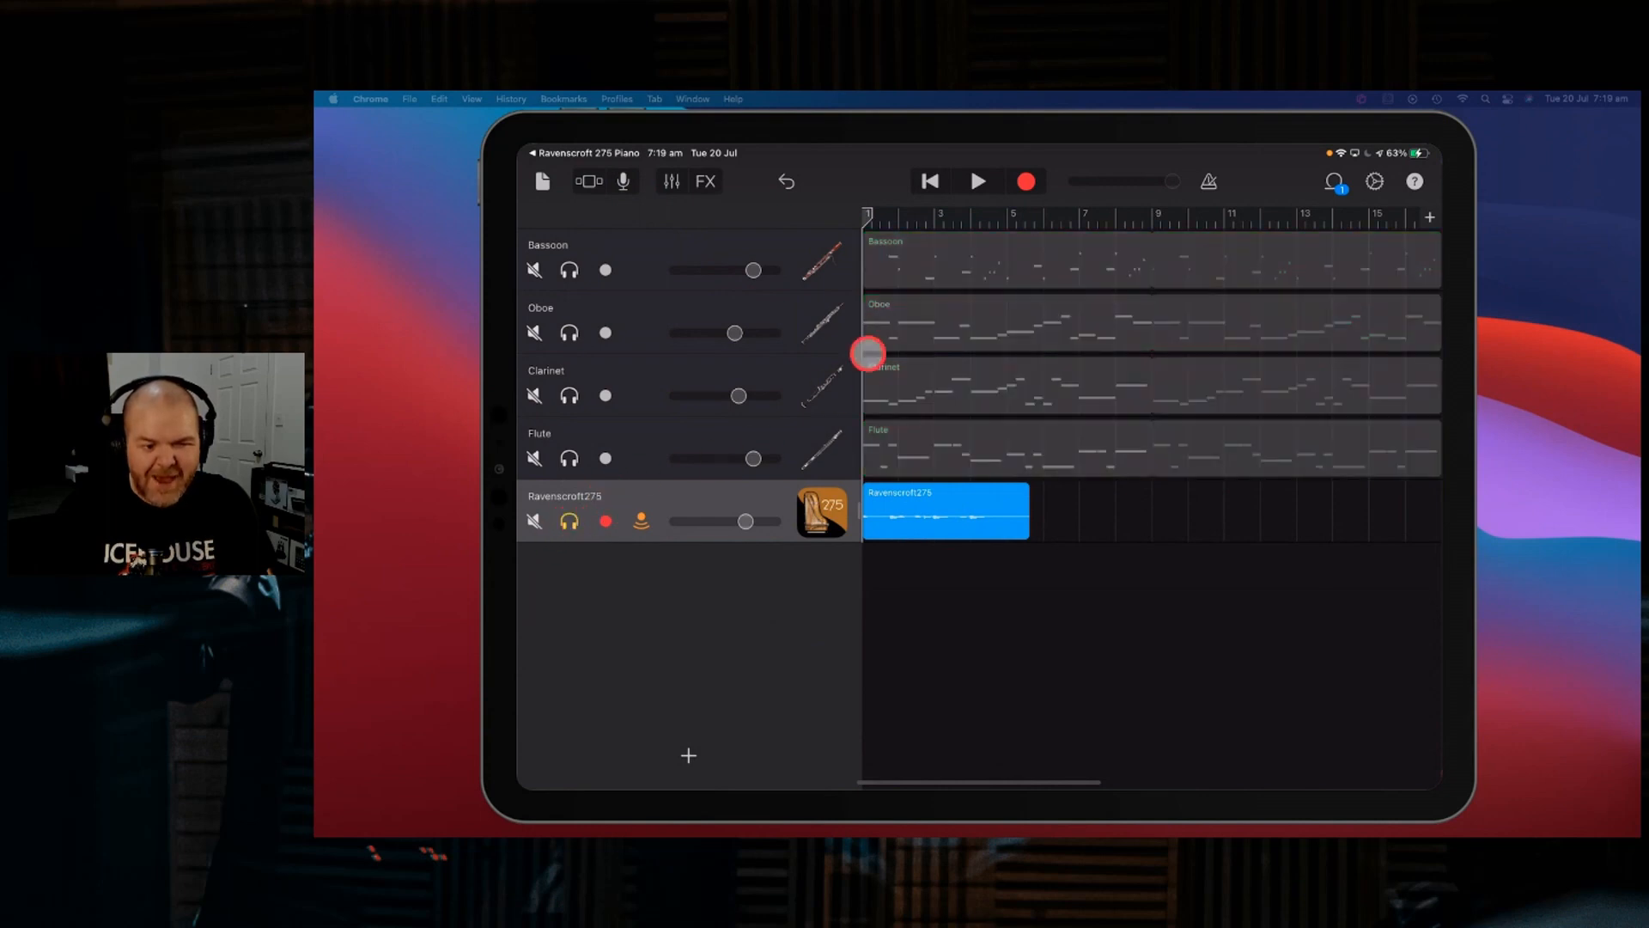
{"action": "left_click", "coordinate": [978, 180]}
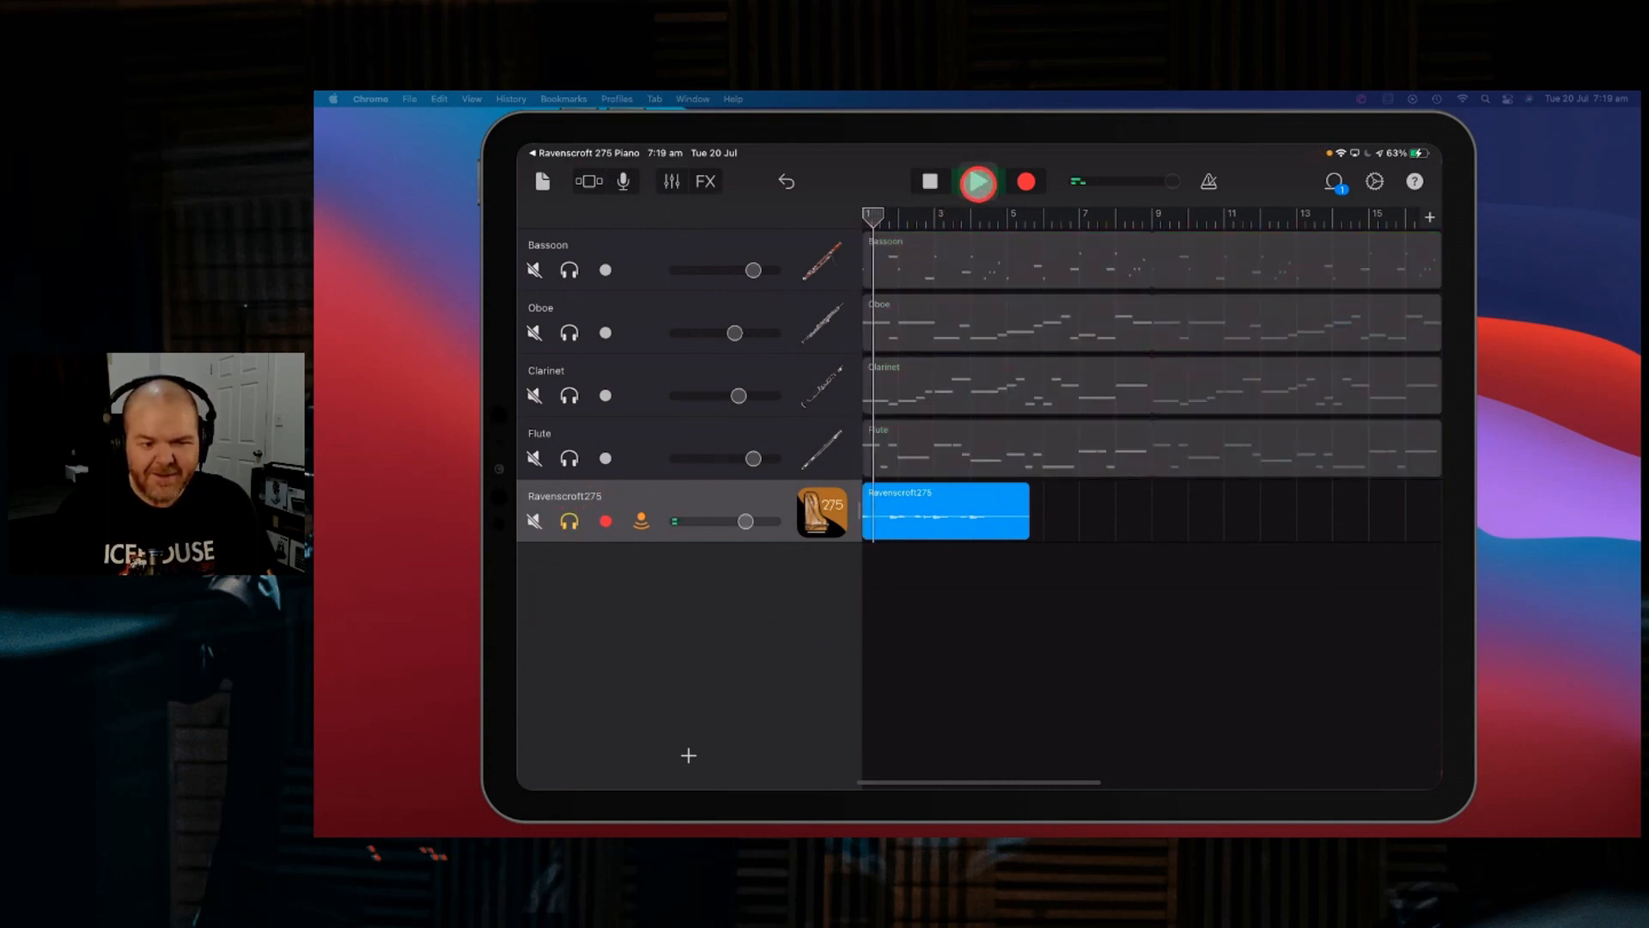
{"action": "left_click", "coordinate": [976, 180]}
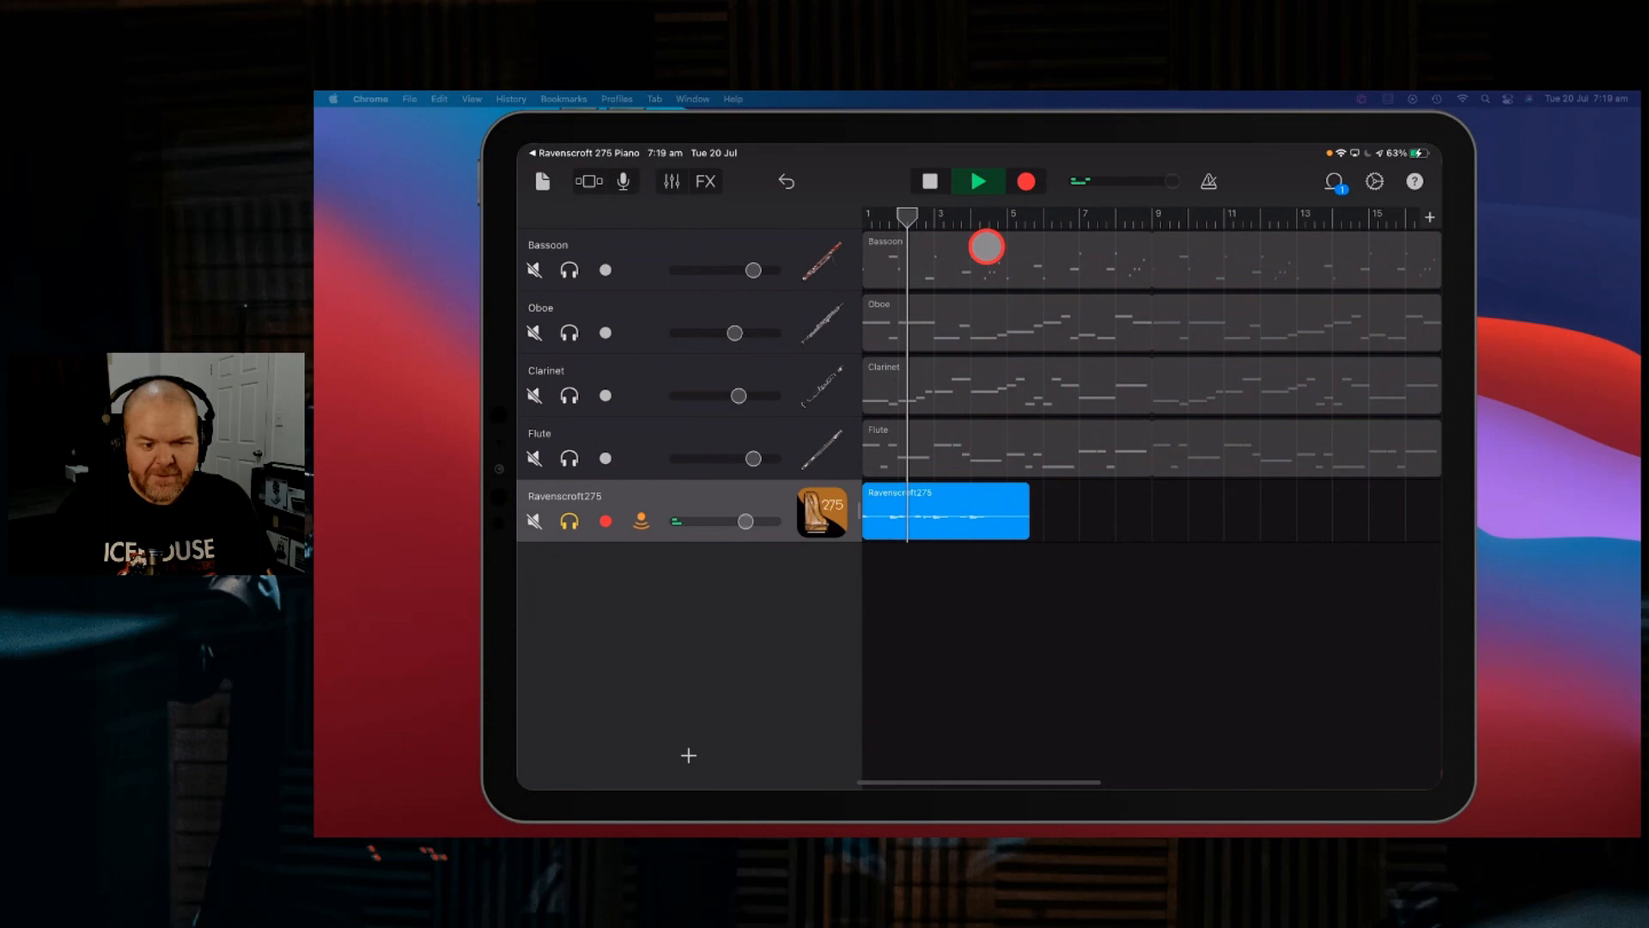
{"action": "left_click", "coordinate": [976, 180]}
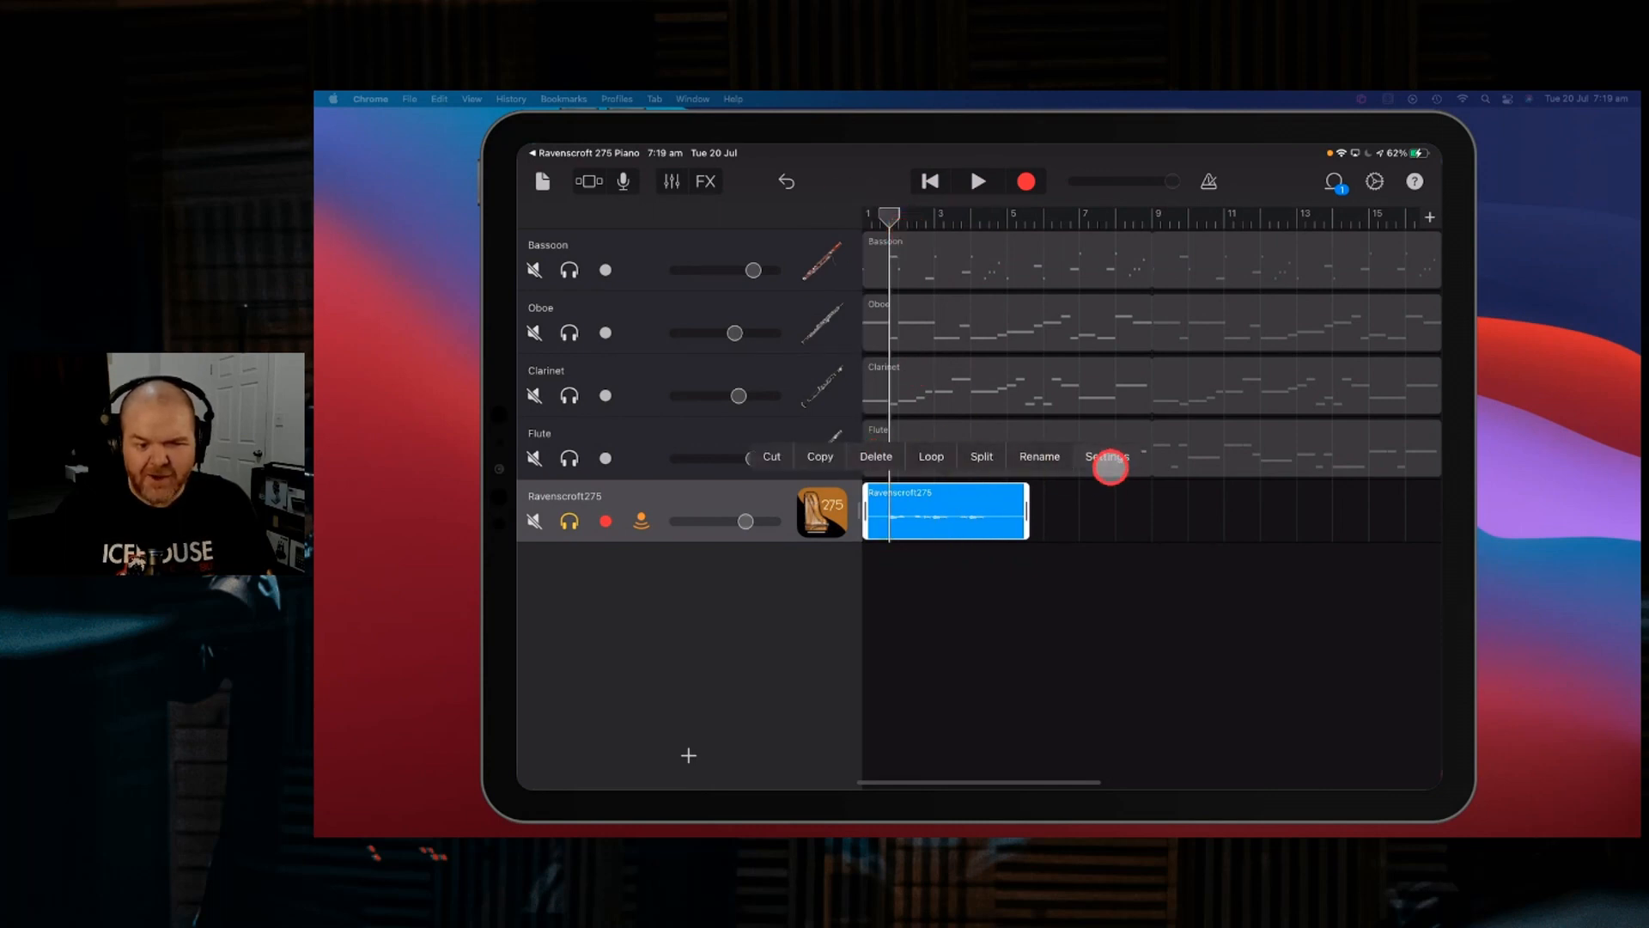
{"action": "left_click", "coordinate": [1104, 460]}
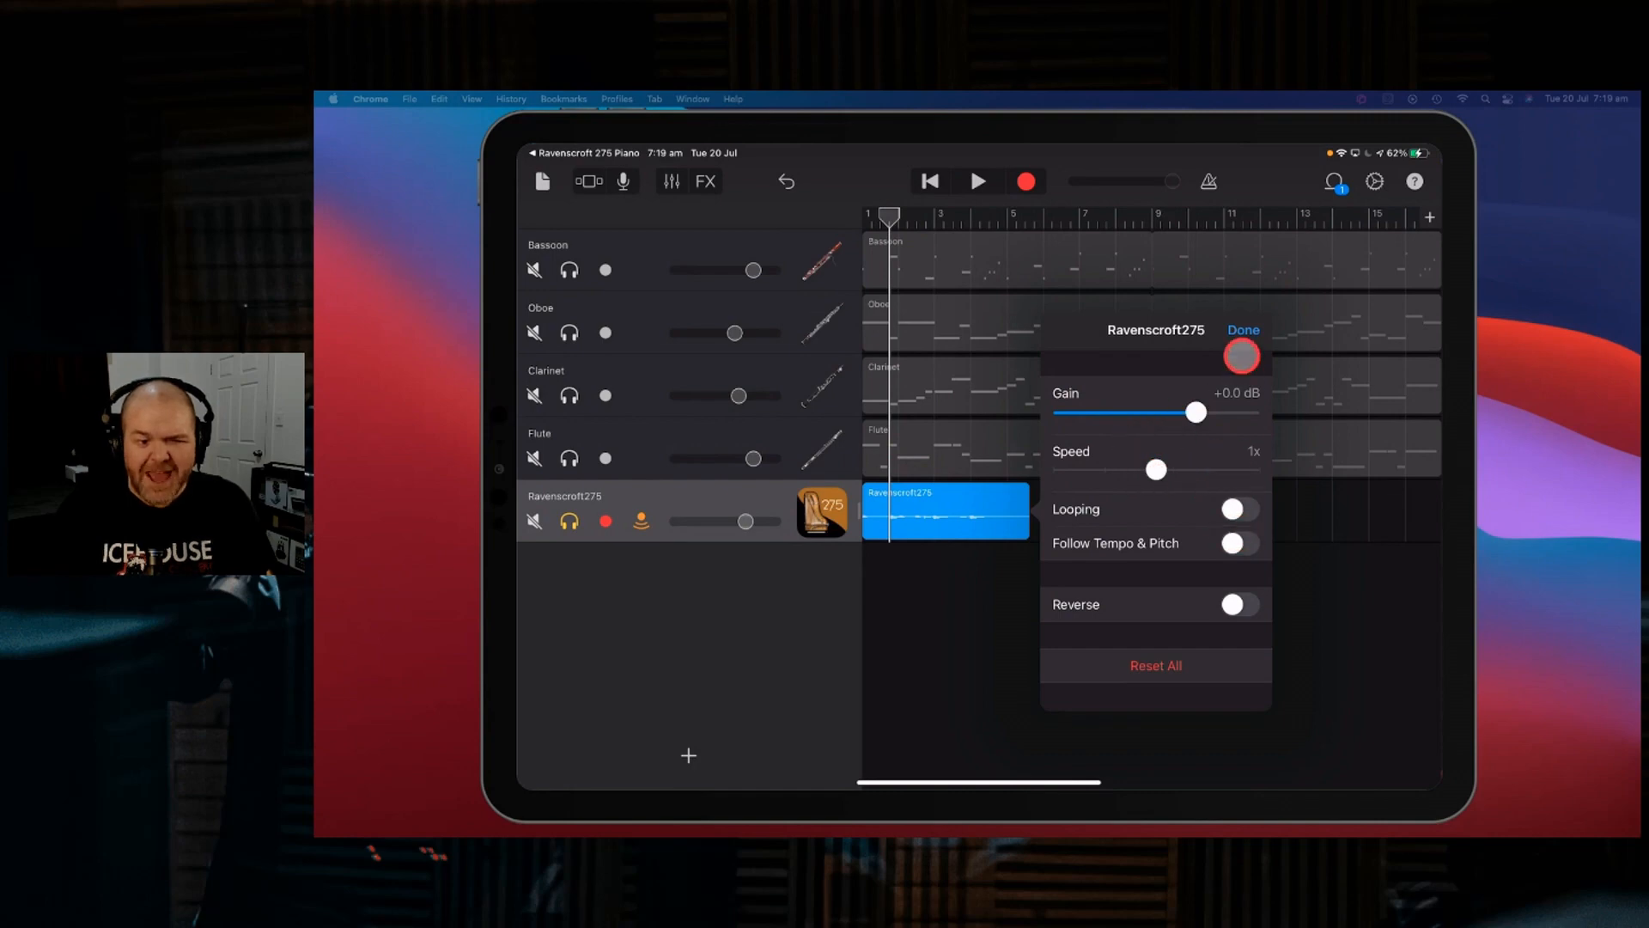
{"action": "left_click", "coordinate": [1242, 330]}
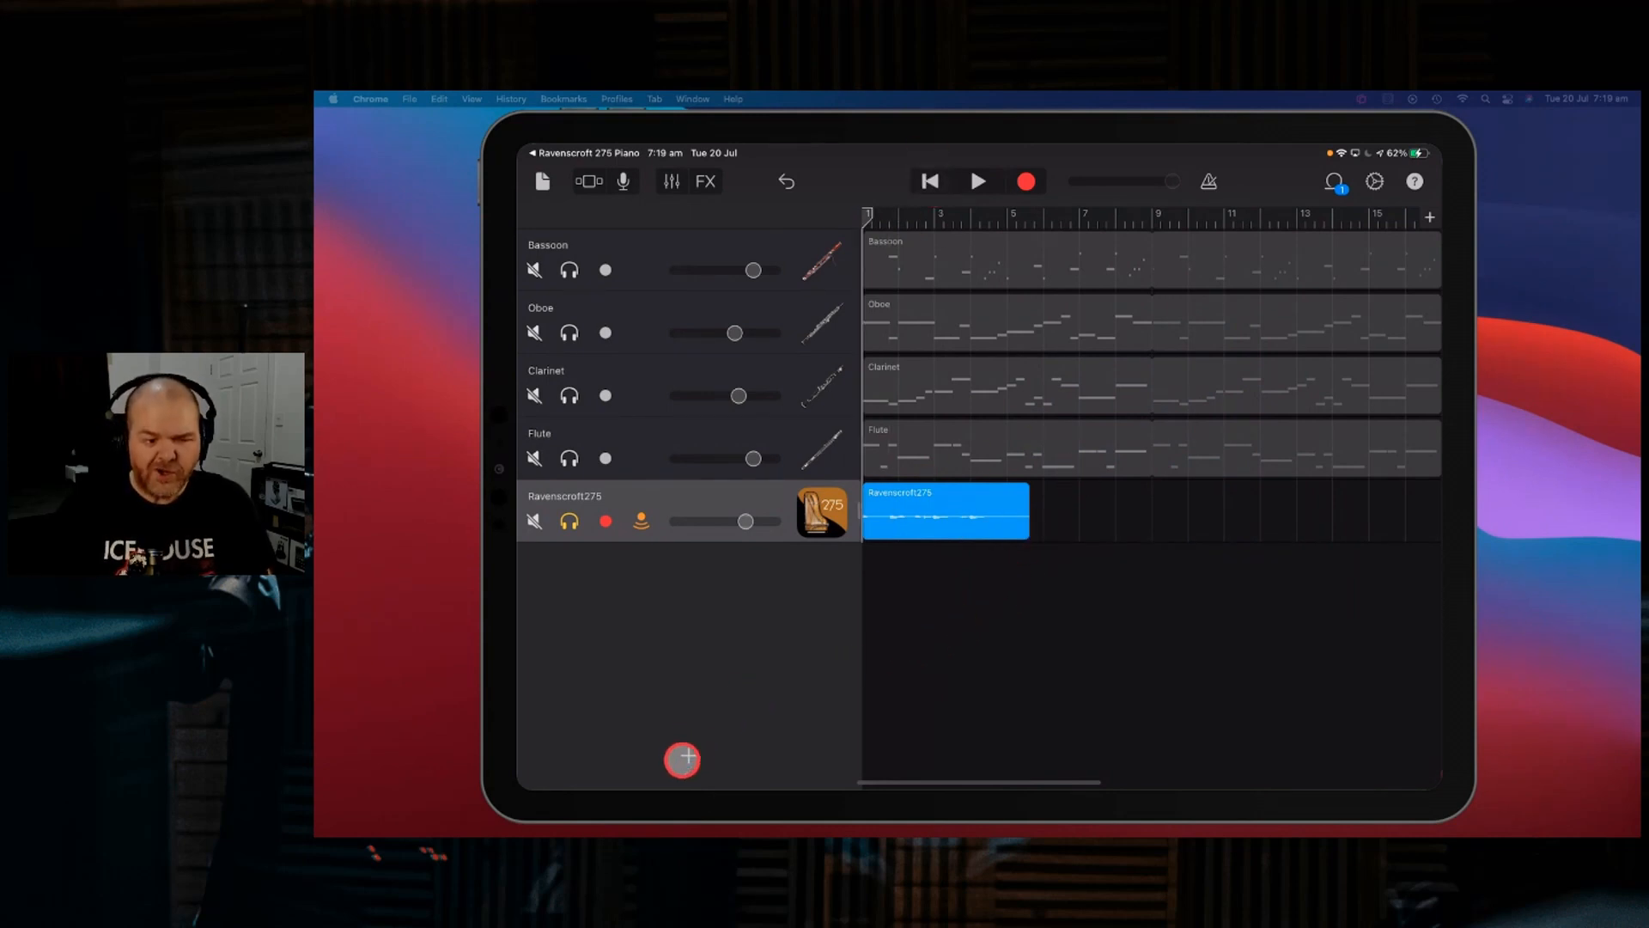
- Add a second Ravenscroft275 track as an Audio Unit Extension with its keyboard and Classic preset
{"action": "left_click", "coordinate": [682, 757]}
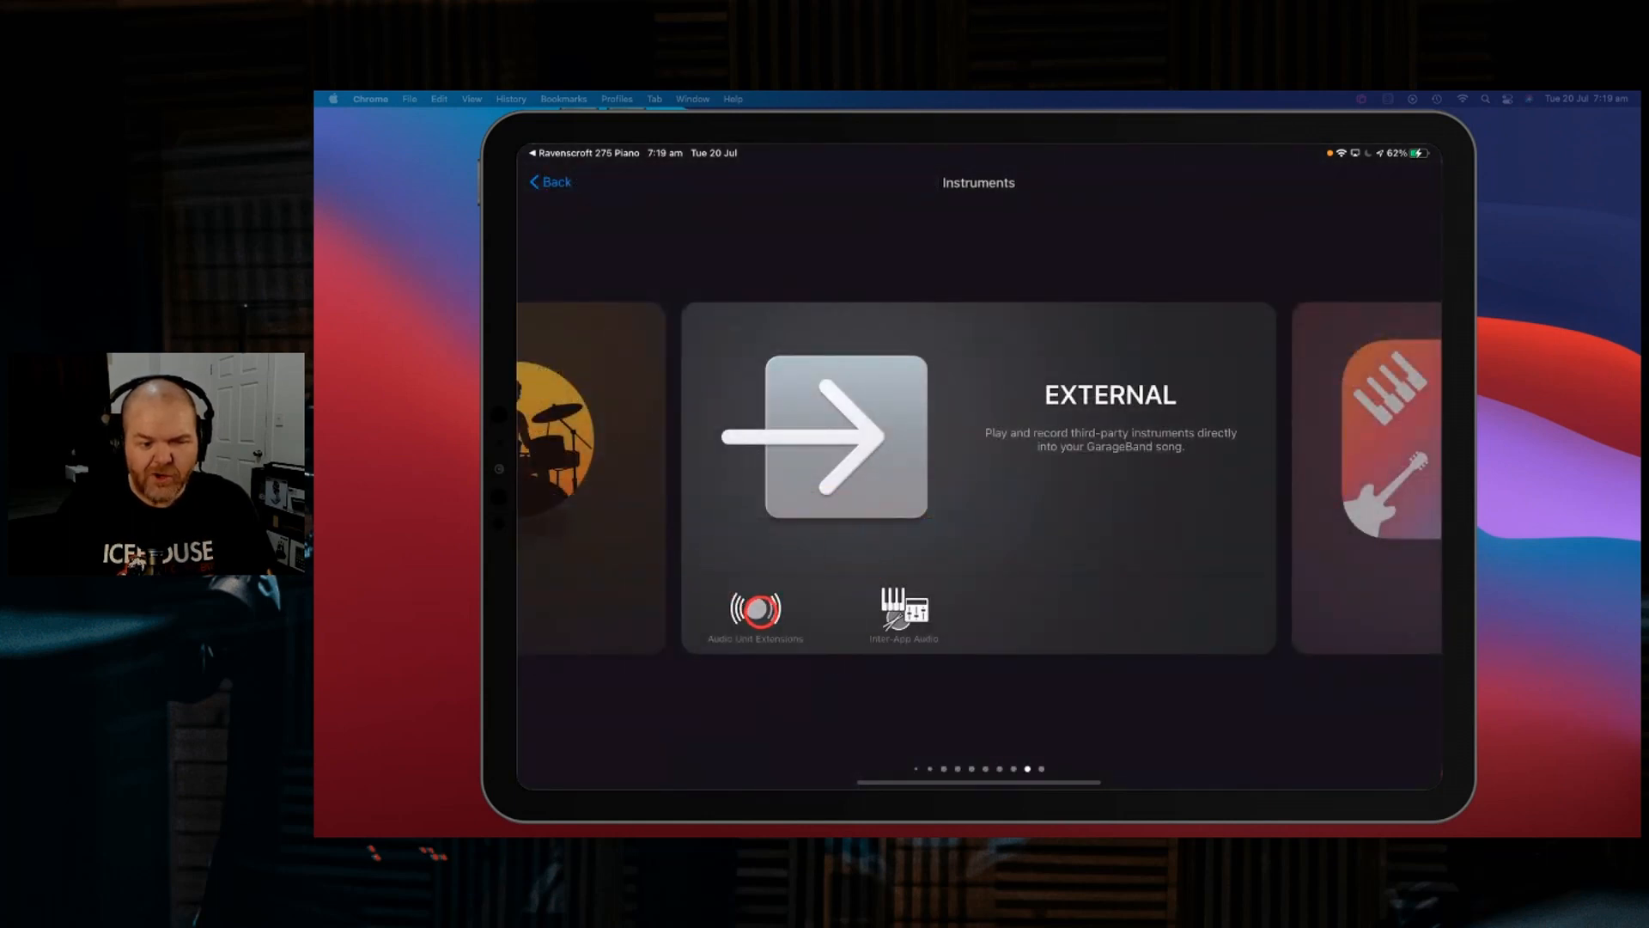
{"action": "left_click", "coordinate": [754, 610]}
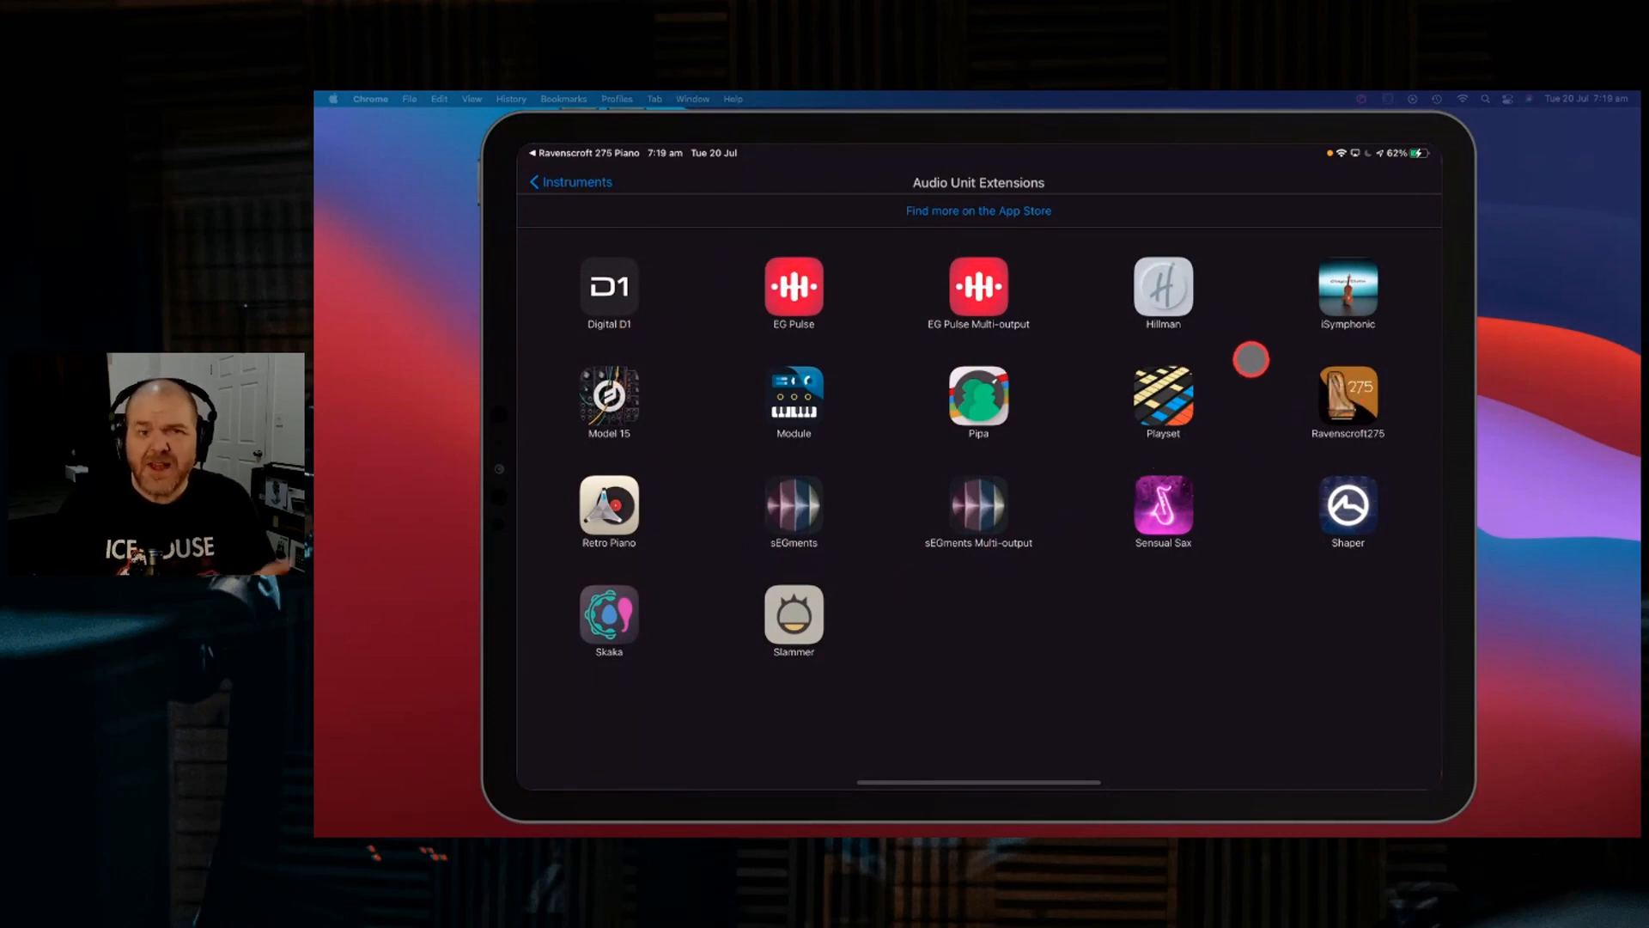
{"action": "mouse_move", "coordinate": [1251, 371]}
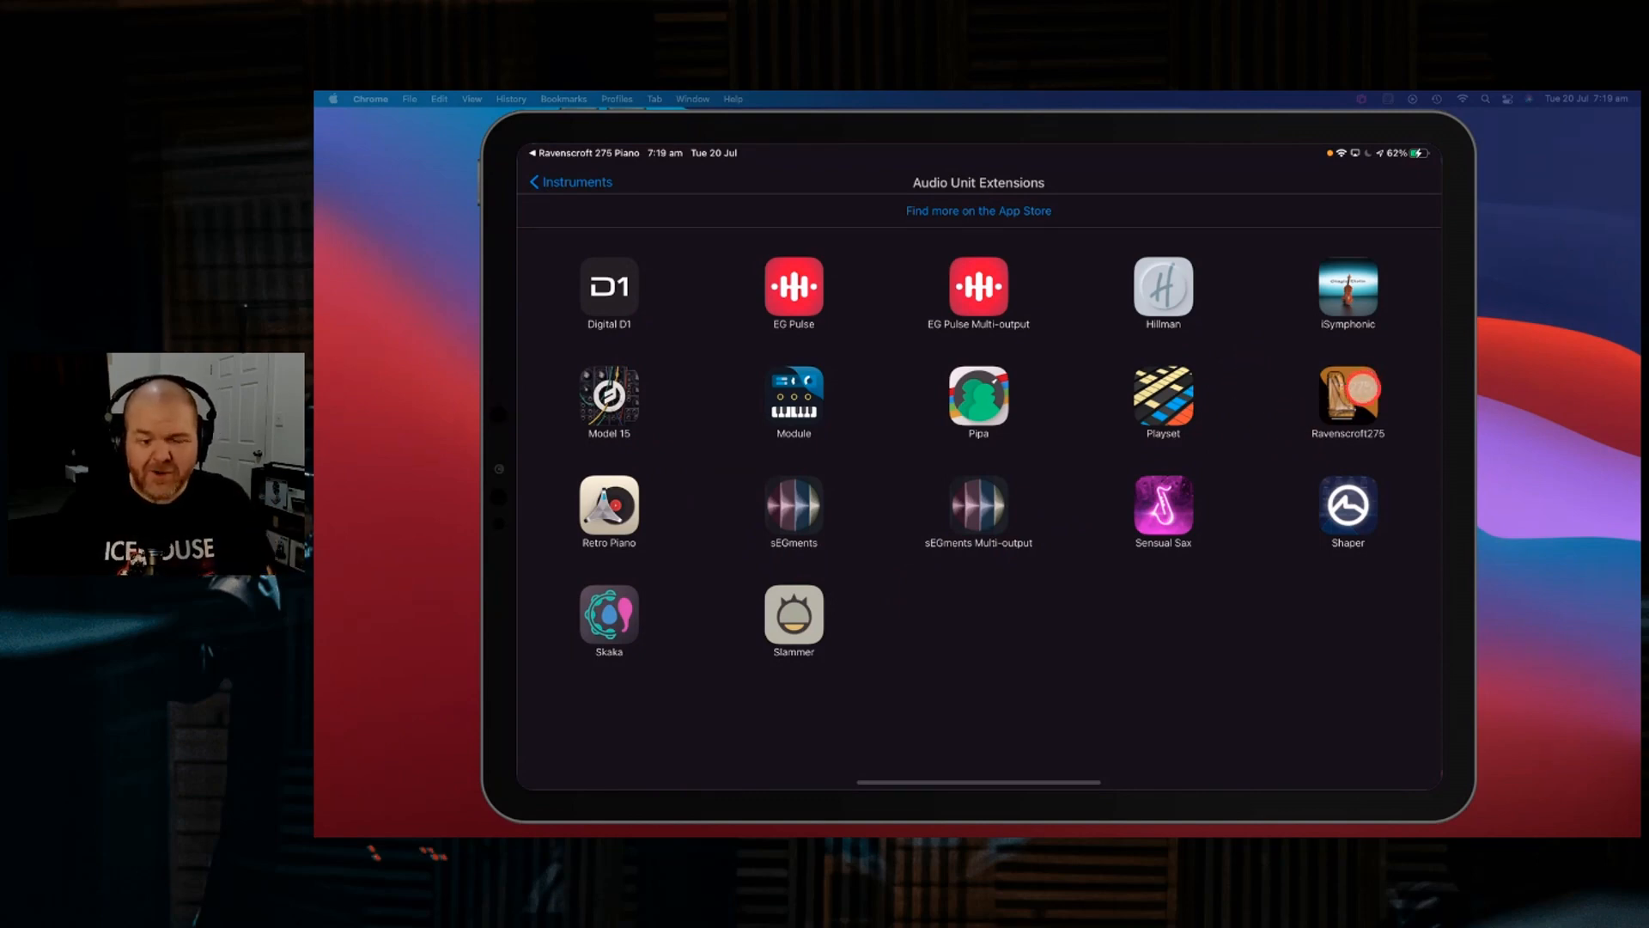
{"action": "left_click", "coordinate": [978, 505]}
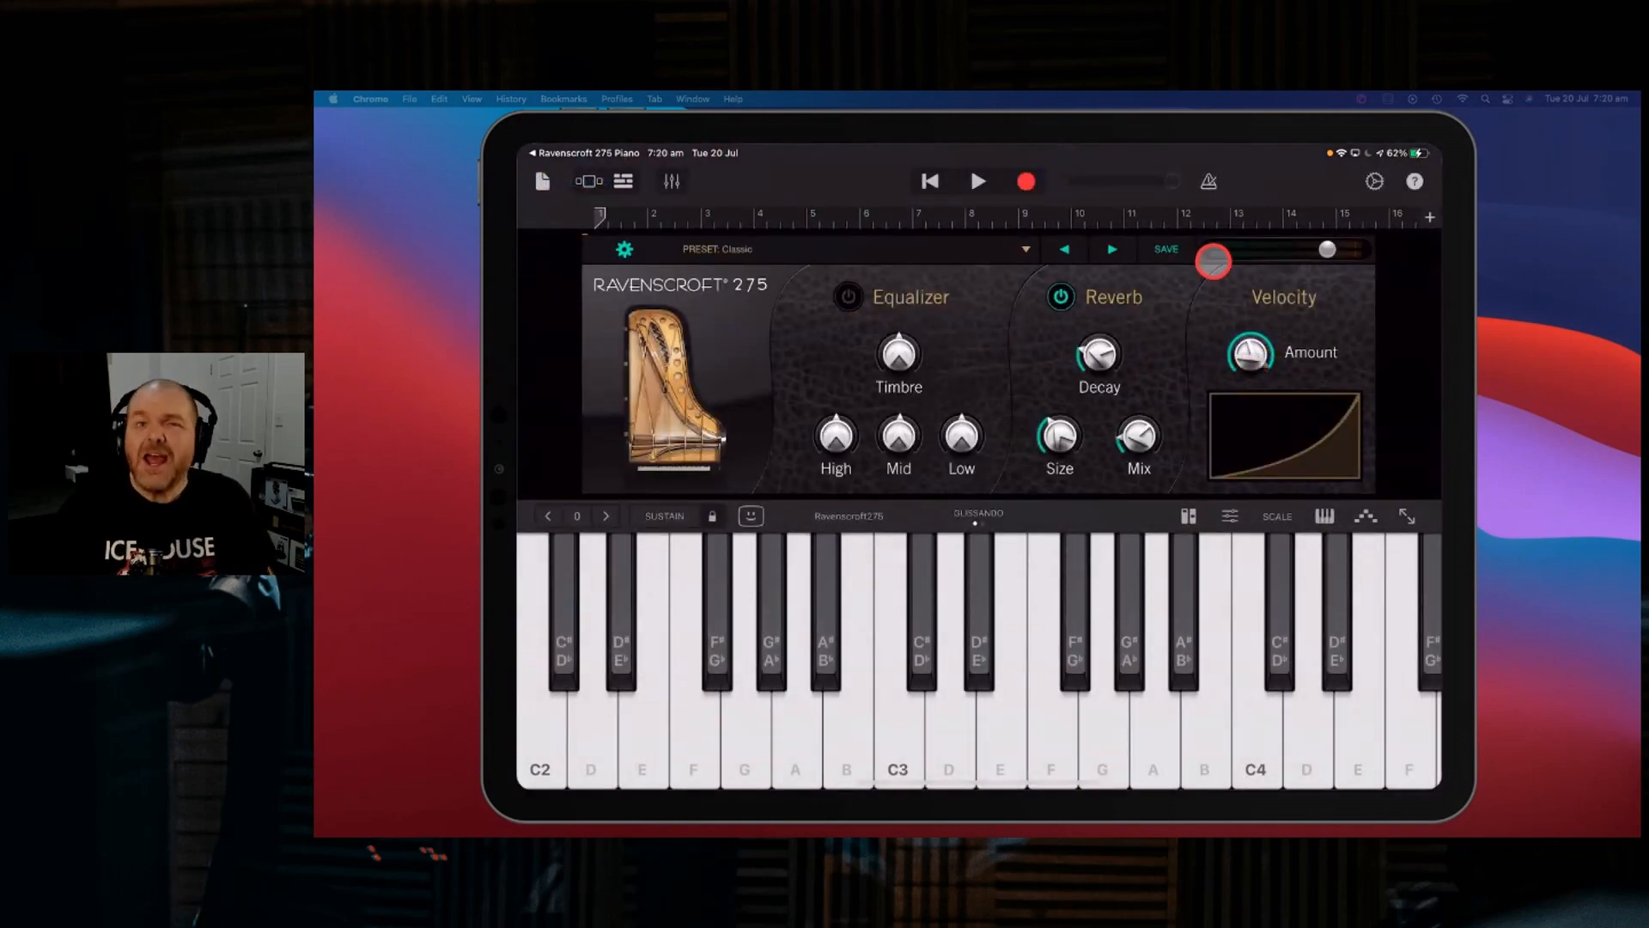
{"action": "left_click", "coordinate": [896, 351]}
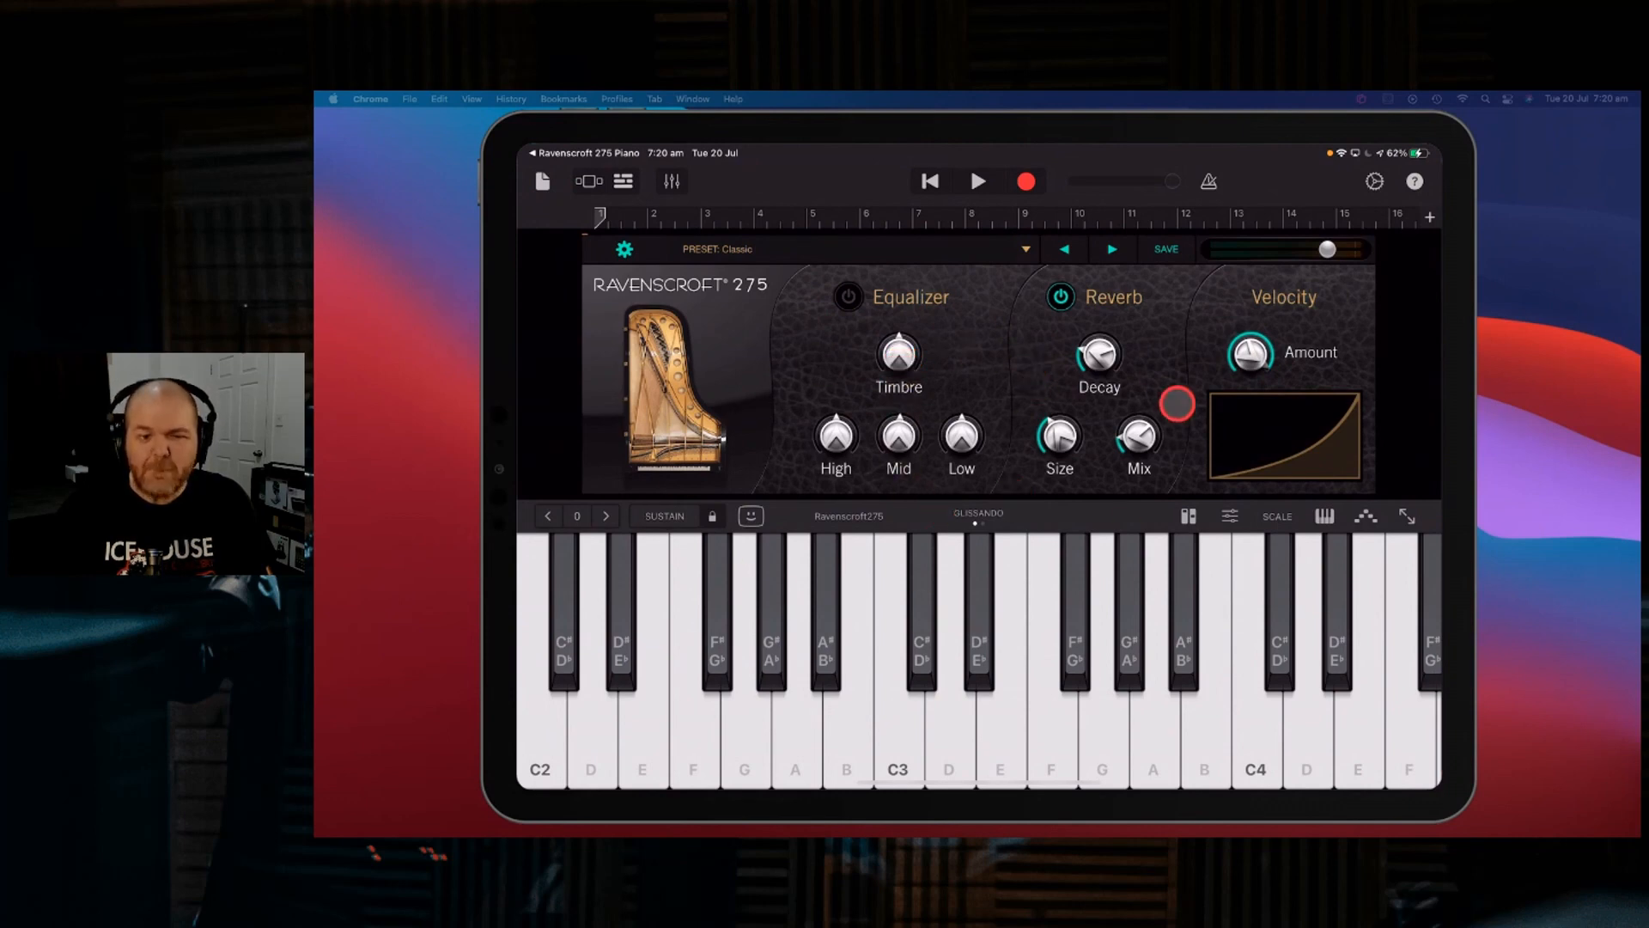
{"action": "left_click", "coordinate": [896, 731]}
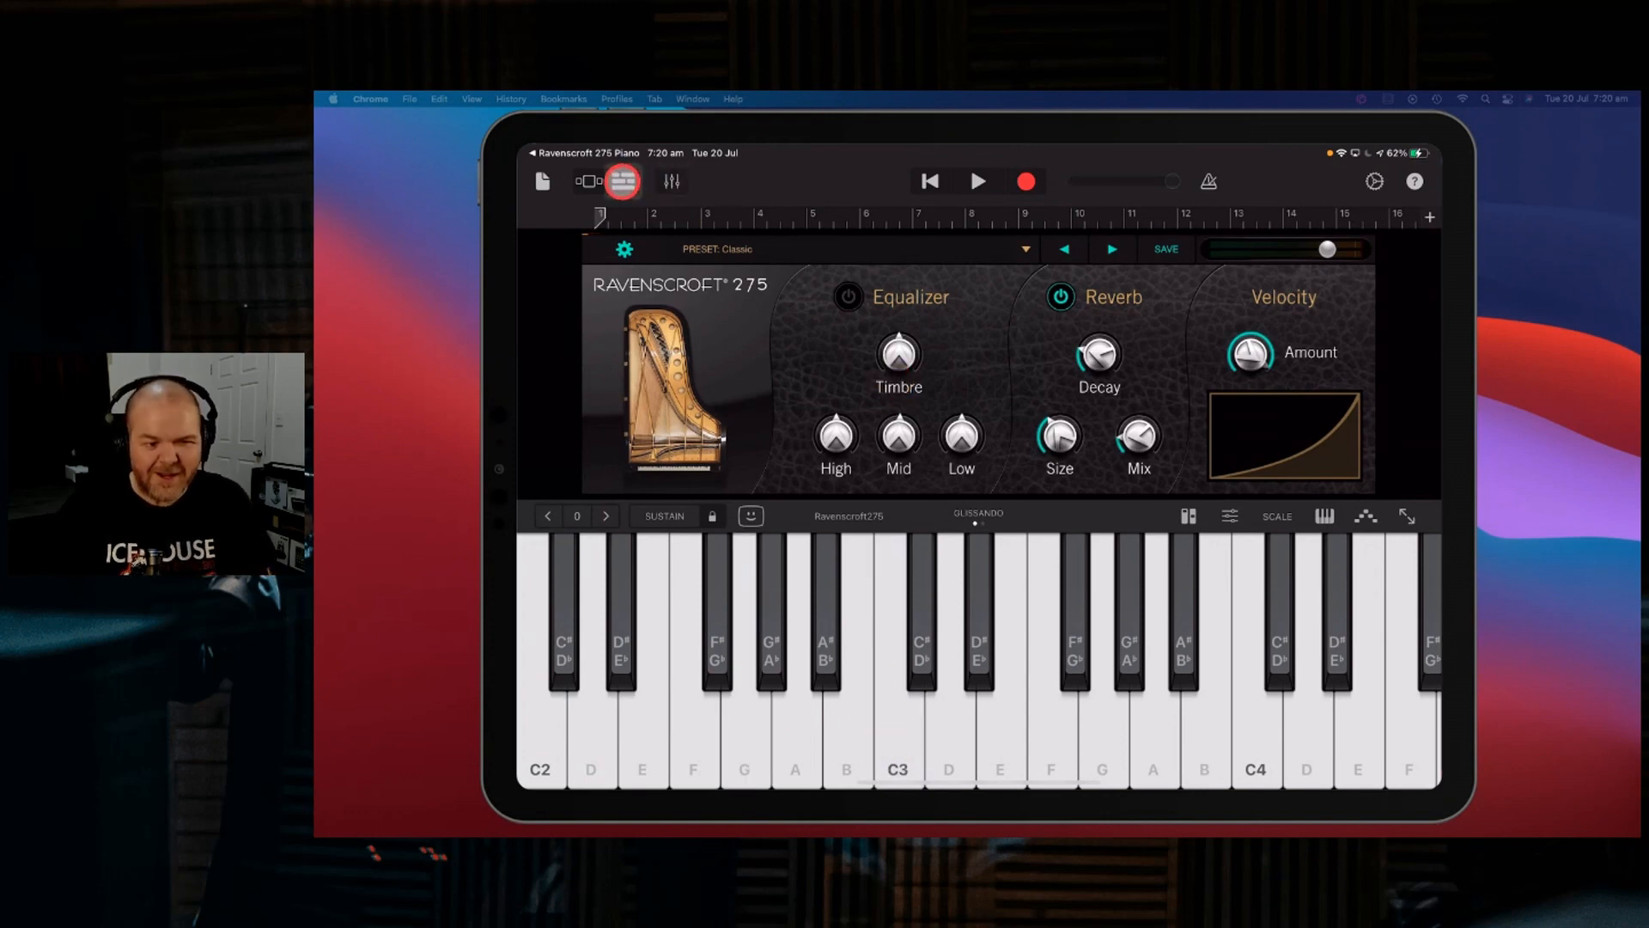
- Mute the audio piano track and bring up the second Ravenscroft275 track's keyboard
{"action": "left_click", "coordinate": [589, 180]}
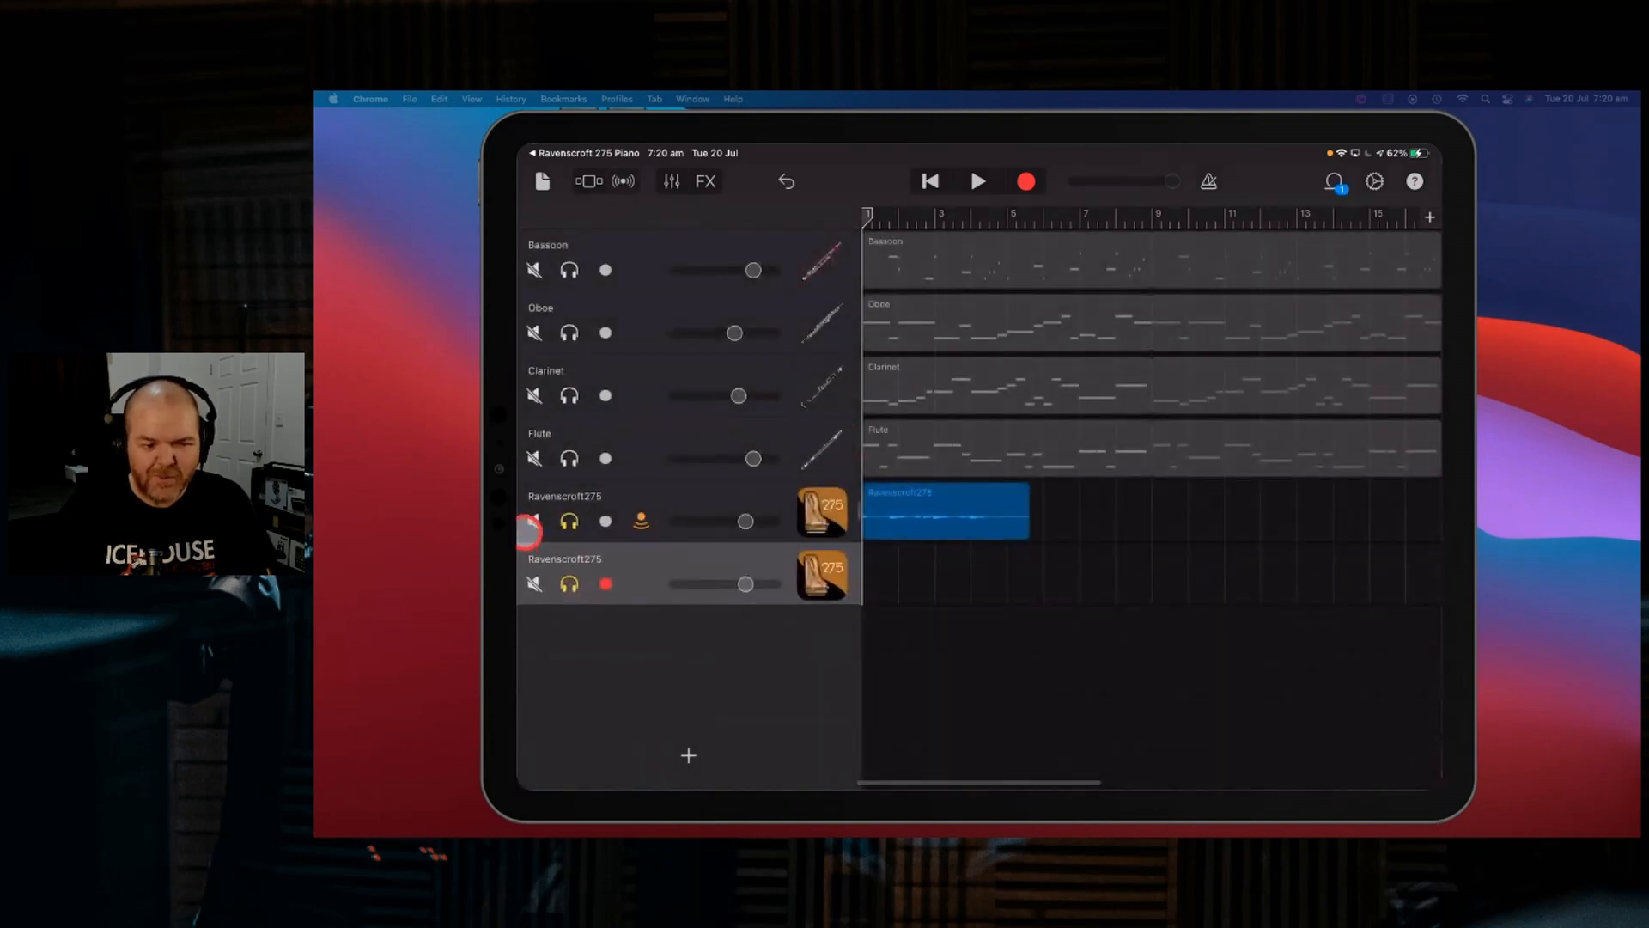
{"action": "left_click", "coordinate": [535, 520]}
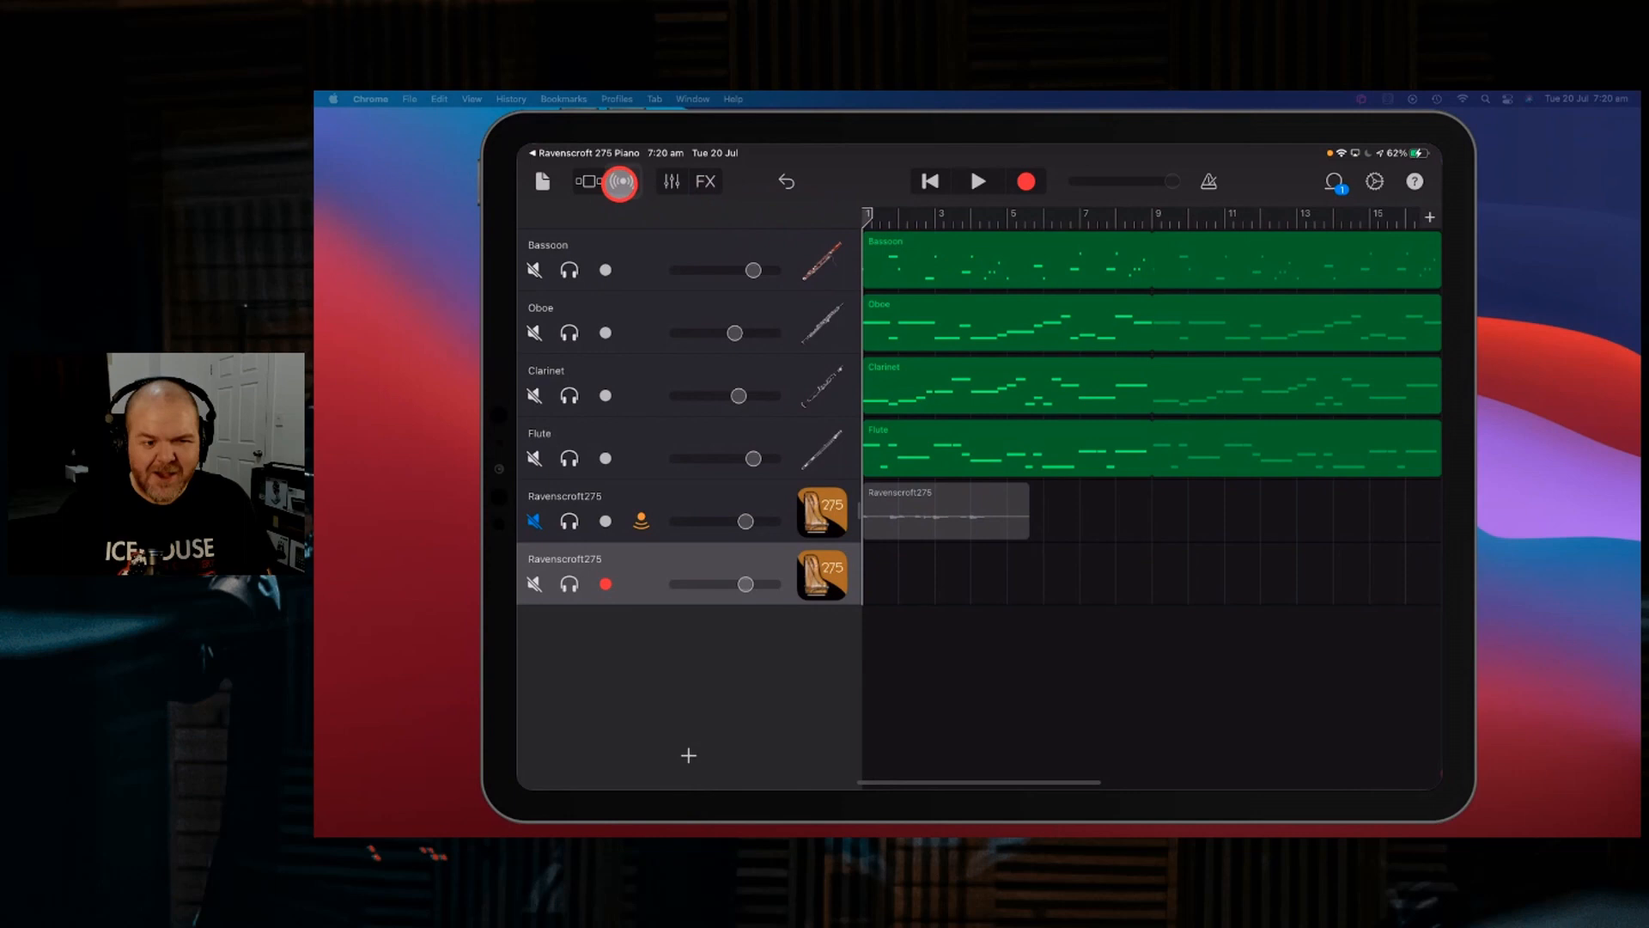
{"action": "left_click", "coordinate": [589, 181]}
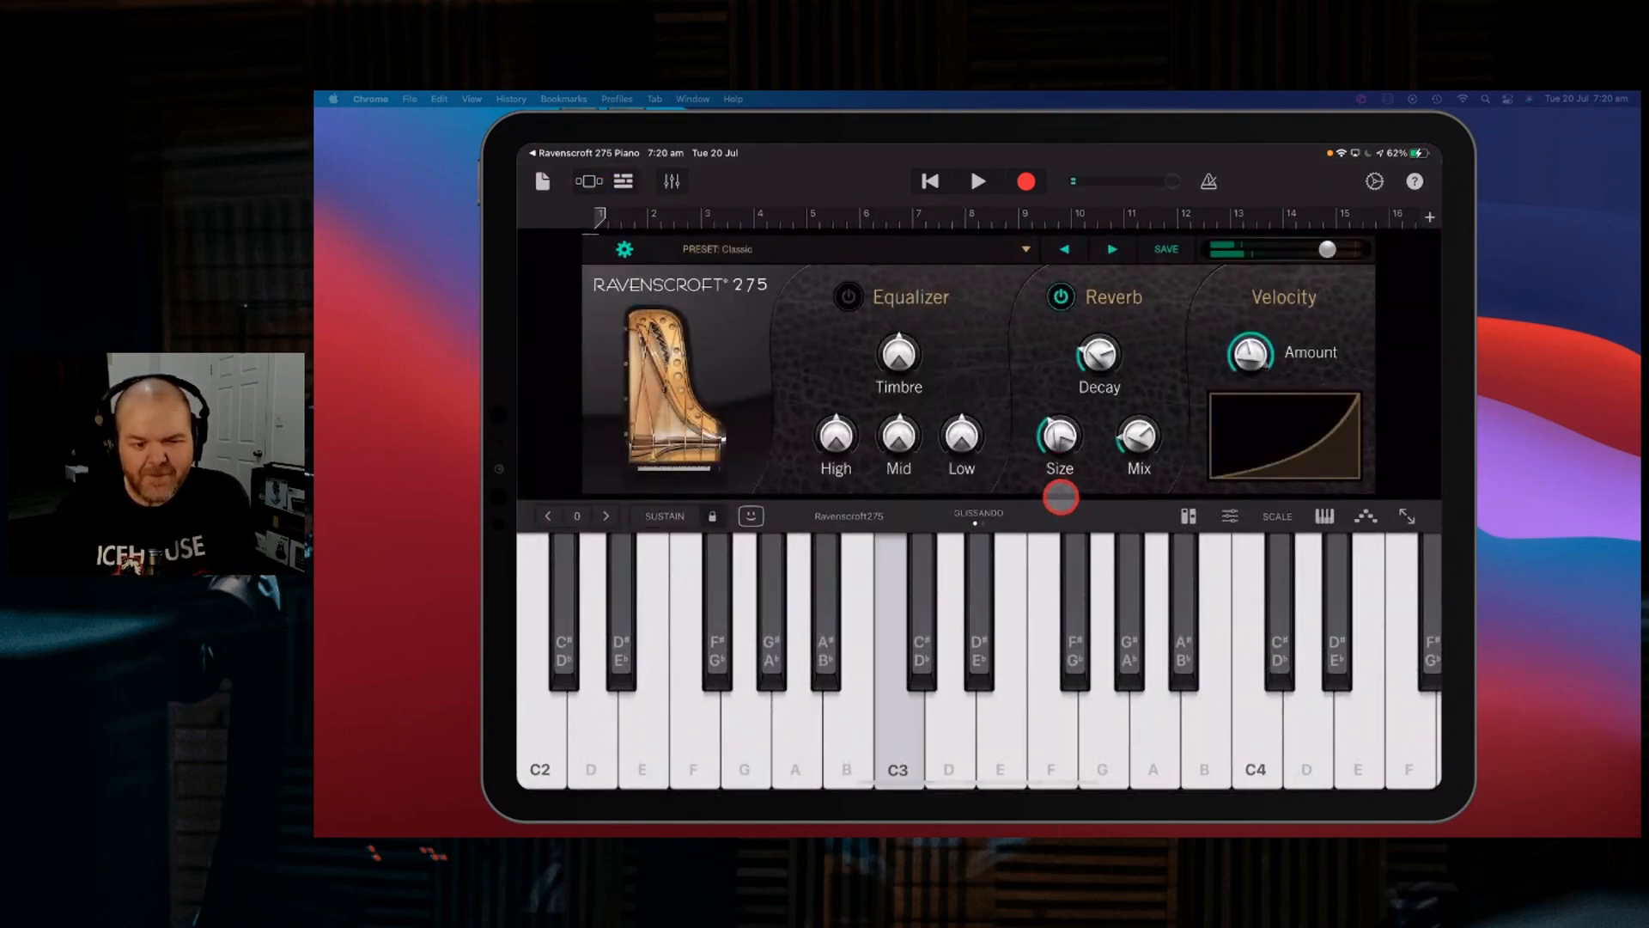
- Record a short MIDI piano part on the second track and return to Tracks view
{"action": "left_click", "coordinate": [1026, 180]}
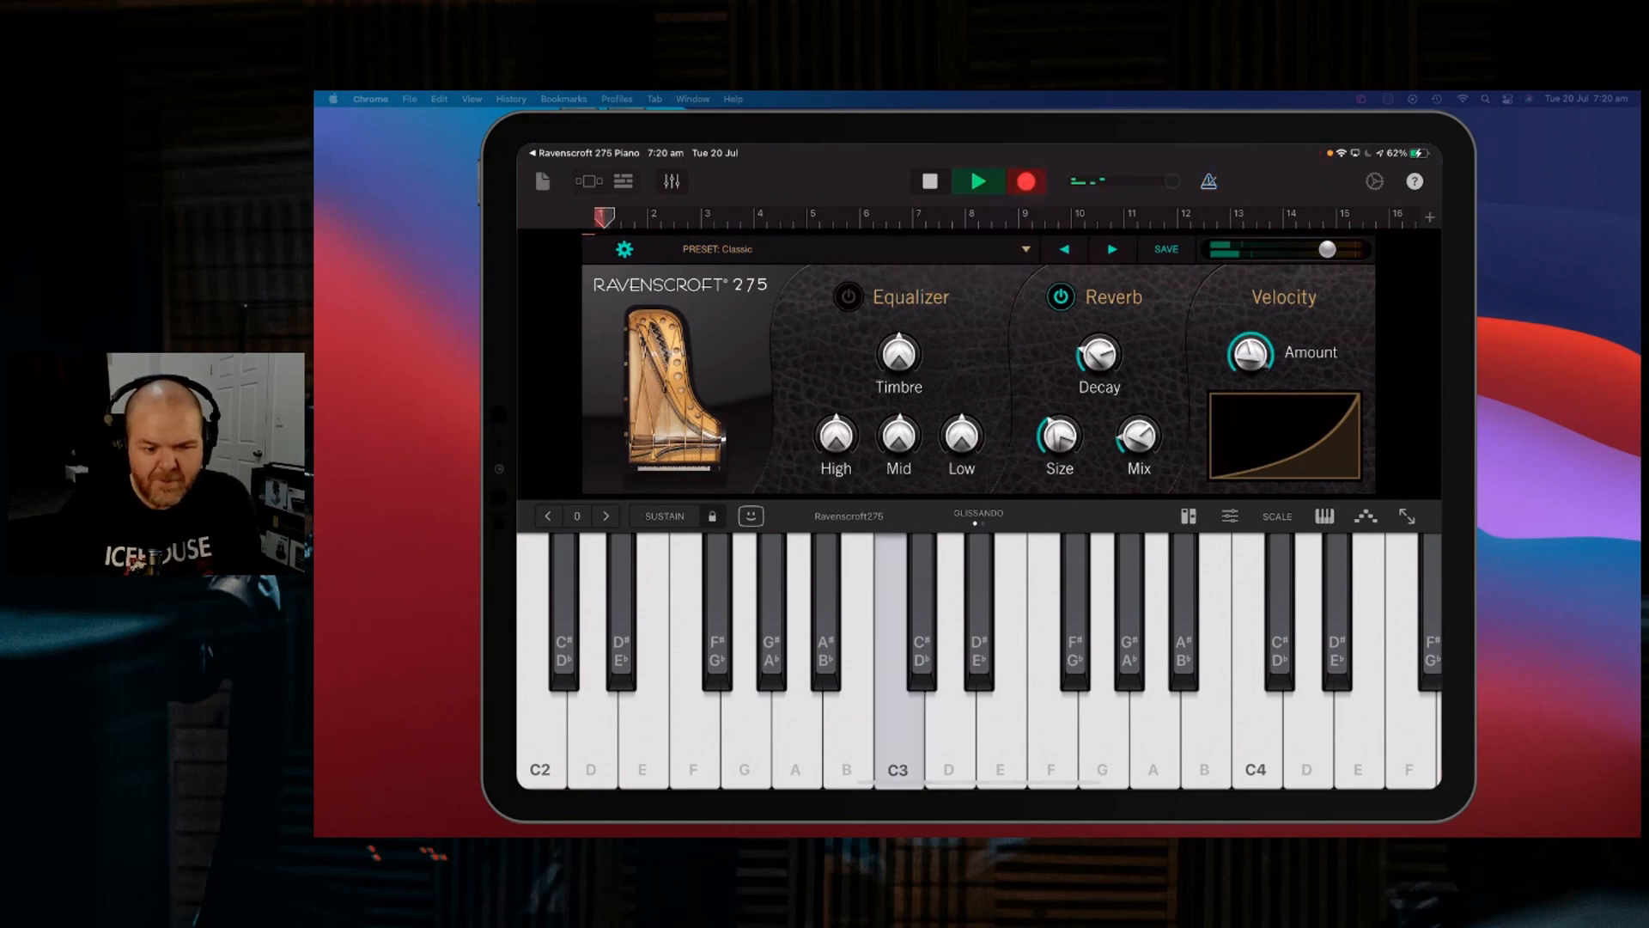
{"action": "left_click", "coordinate": [976, 180]}
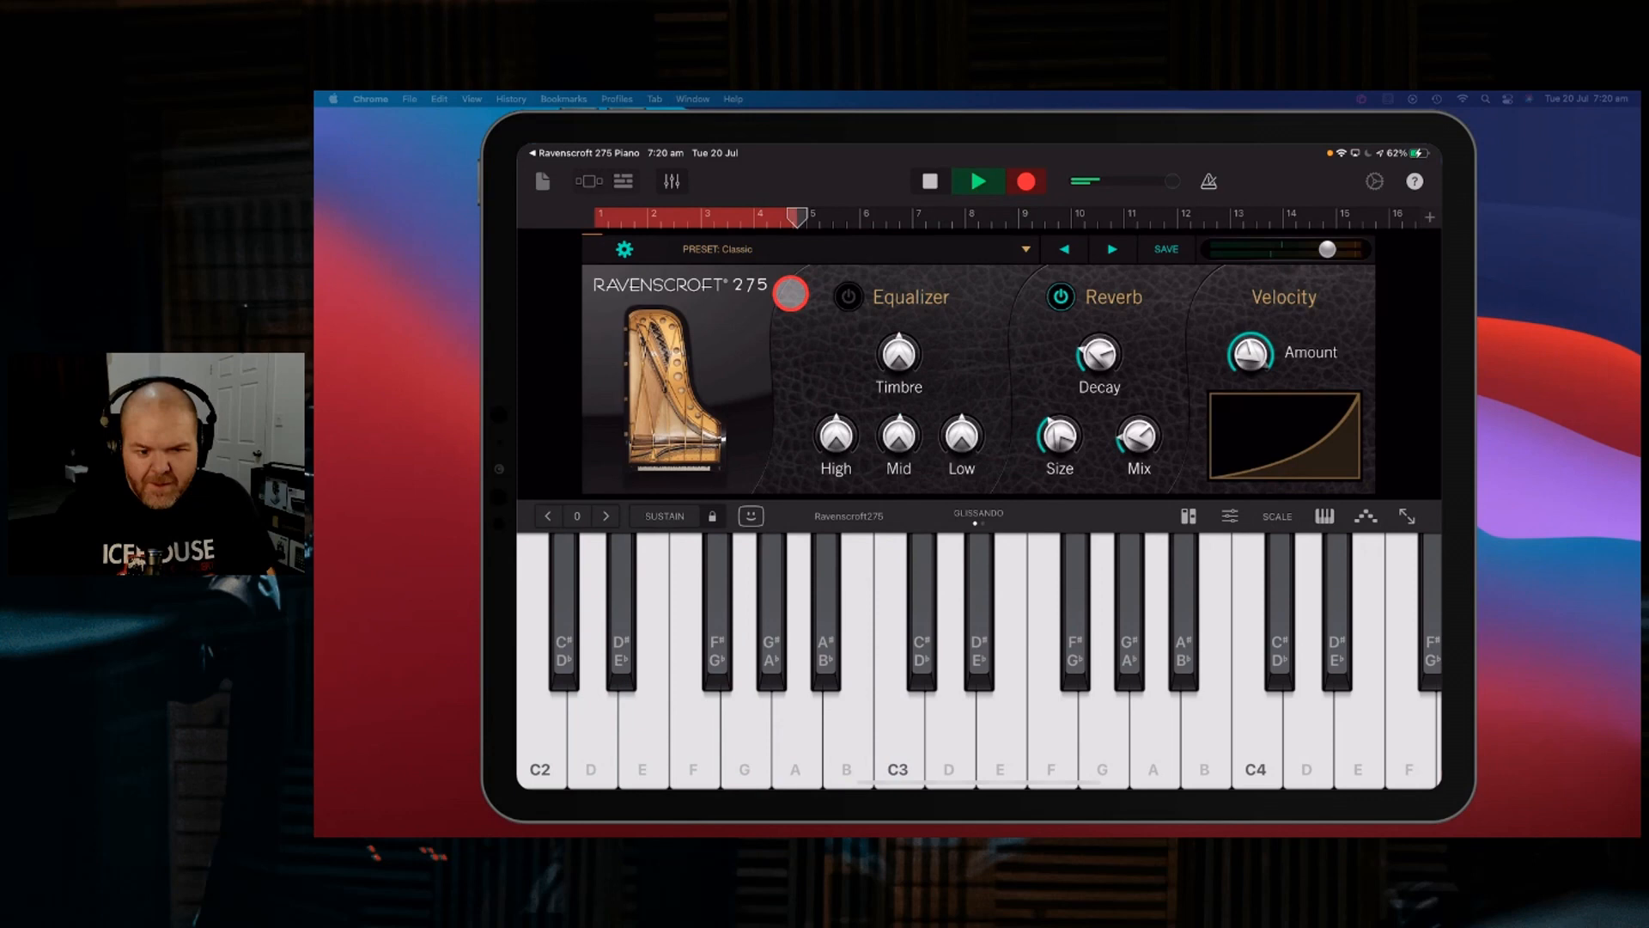
{"action": "left_click", "coordinate": [976, 181]}
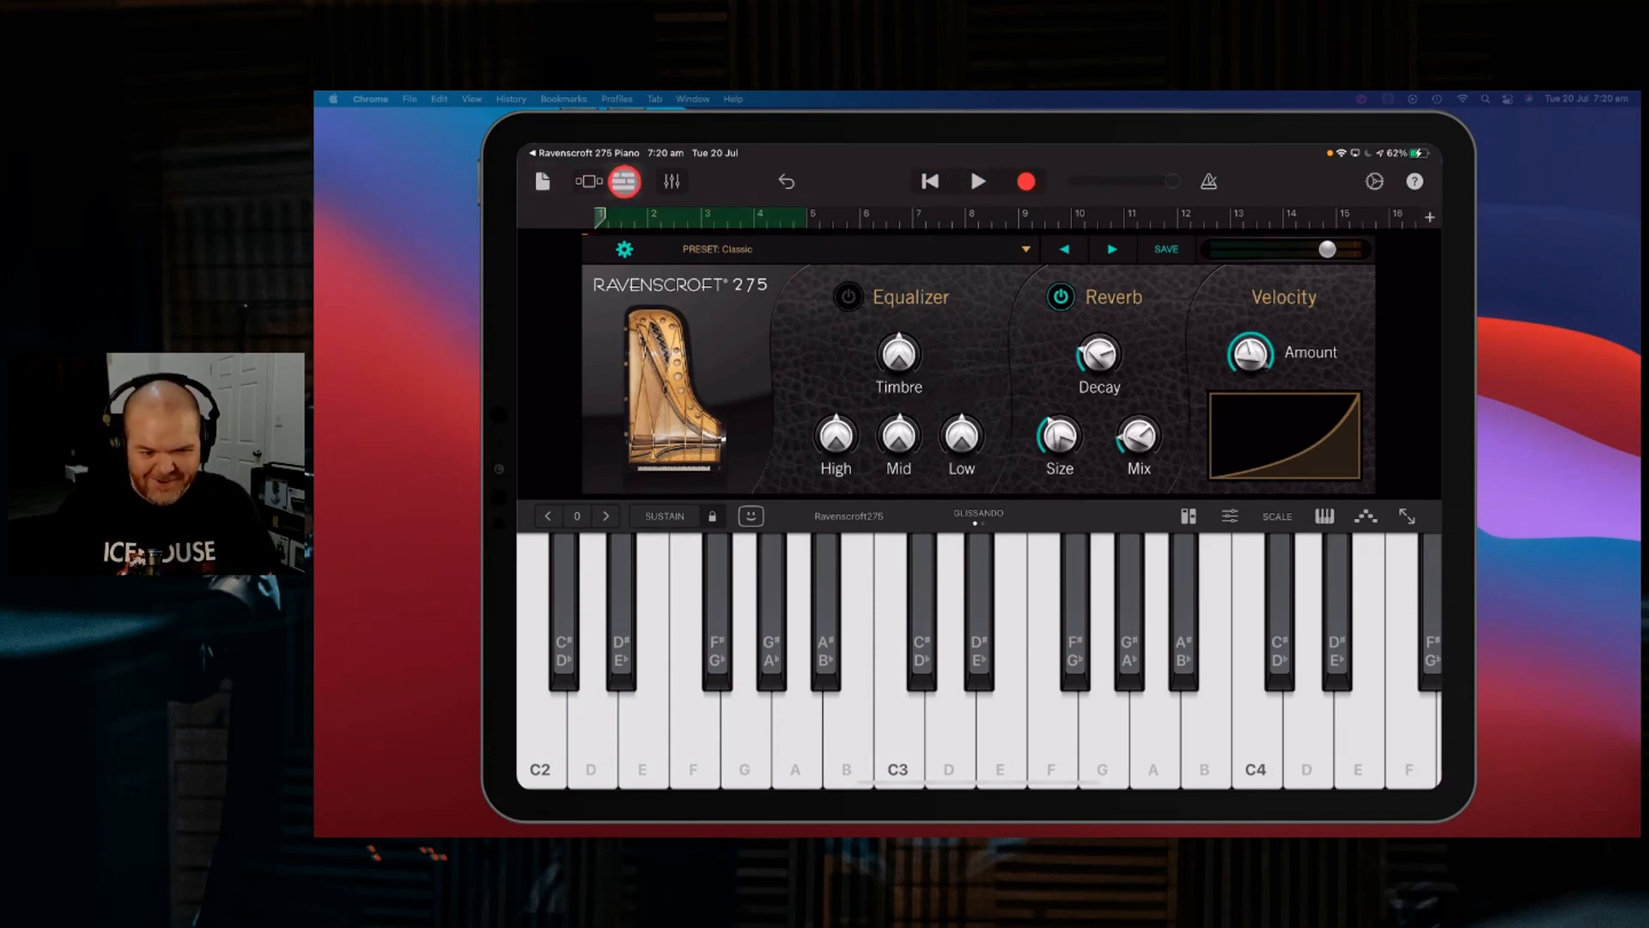
{"action": "left_click", "coordinate": [589, 180]}
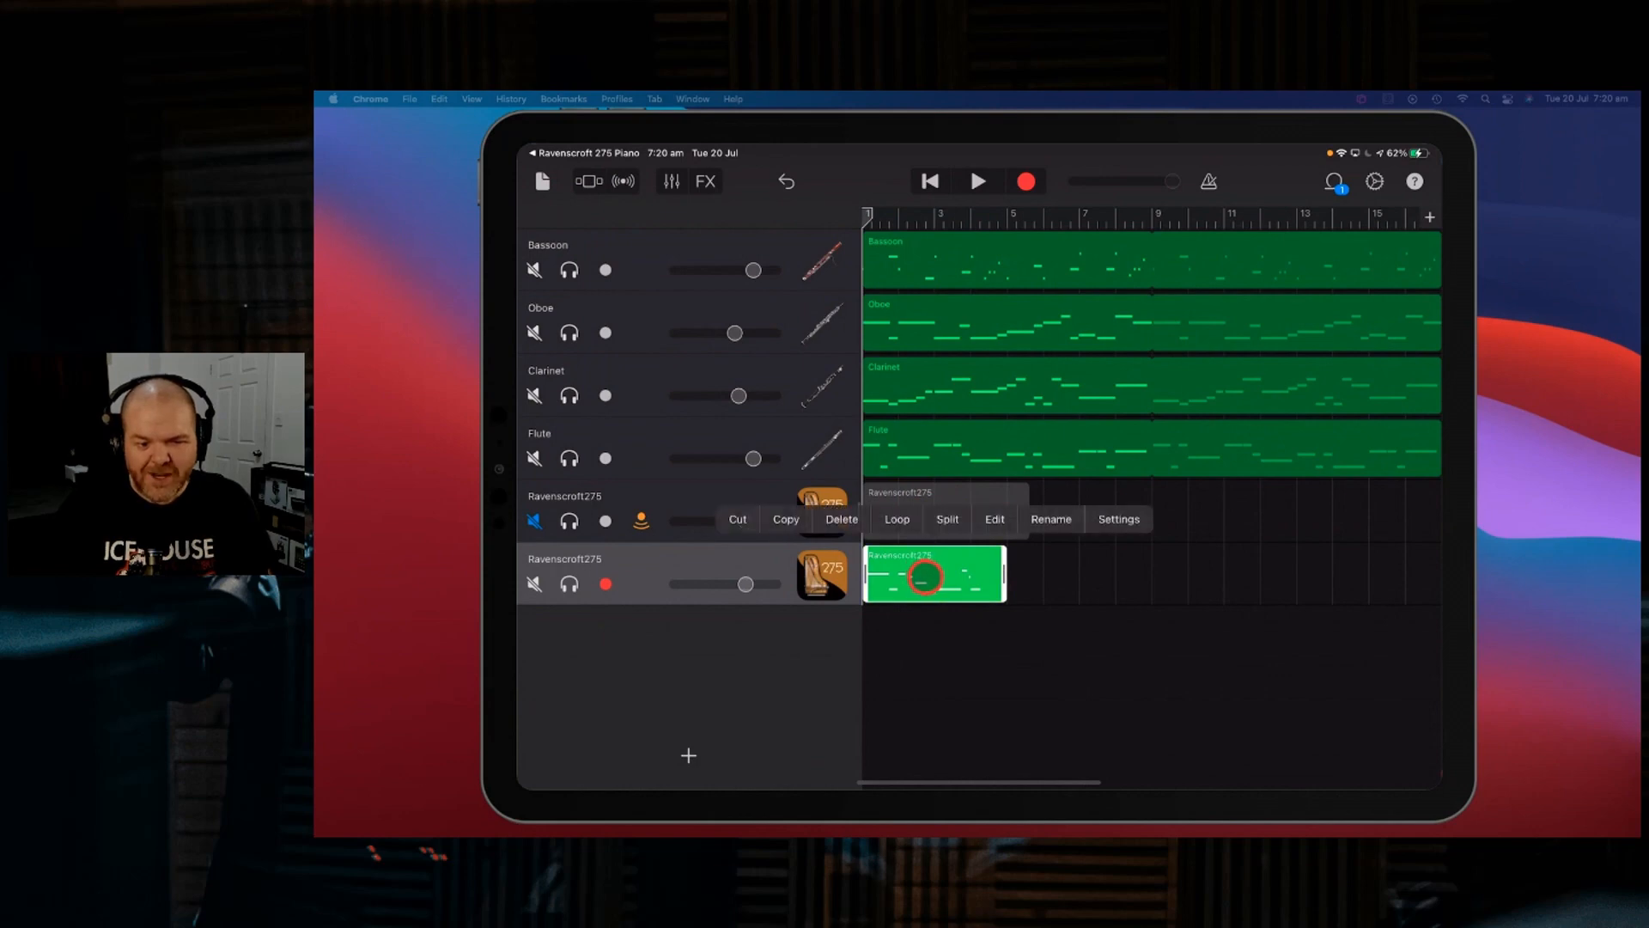
- Open the MIDI piano region in the note editor and play it back from the start
{"action": "left_click", "coordinate": [993, 519]}
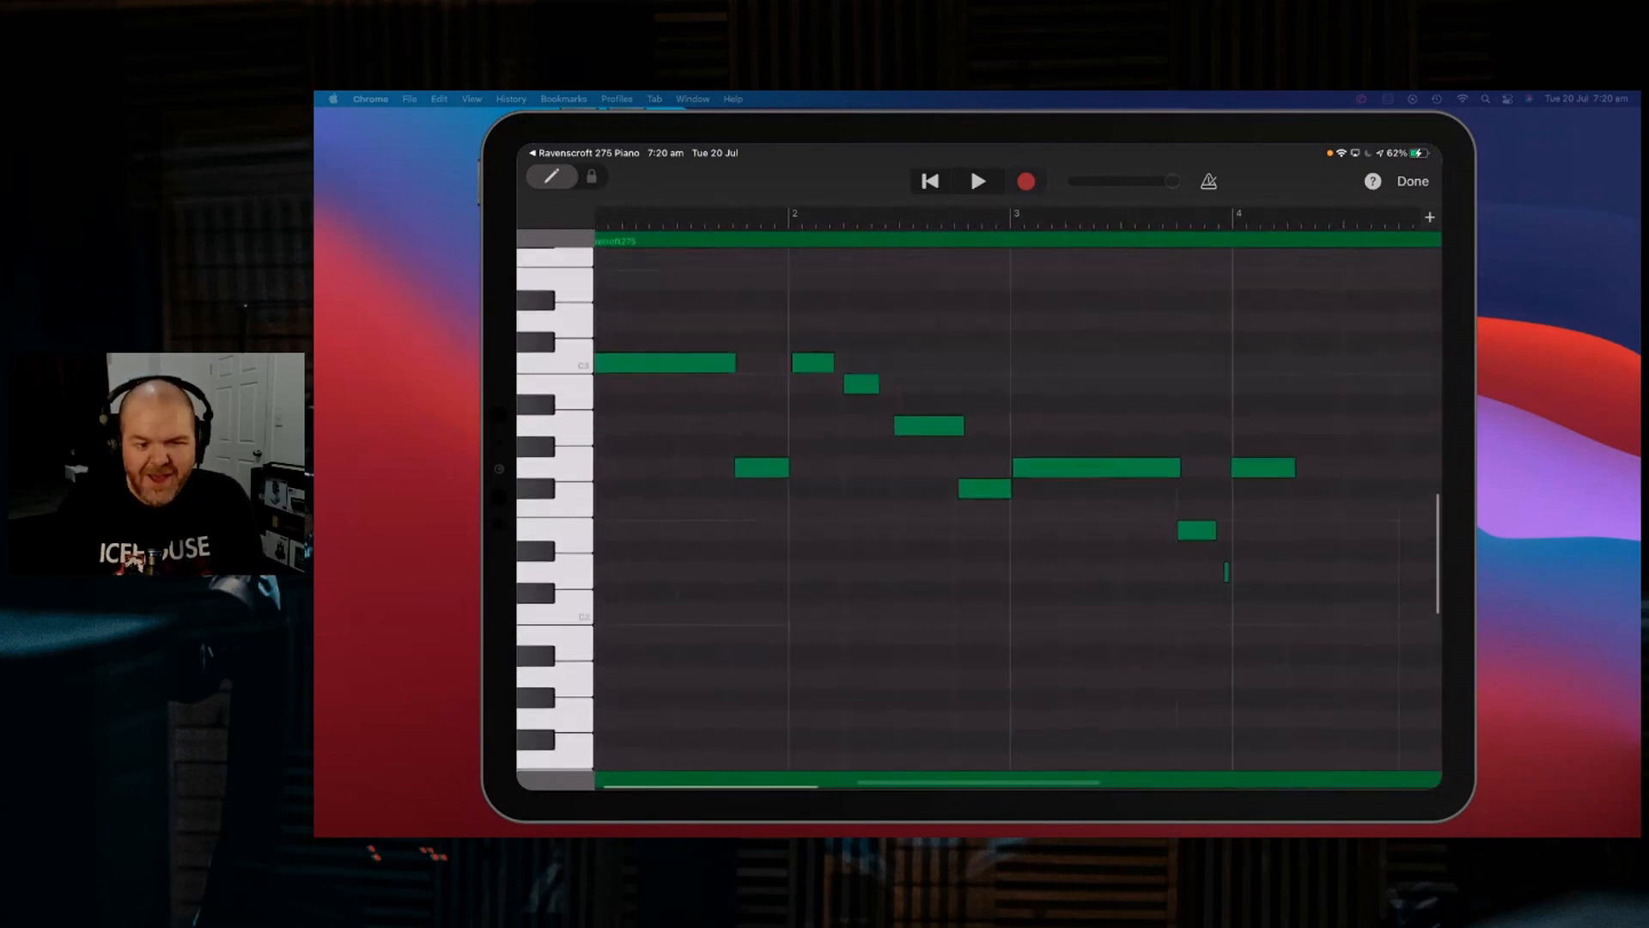
{"action": "left_click", "coordinate": [928, 180]}
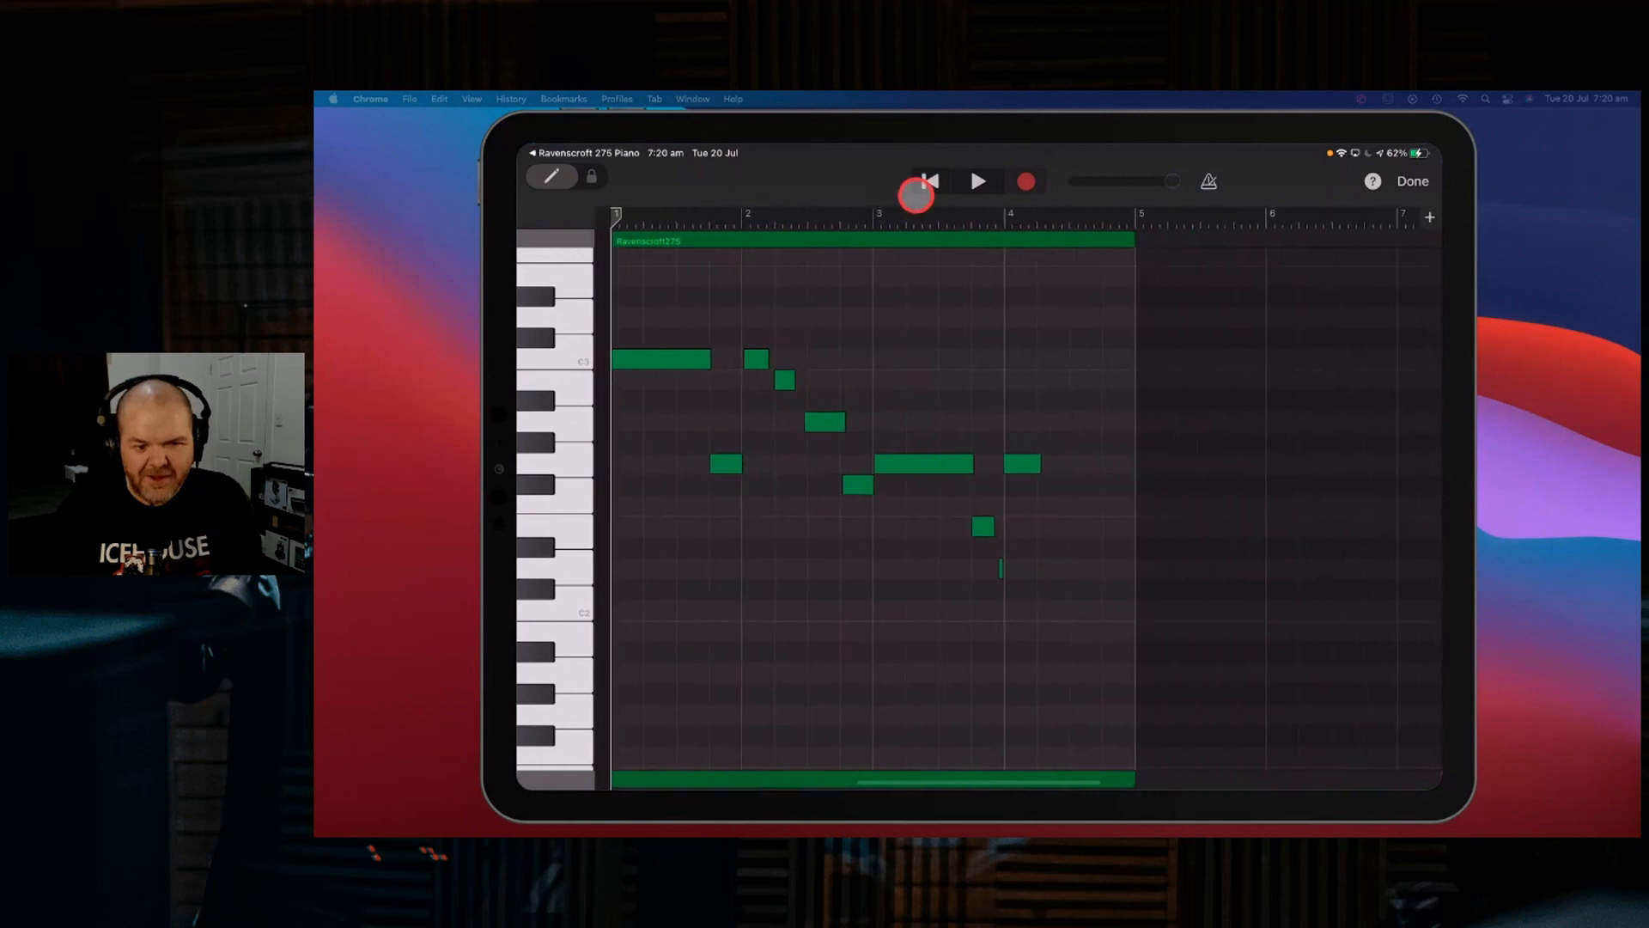
{"action": "left_click", "coordinate": [977, 181]}
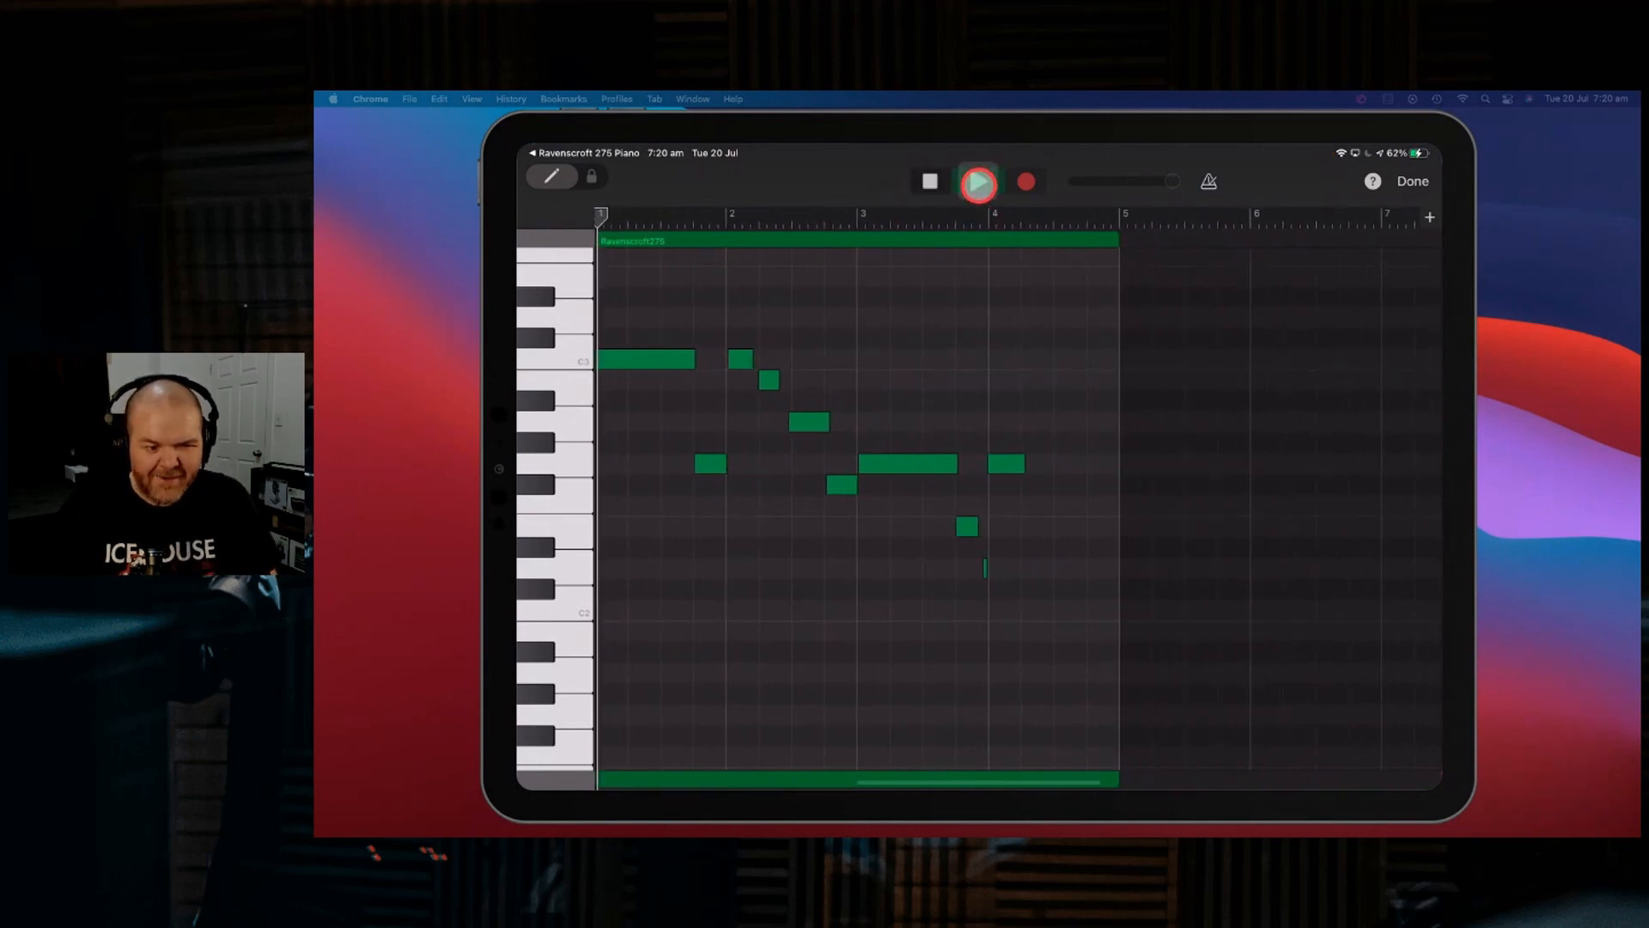
{"action": "left_click", "coordinate": [976, 180]}
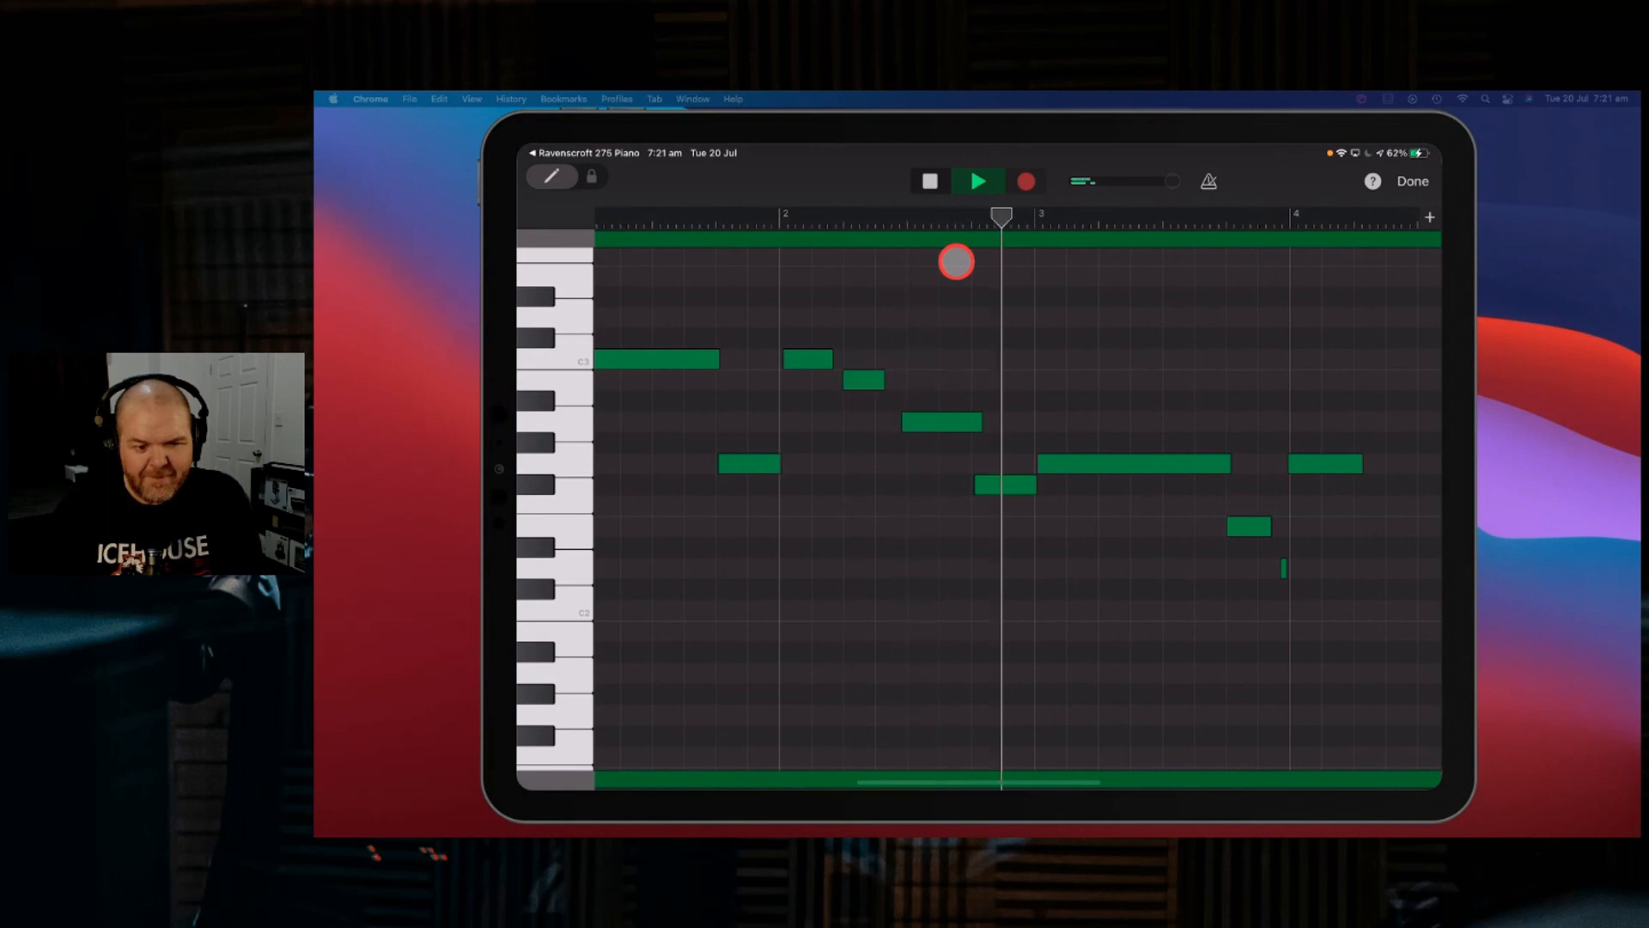
{"action": "left_click", "coordinate": [930, 180]}
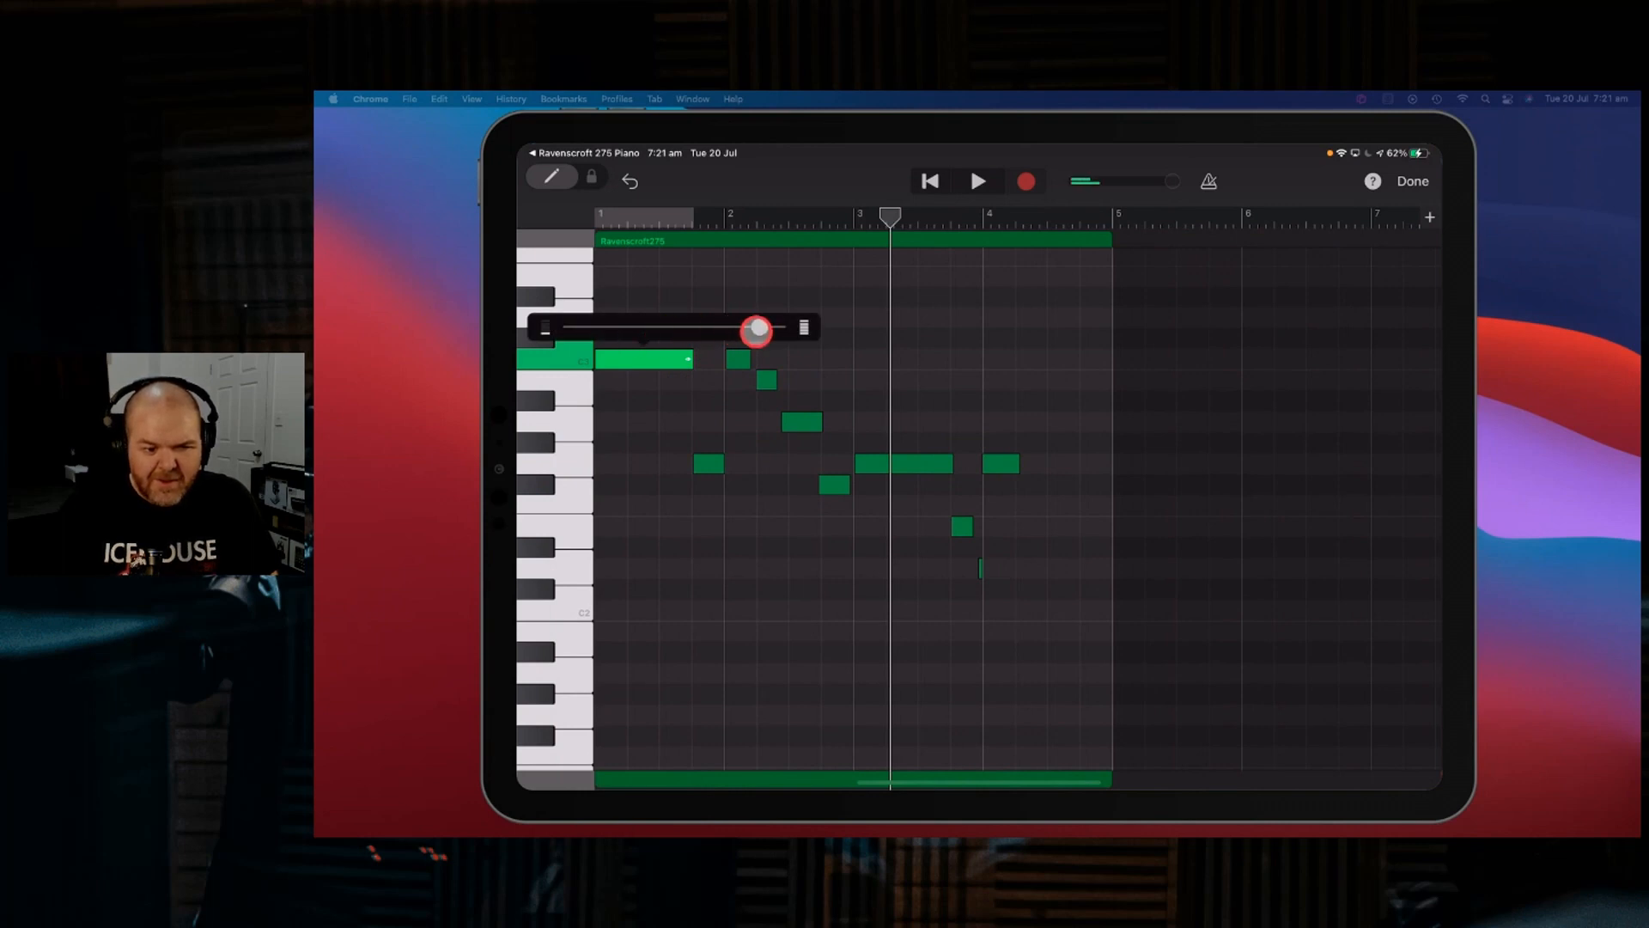
- Lower the first note's velocity, audition the change and finish editing
{"action": "left_click", "coordinate": [976, 180]}
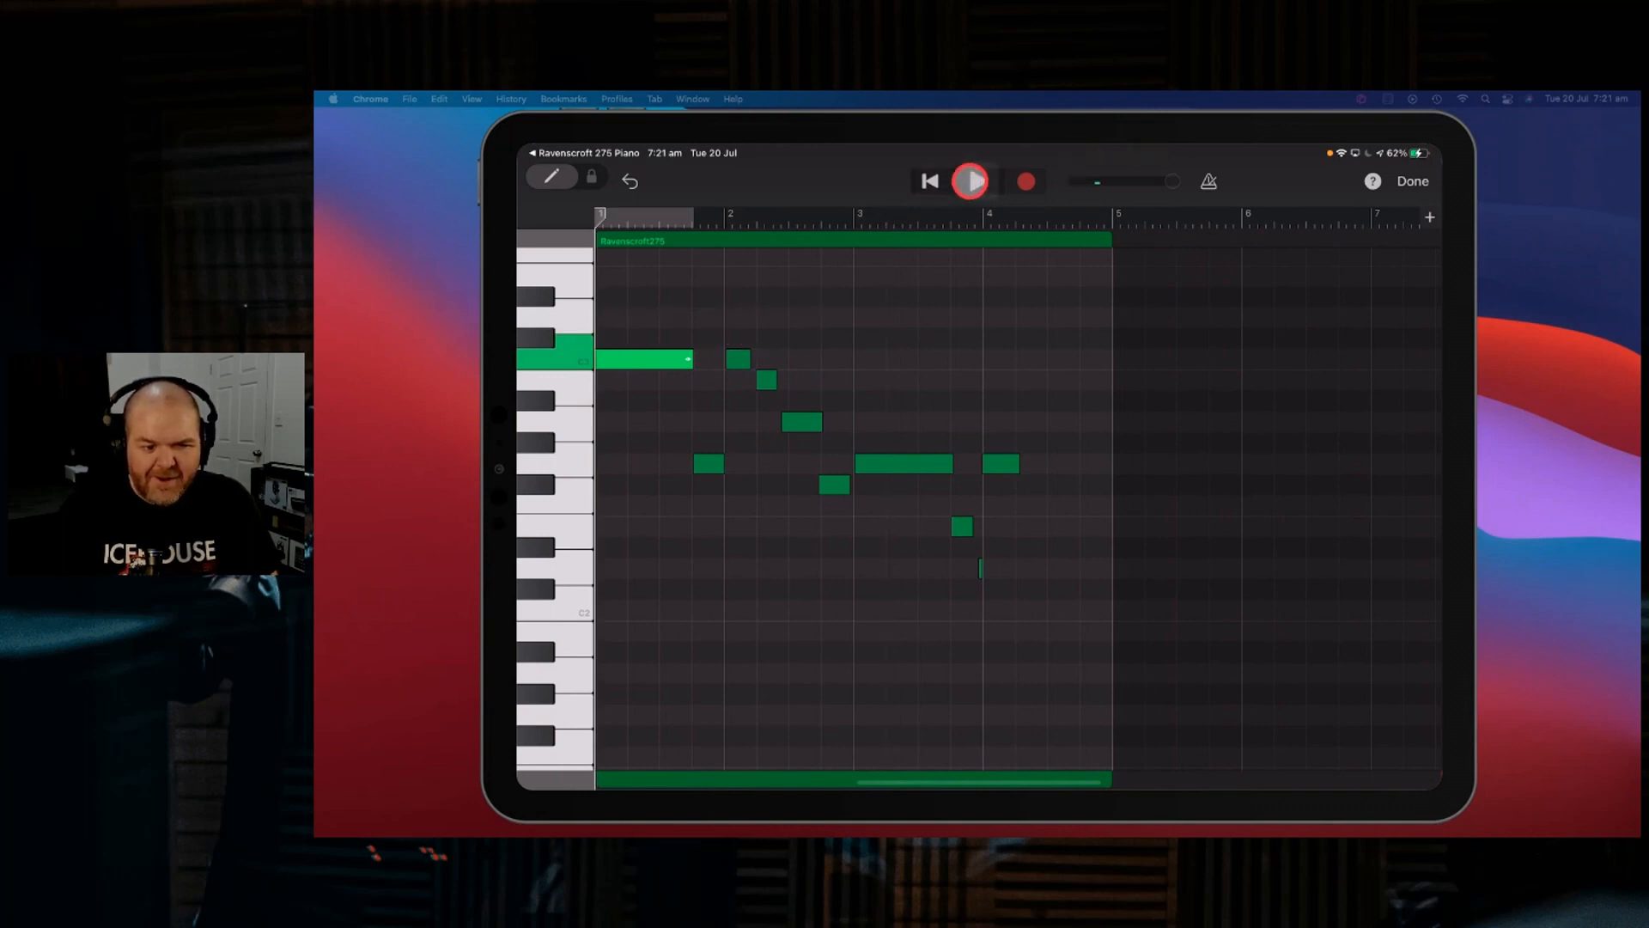
{"action": "left_click", "coordinate": [967, 180]}
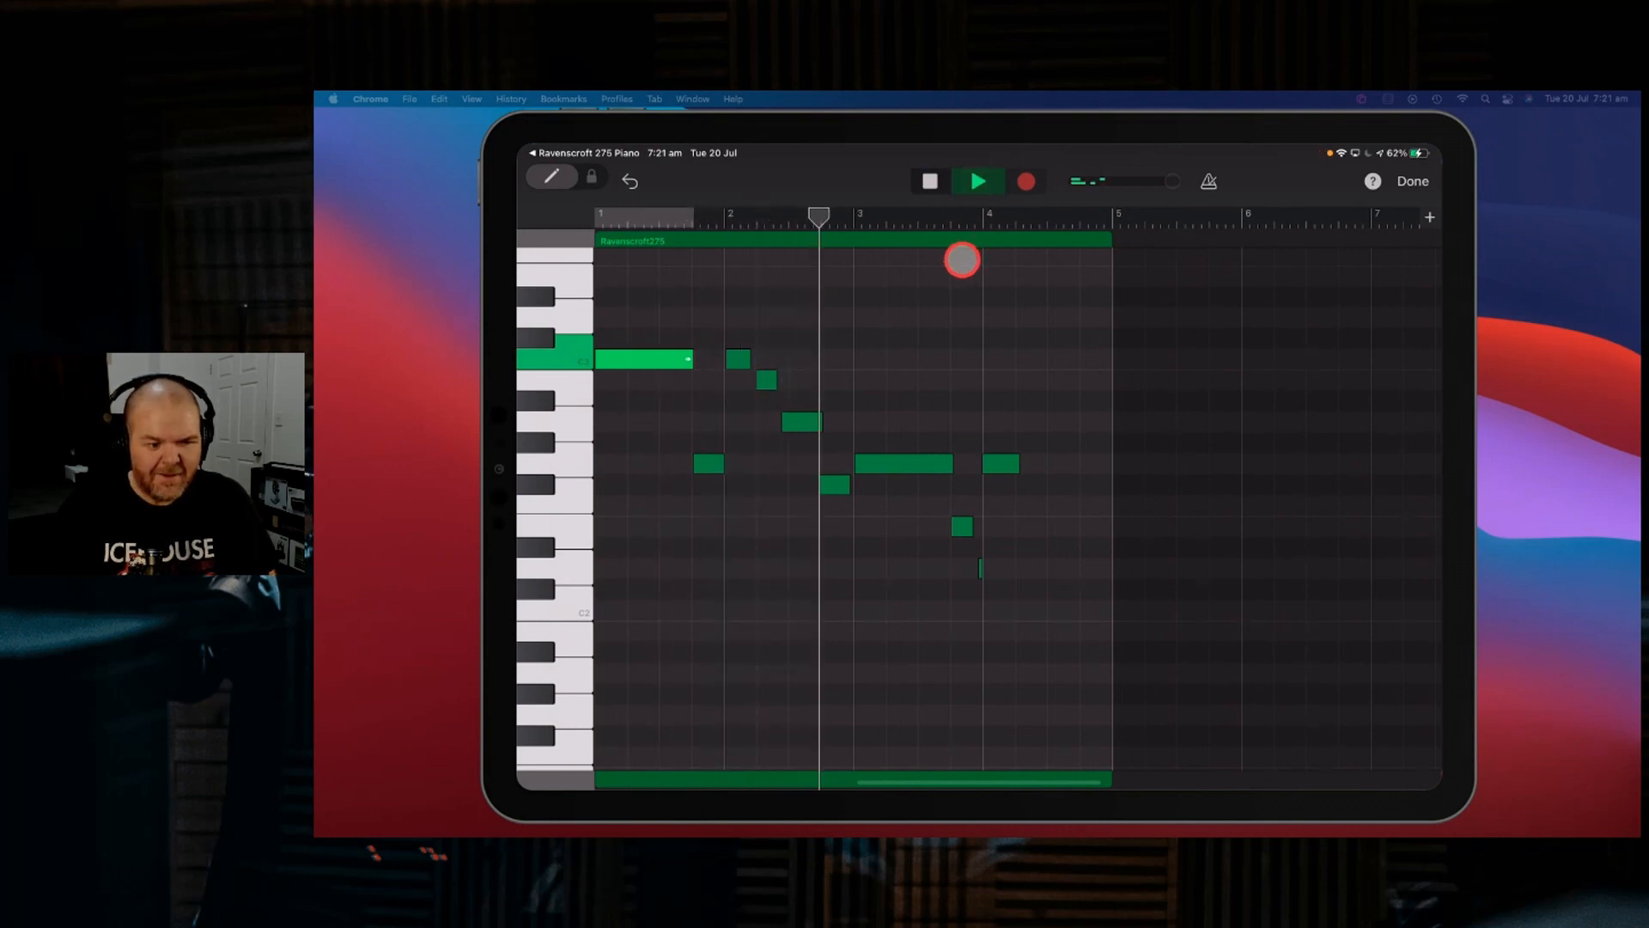
{"action": "left_click", "coordinate": [929, 180]}
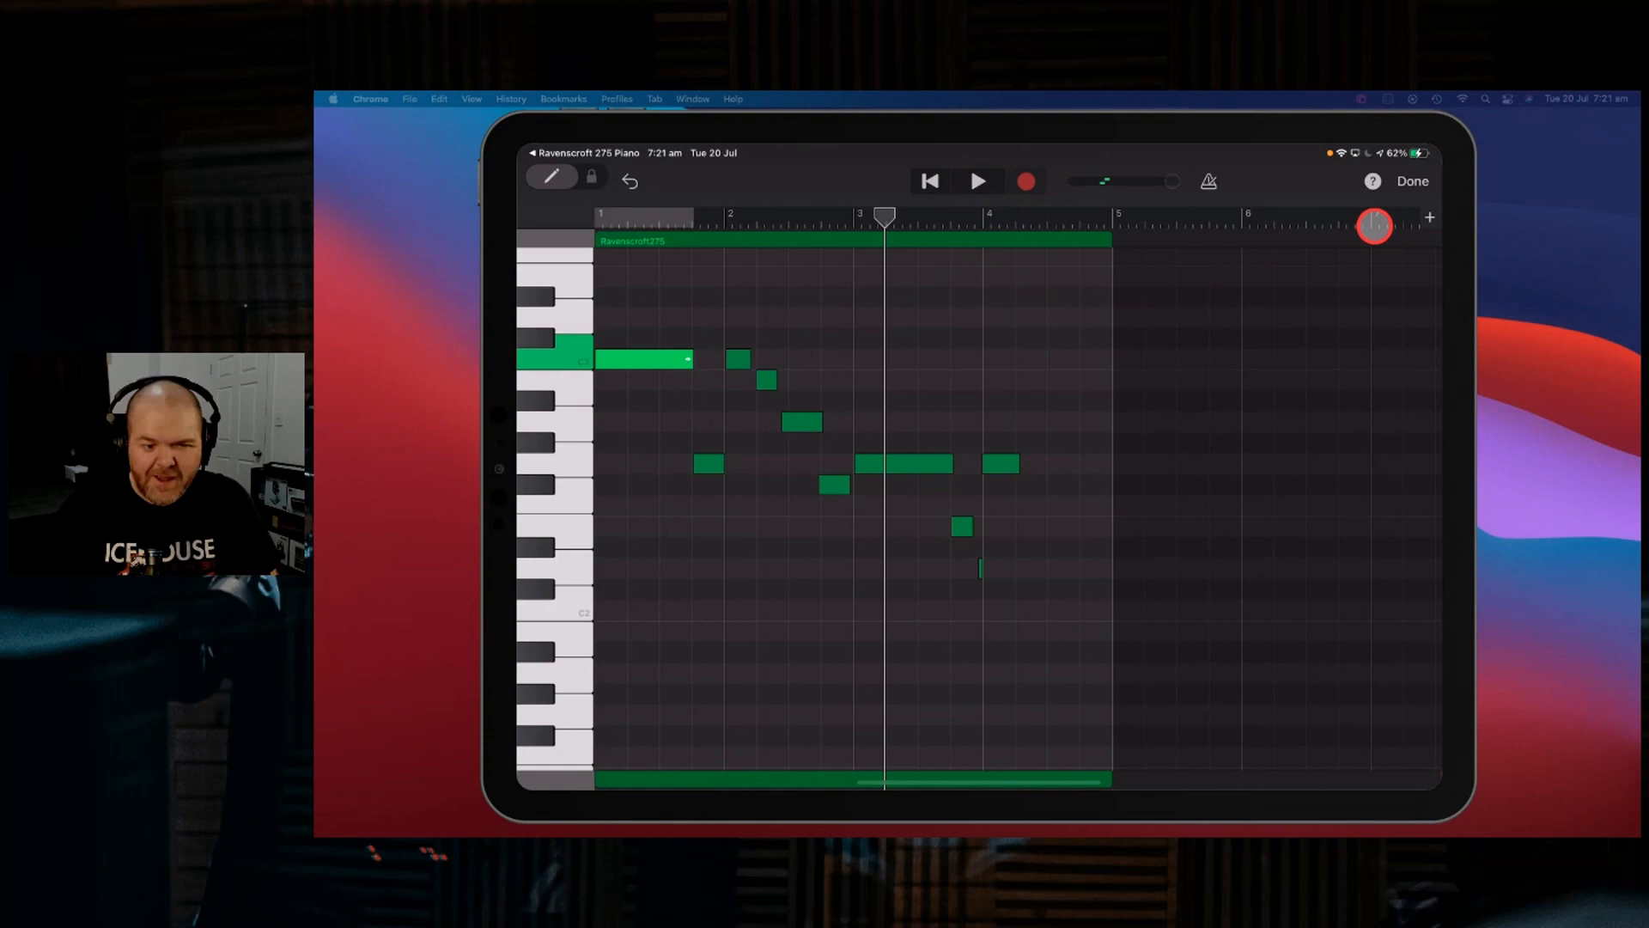
{"action": "left_click", "coordinate": [1412, 180]}
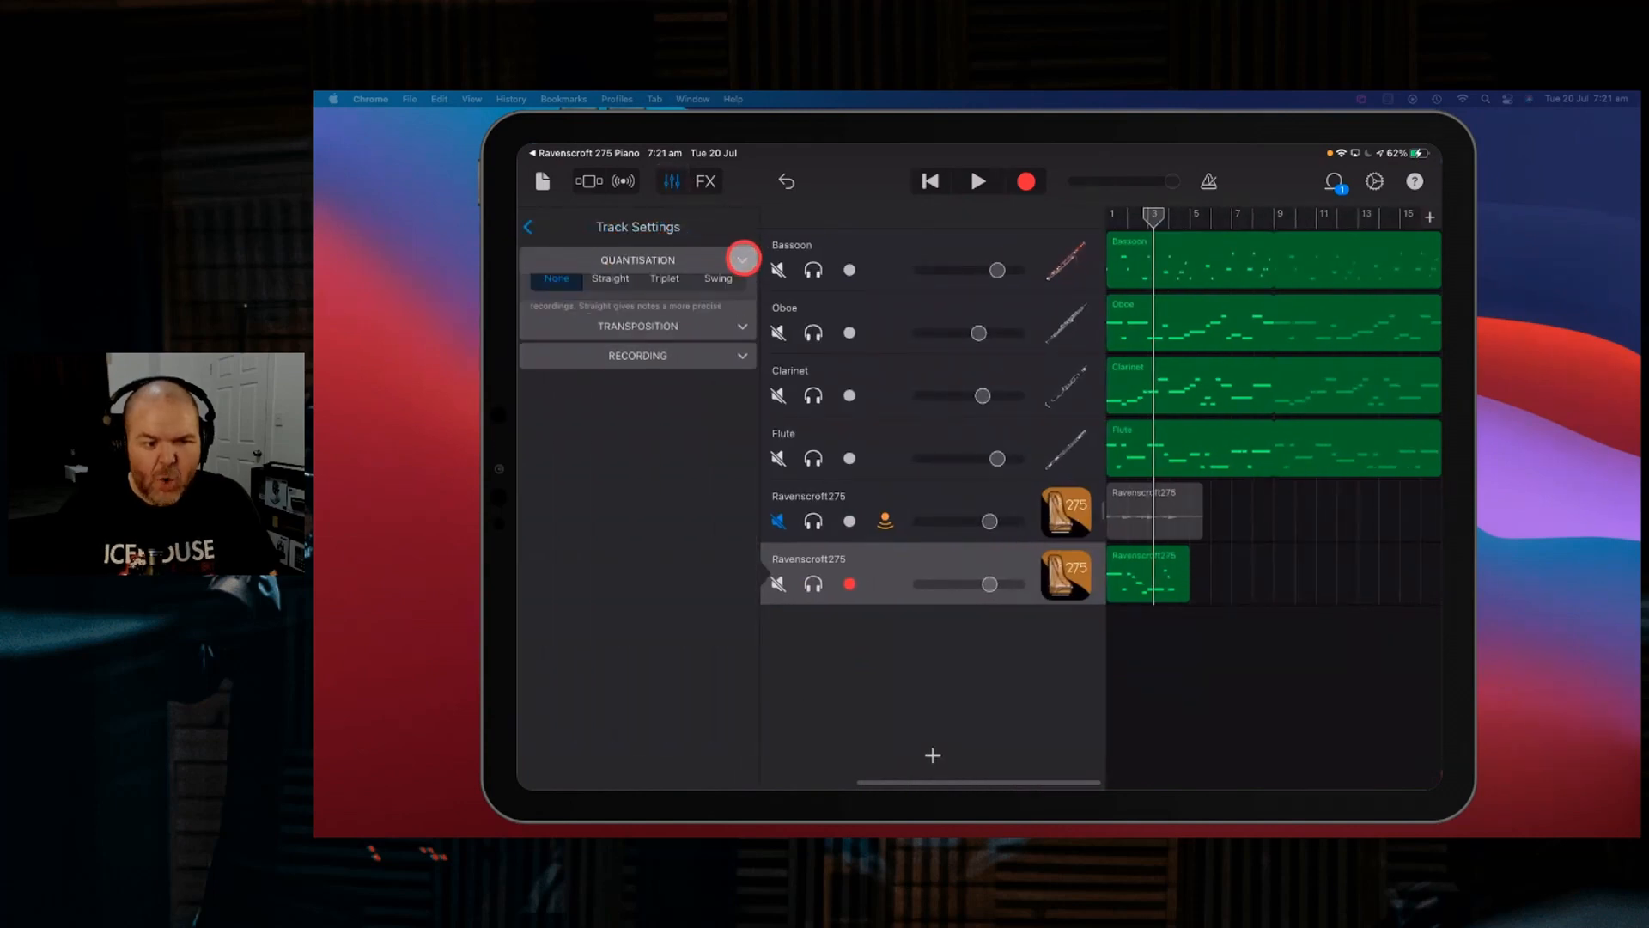
- Set the MIDI piano track's quantisation to 1/8 Swing Light and play the swung song
{"action": "left_click", "coordinate": [718, 278]}
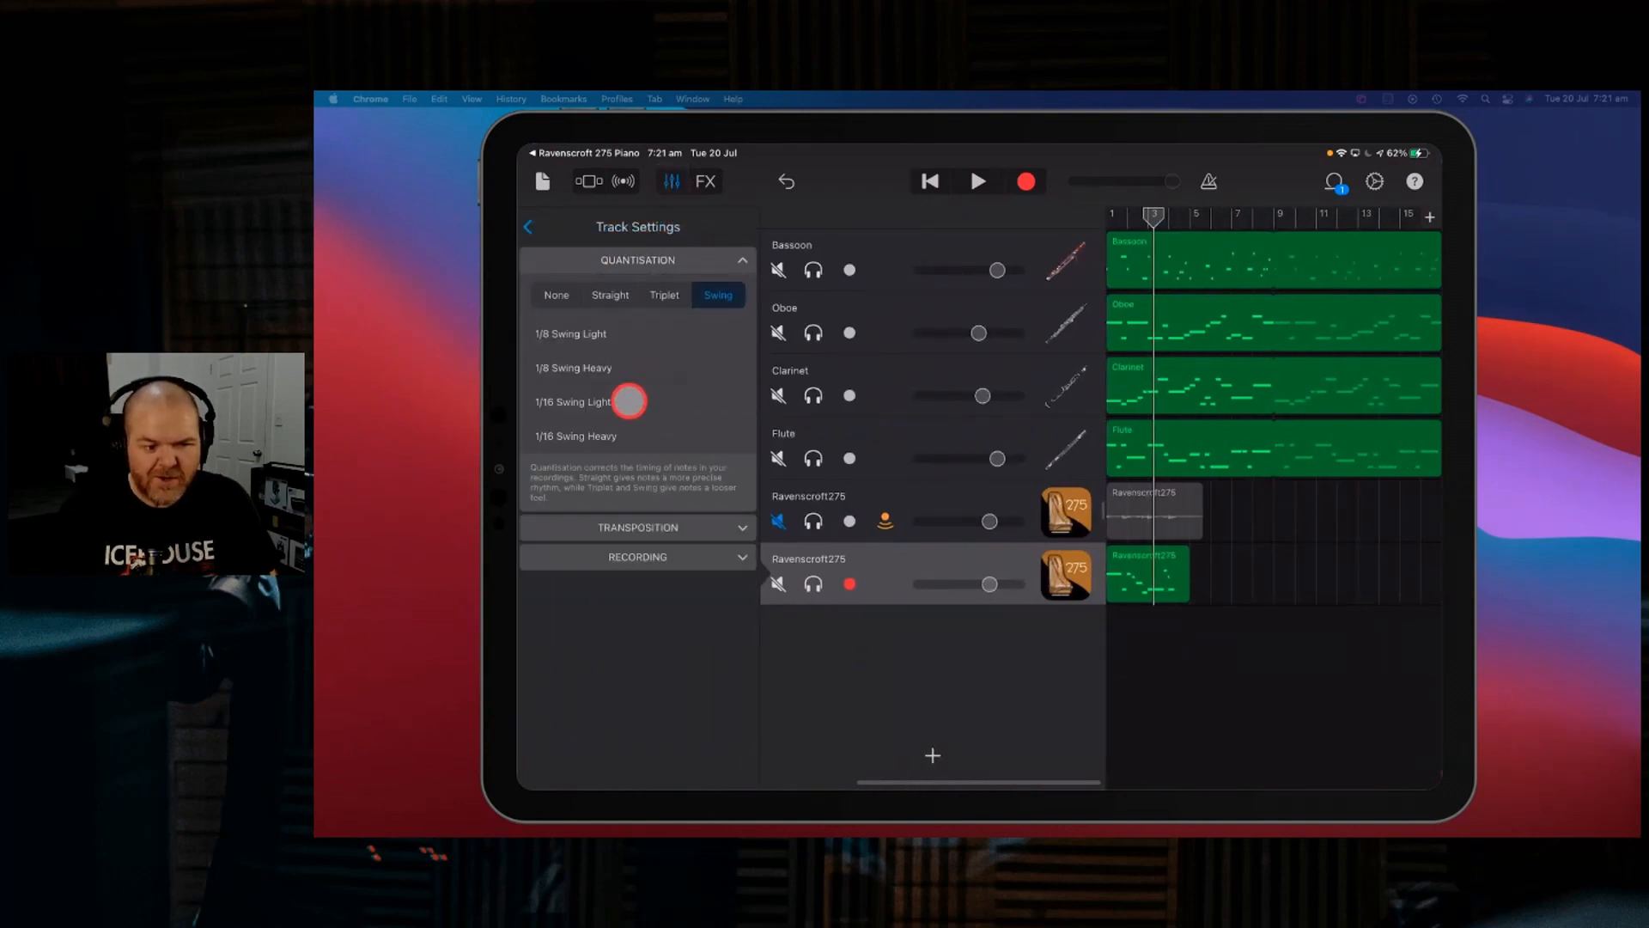
{"action": "left_click", "coordinate": [570, 334]}
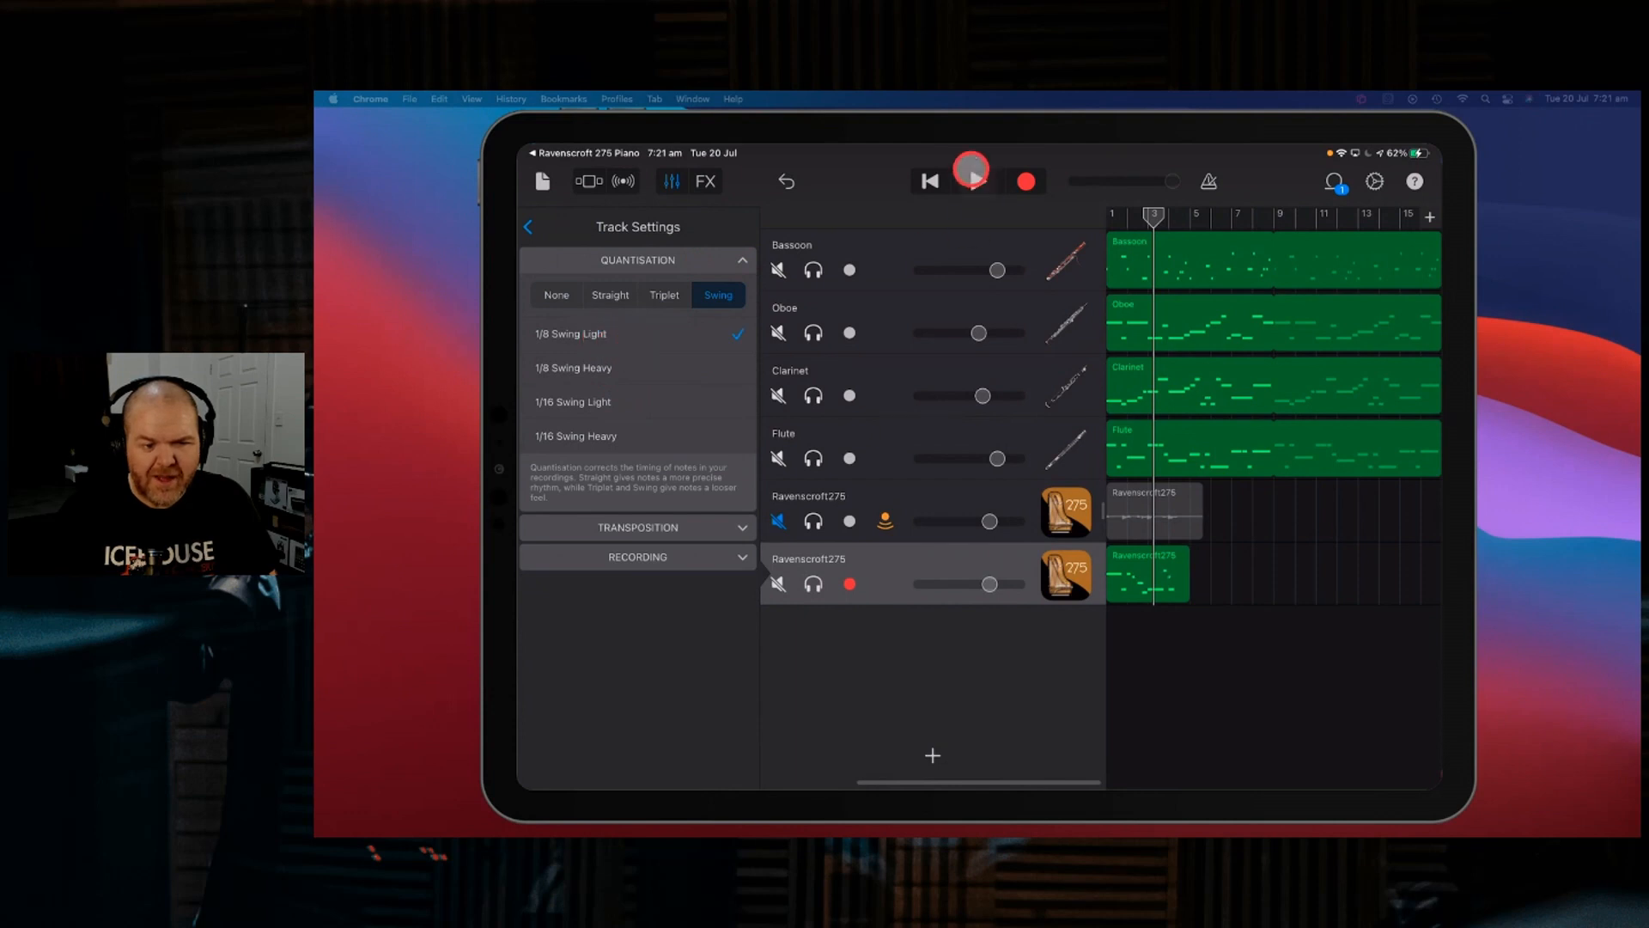
{"action": "left_click", "coordinate": [971, 181]}
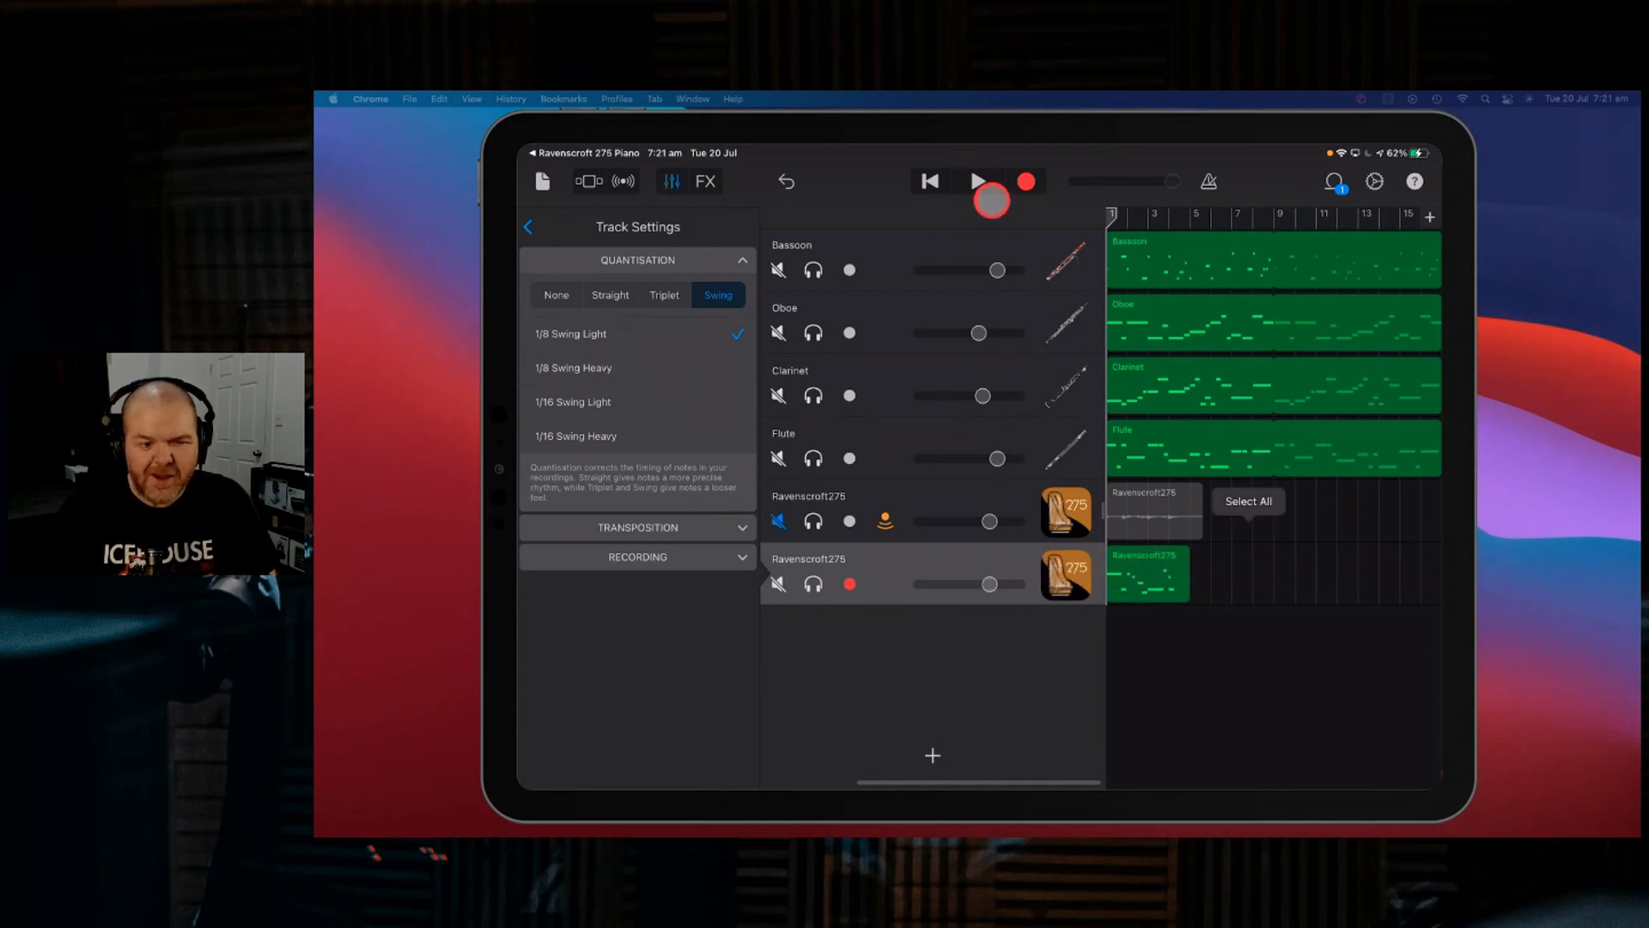
{"action": "left_click", "coordinate": [983, 180]}
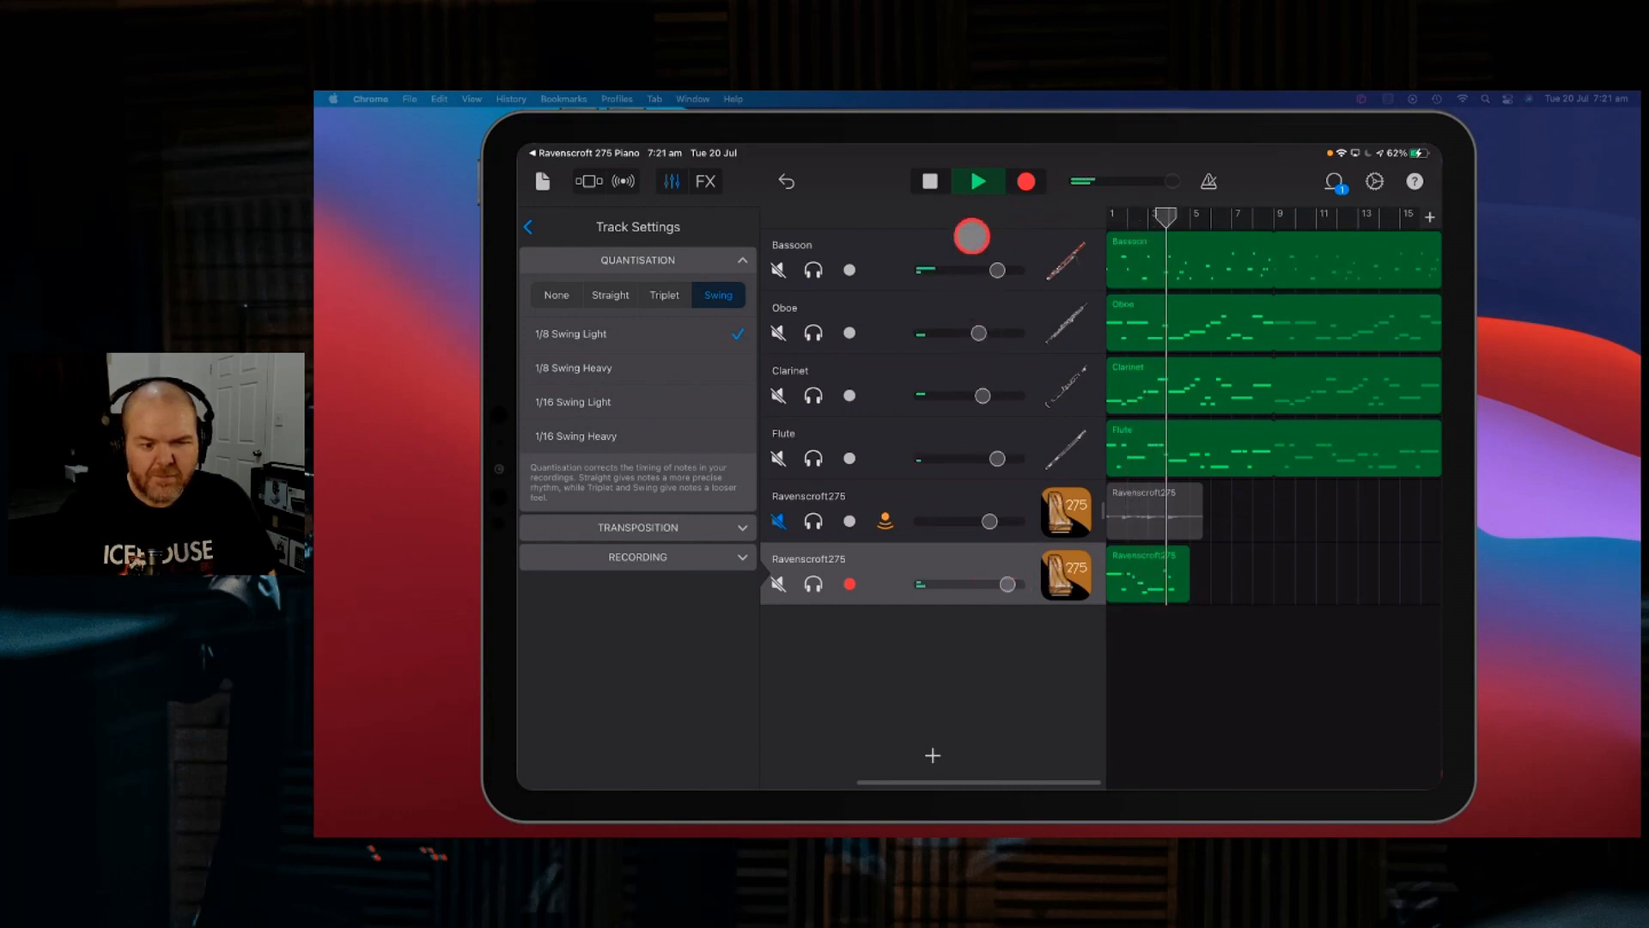
{"action": "left_click", "coordinate": [927, 180]}
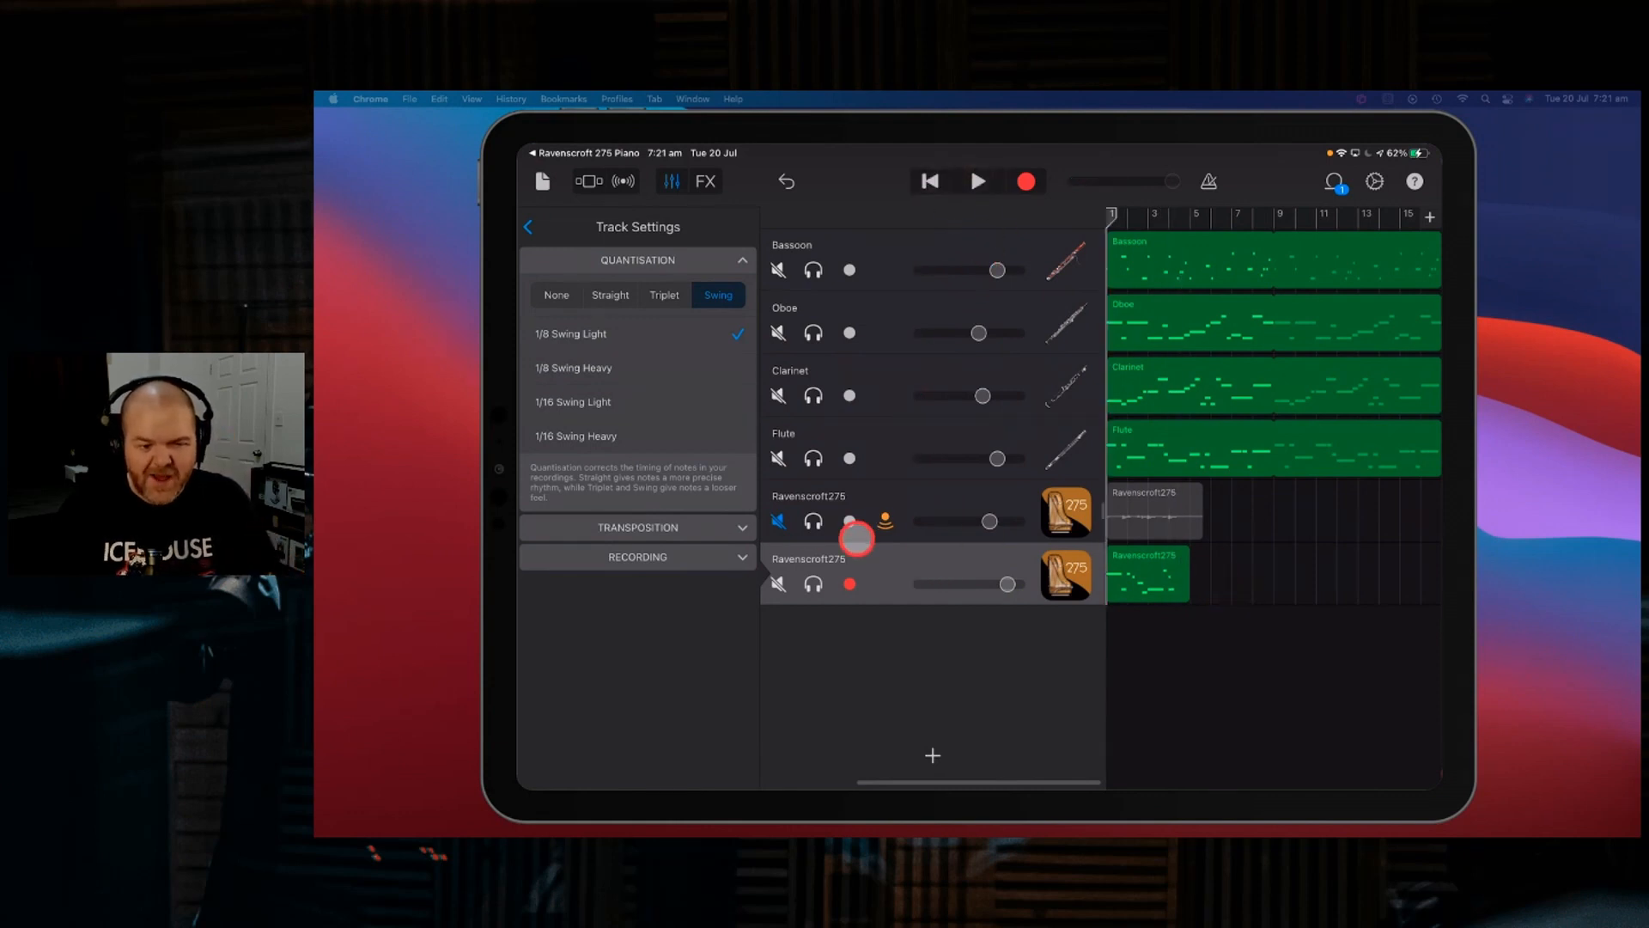
- Delete the old audio piano region from the first Ravenscroft275 track
{"action": "left_click", "coordinate": [667, 181]}
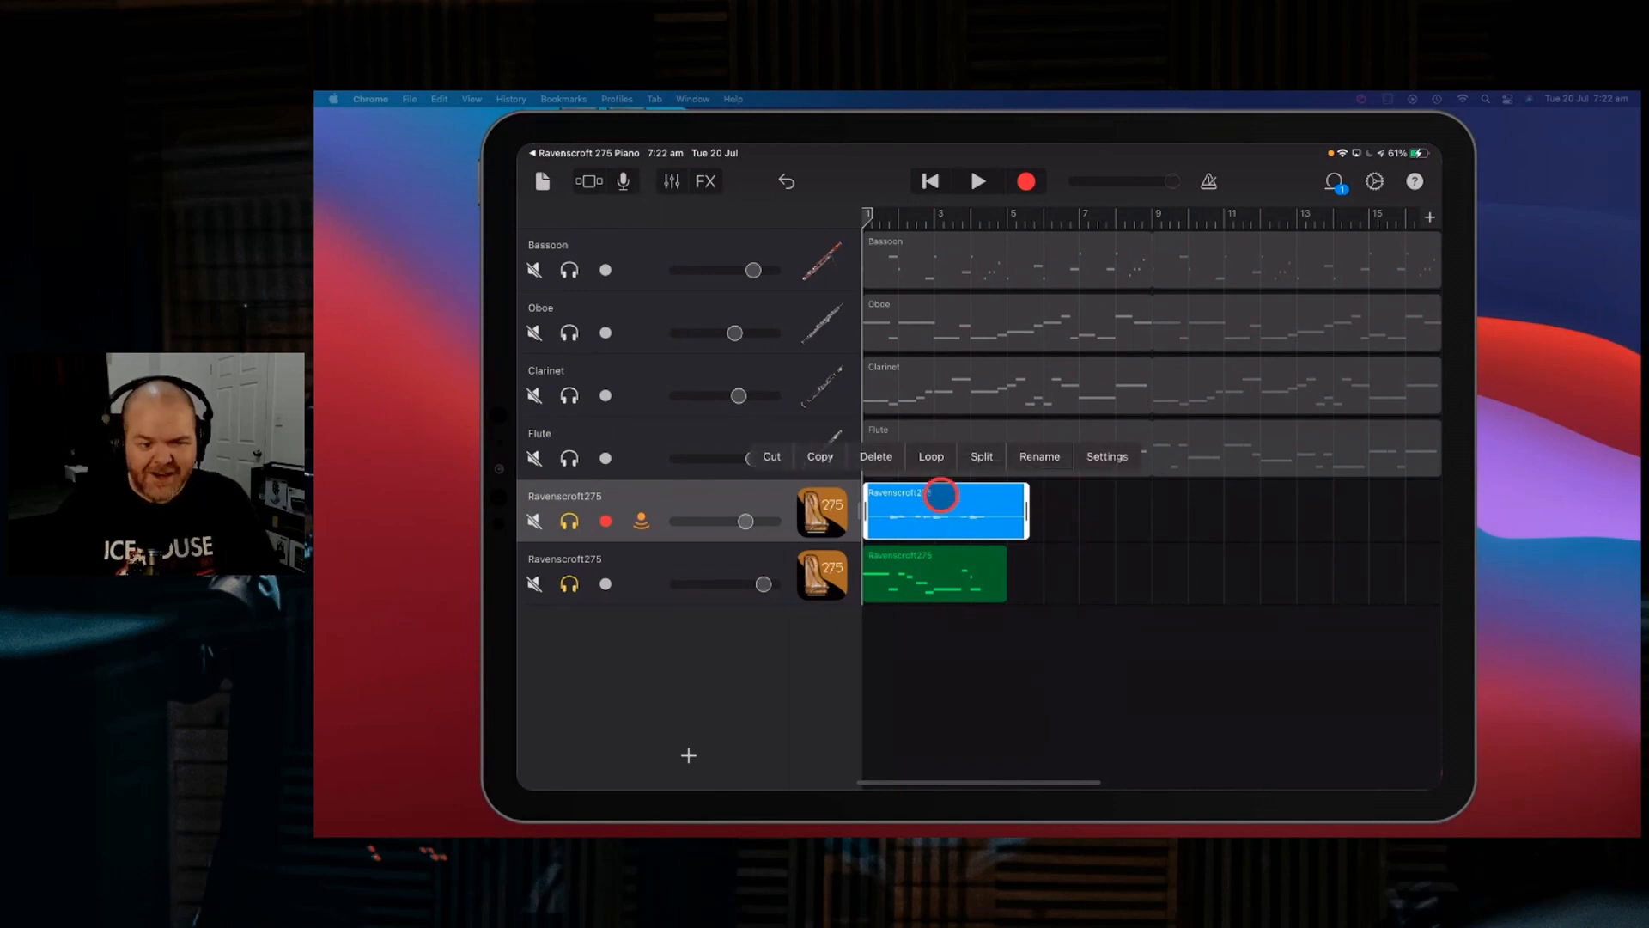
{"action": "left_click", "coordinate": [874, 455]}
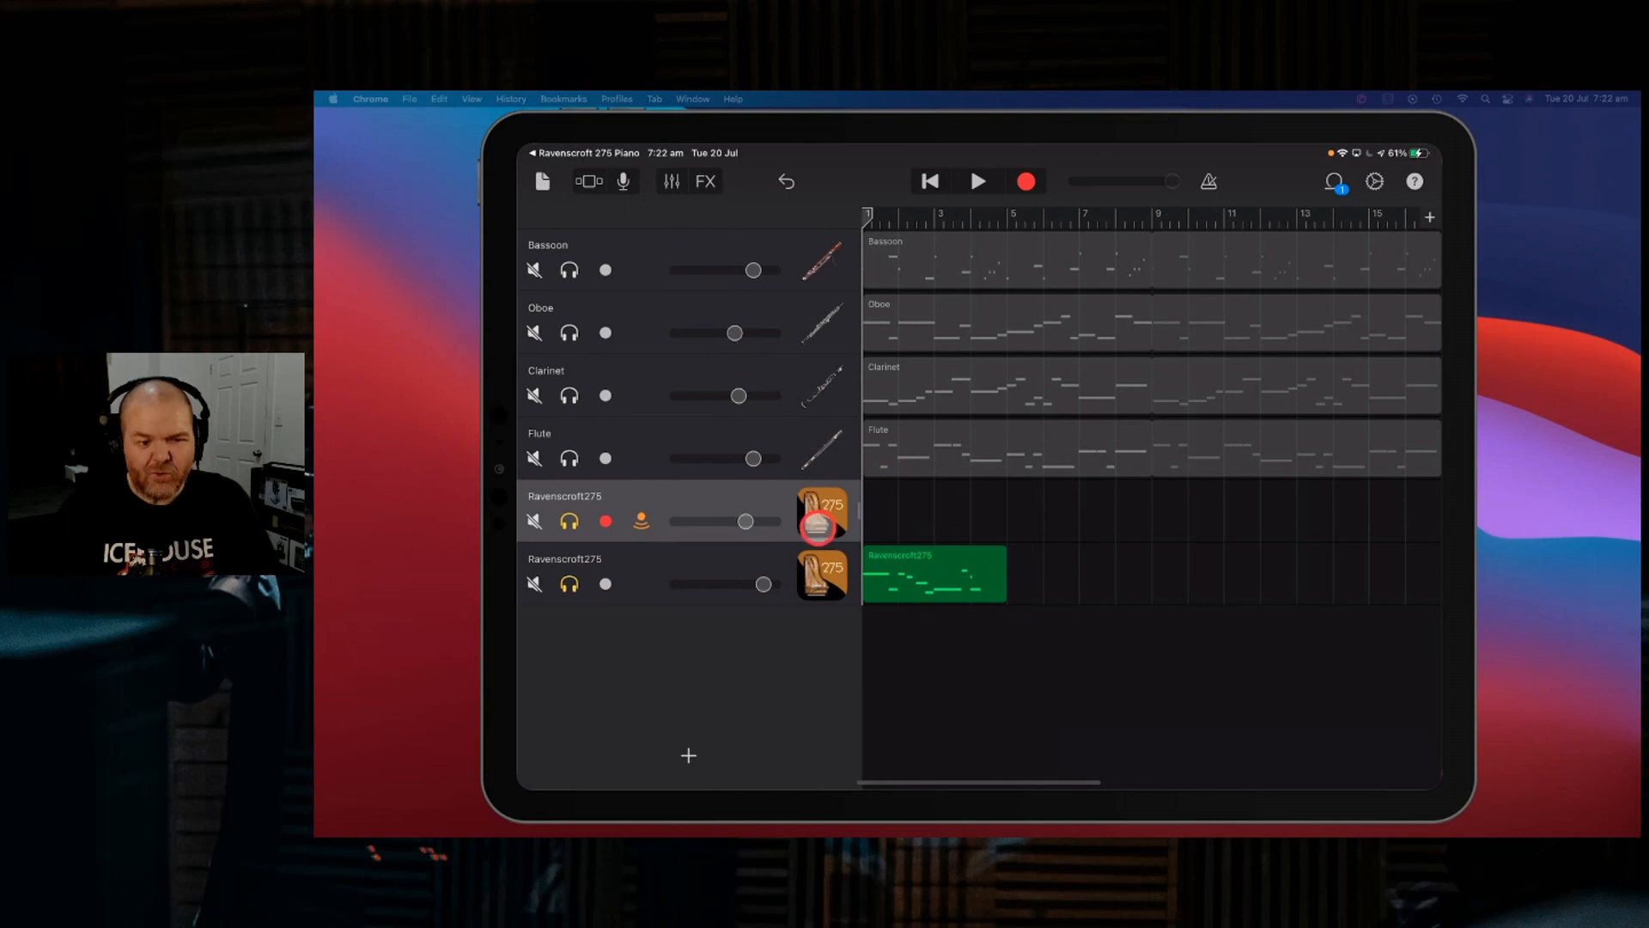